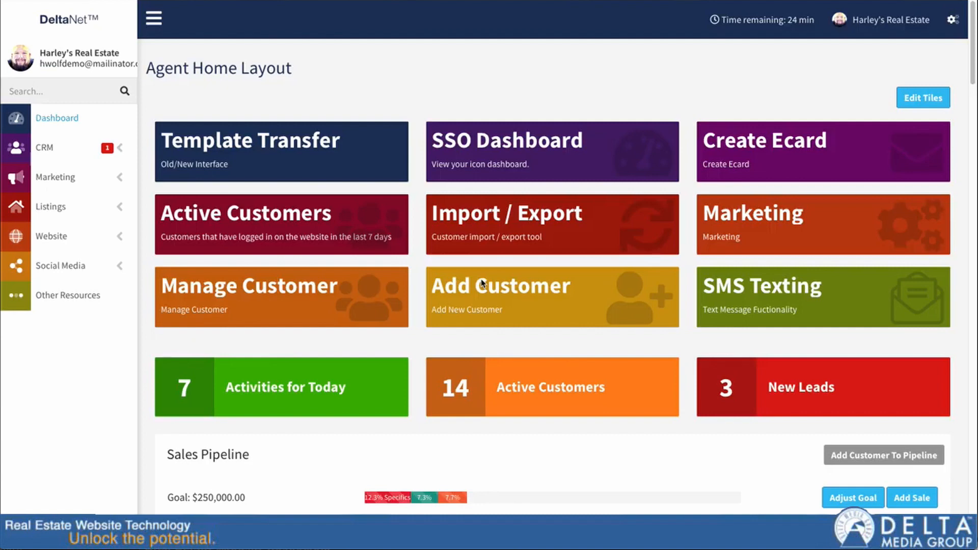
mouse_move(743, 329)
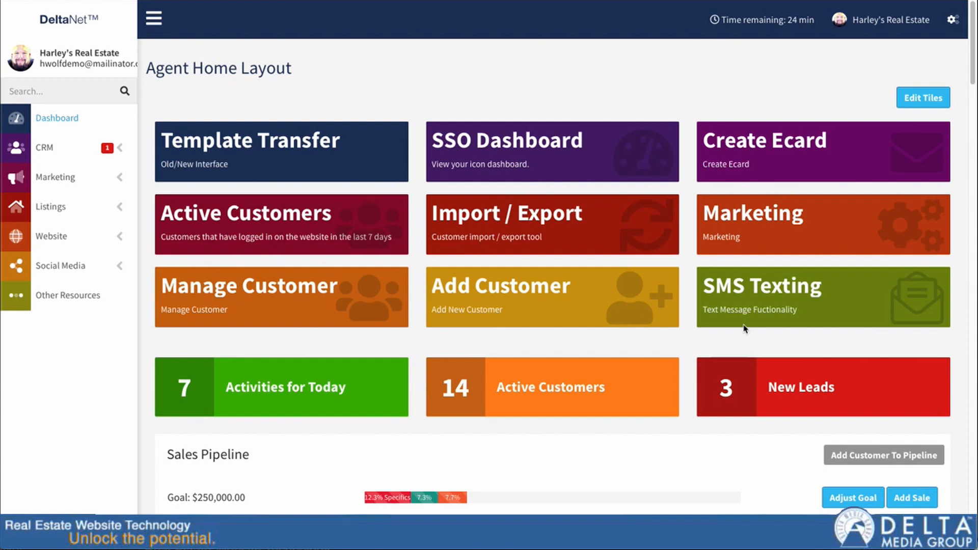
mouse_move(733, 307)
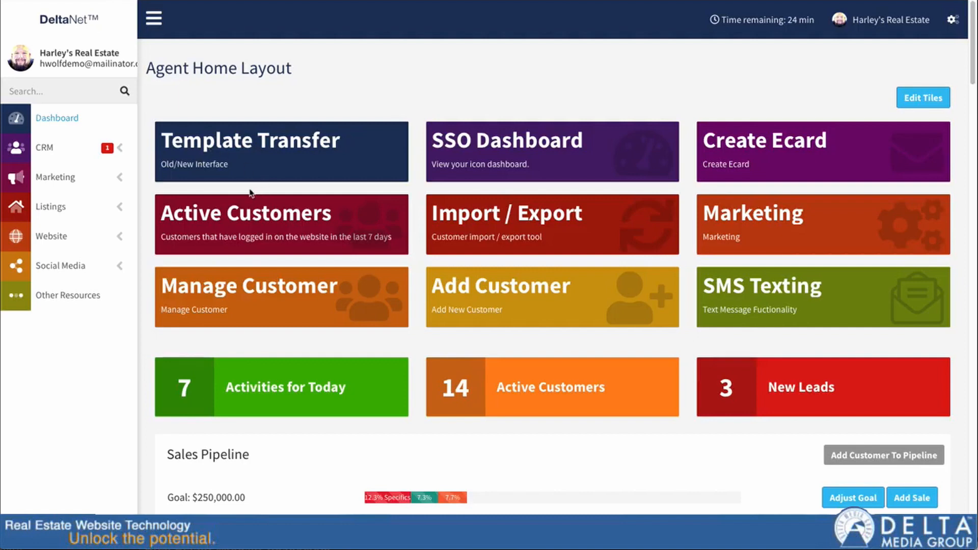
mouse_move(544, 117)
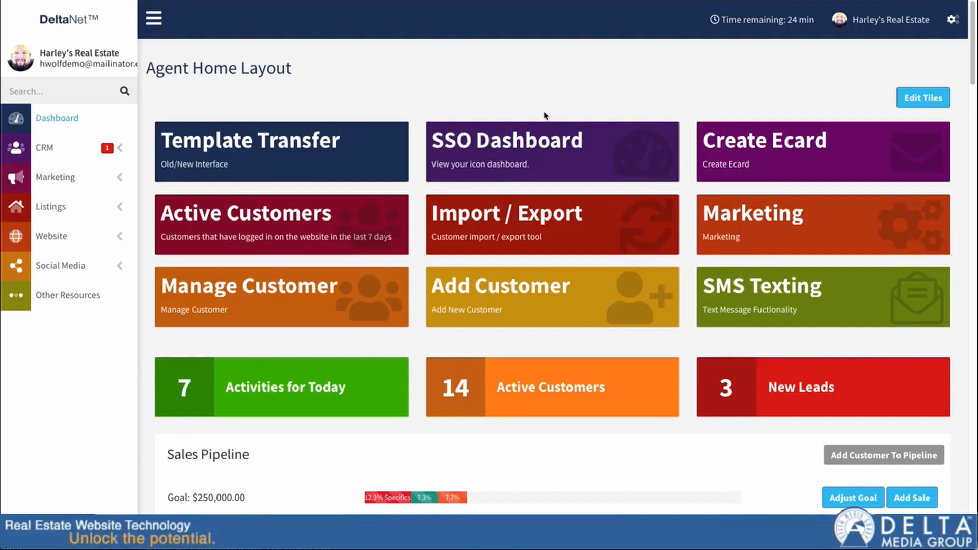
mouse_move(966, 41)
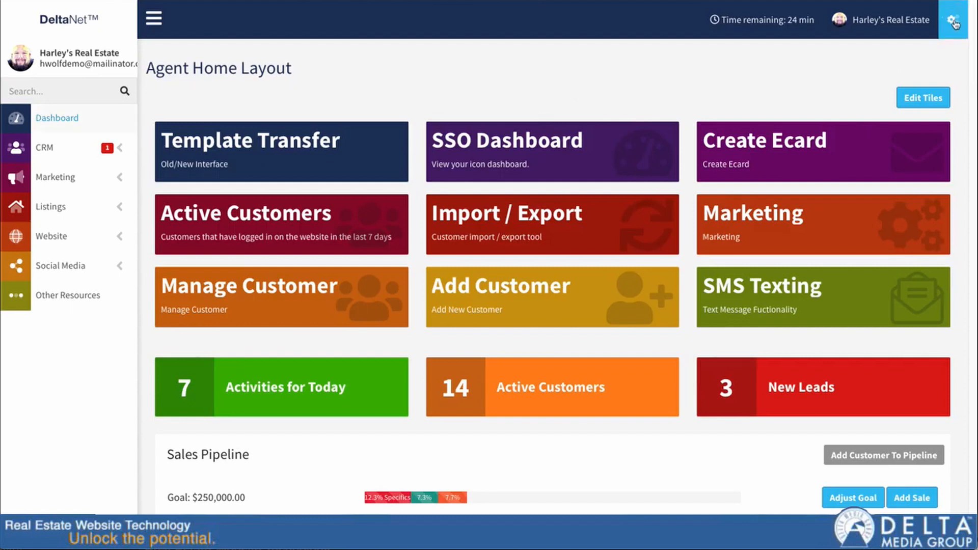
- Search the account settings for 'pay' to reach the Payment Profiles tile
left_click(954, 19)
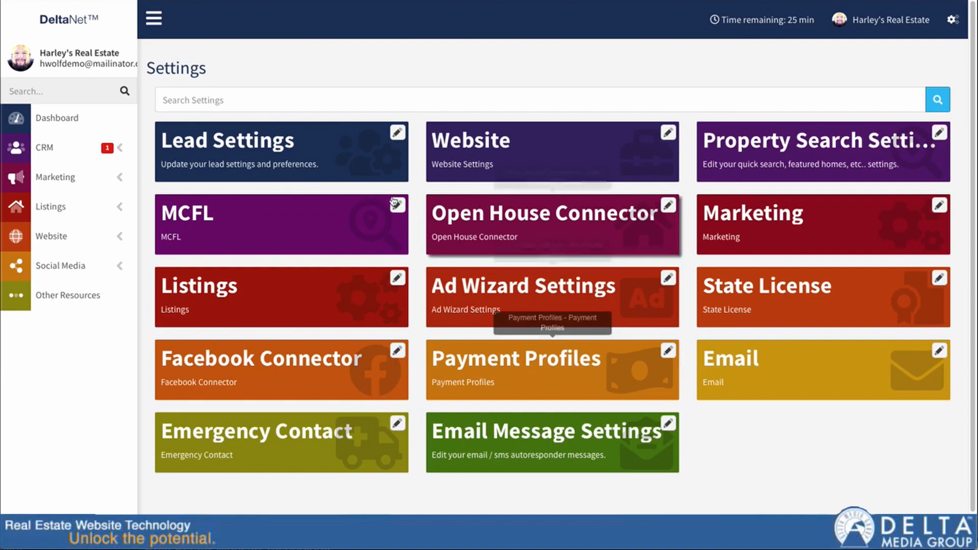
type("pay")
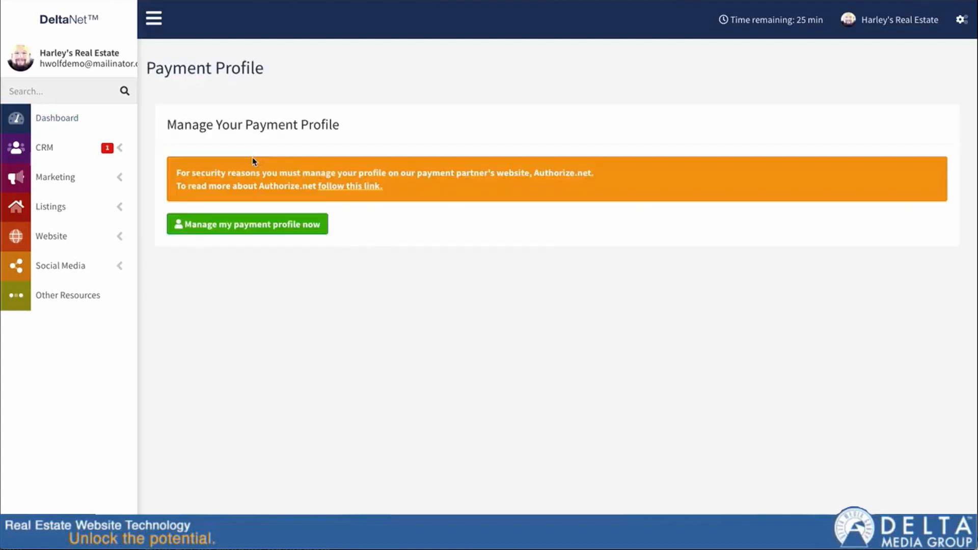
mouse_move(220, 243)
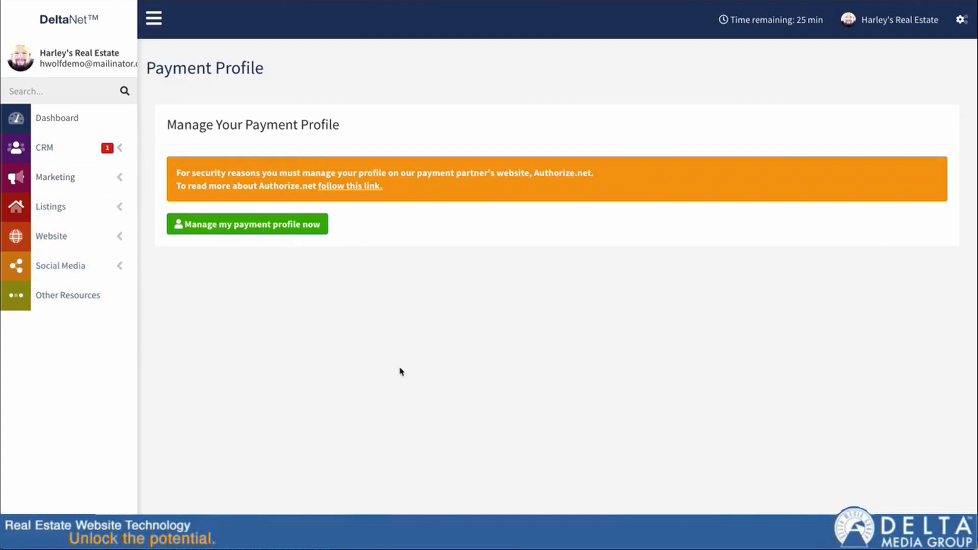
mouse_move(384, 187)
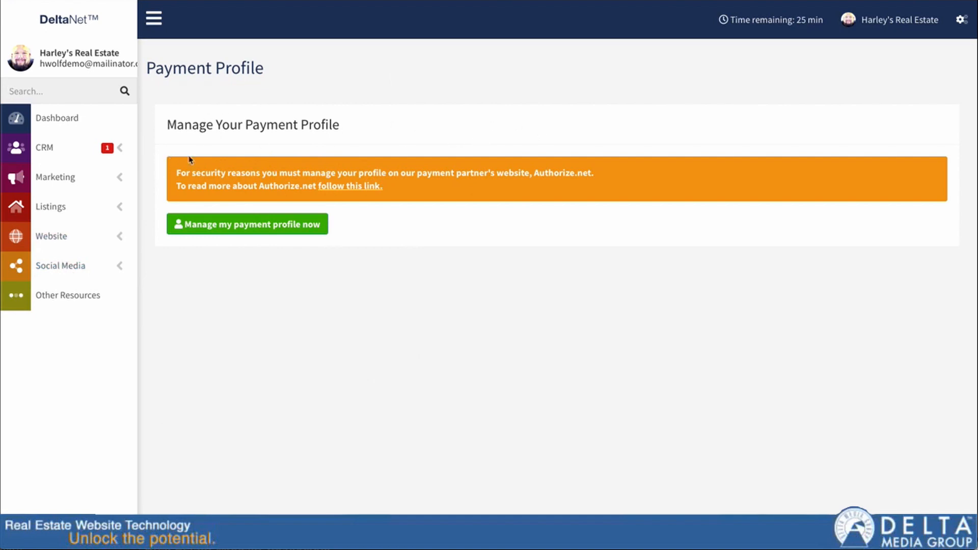
mouse_move(499, 262)
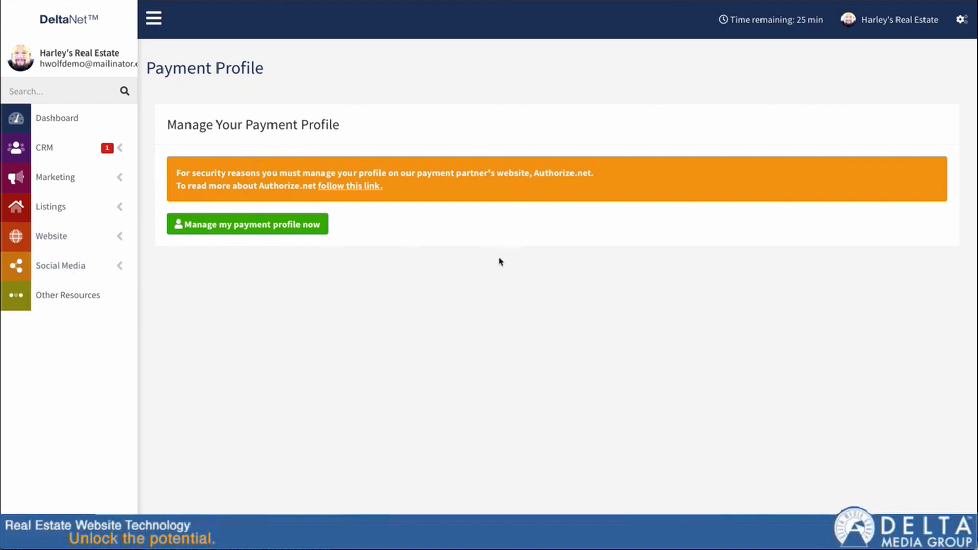
mouse_move(246, 225)
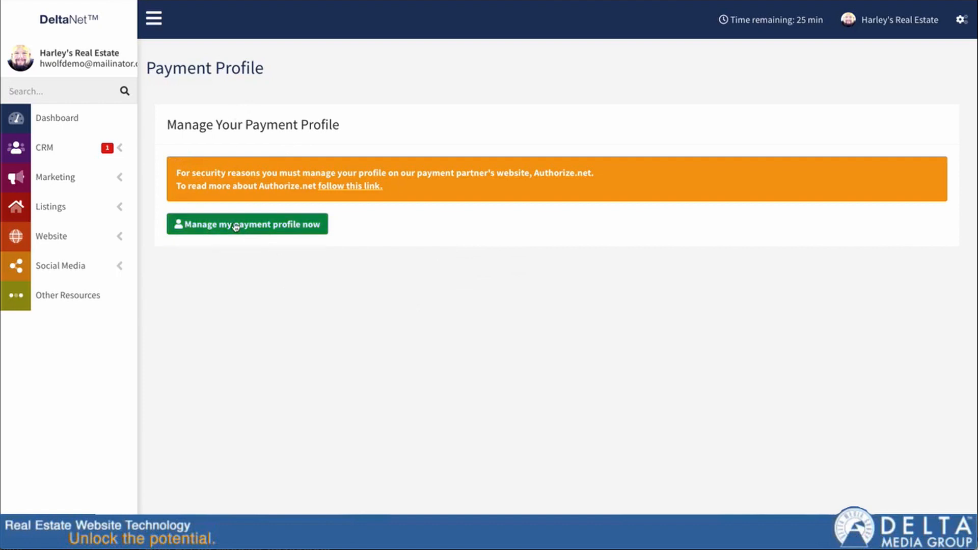
left_click(246, 224)
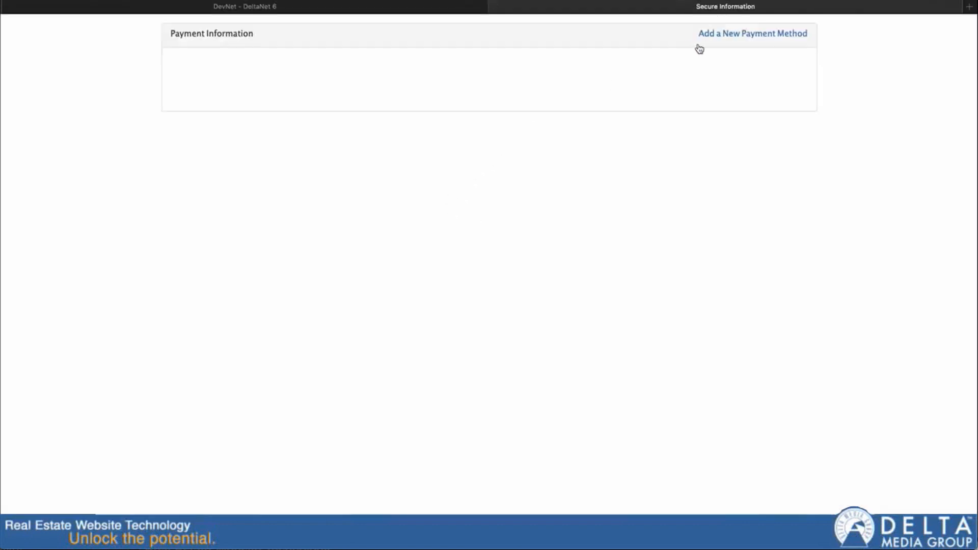
mouse_move(537, 184)
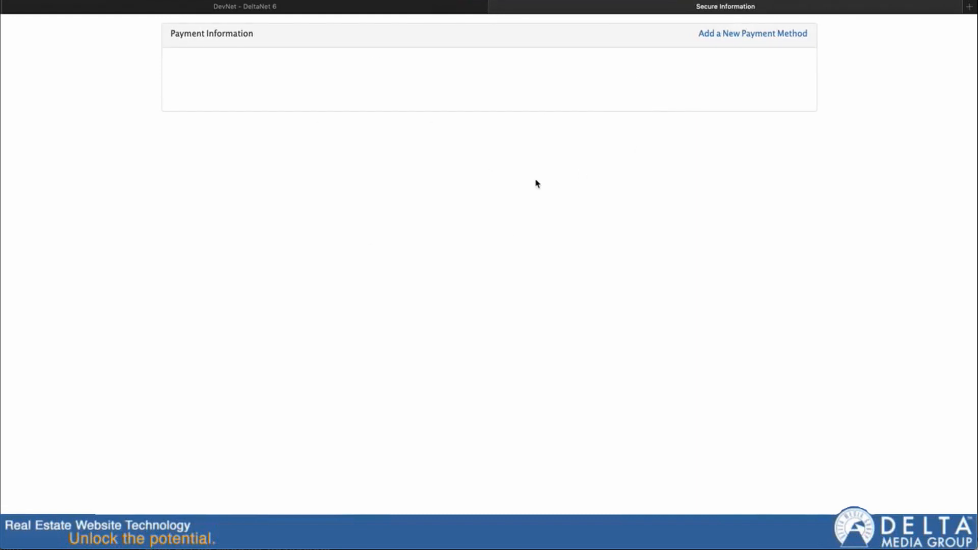
mouse_move(563, 182)
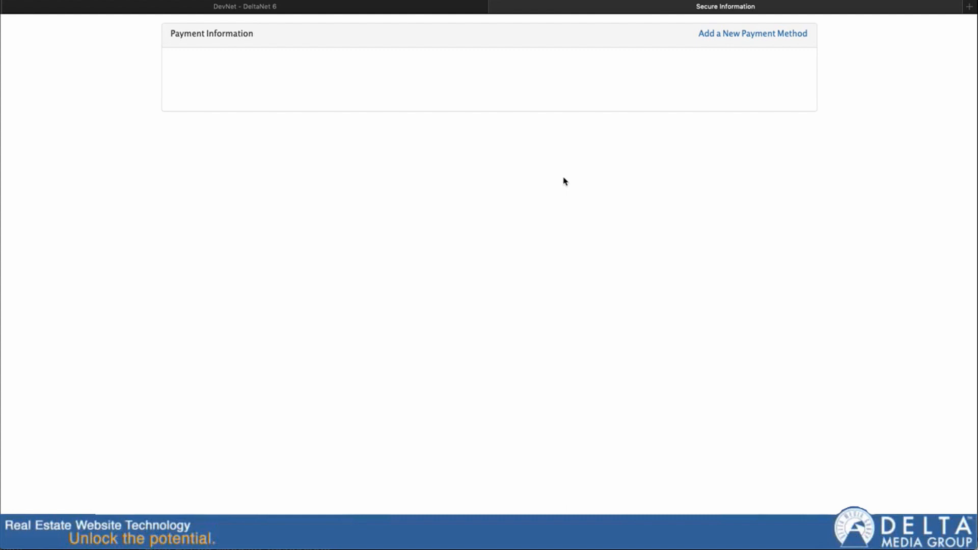
mouse_move(555, 27)
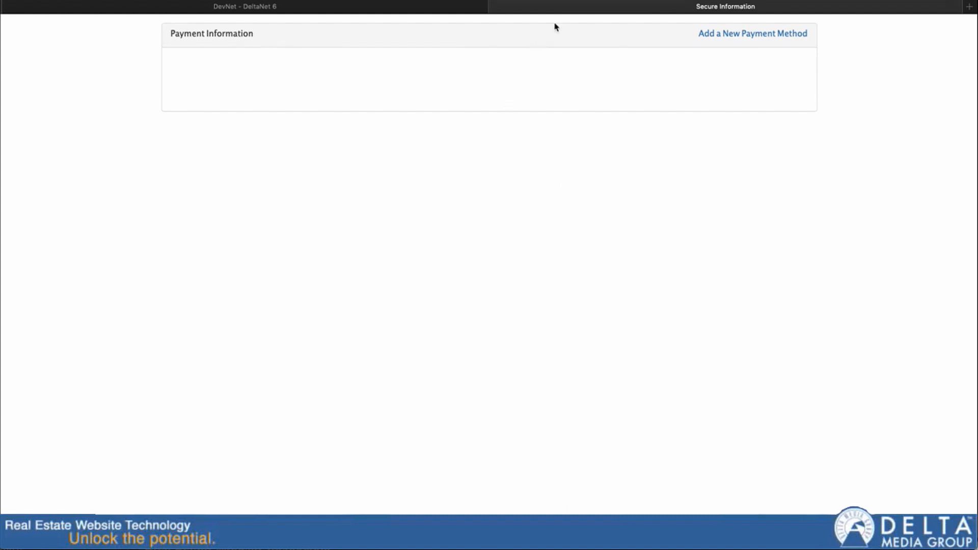
mouse_move(247, 13)
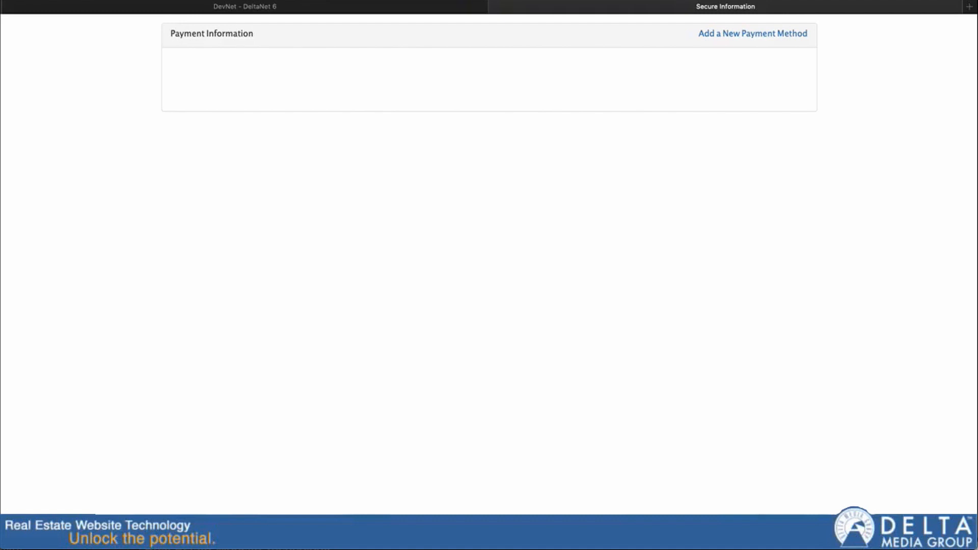
mouse_move(612, 48)
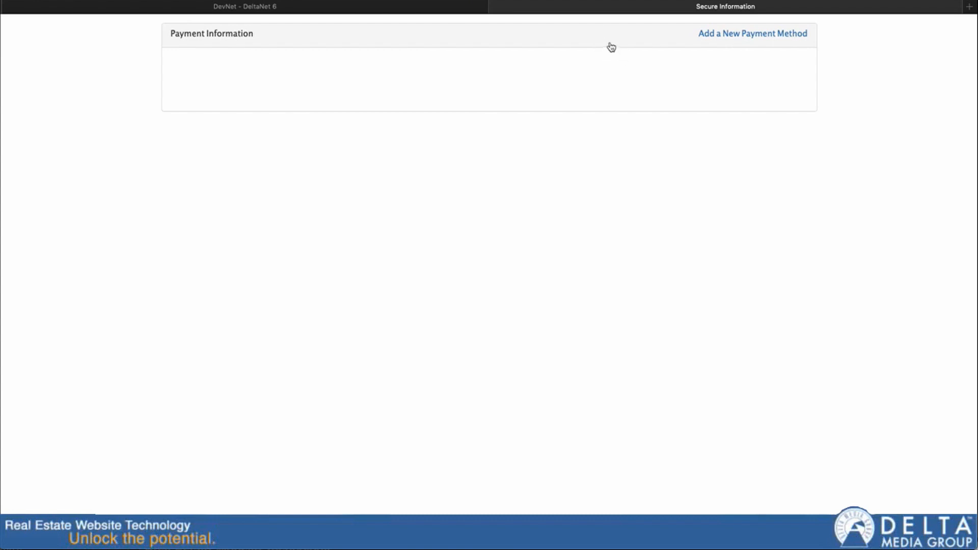
mouse_move(709, 44)
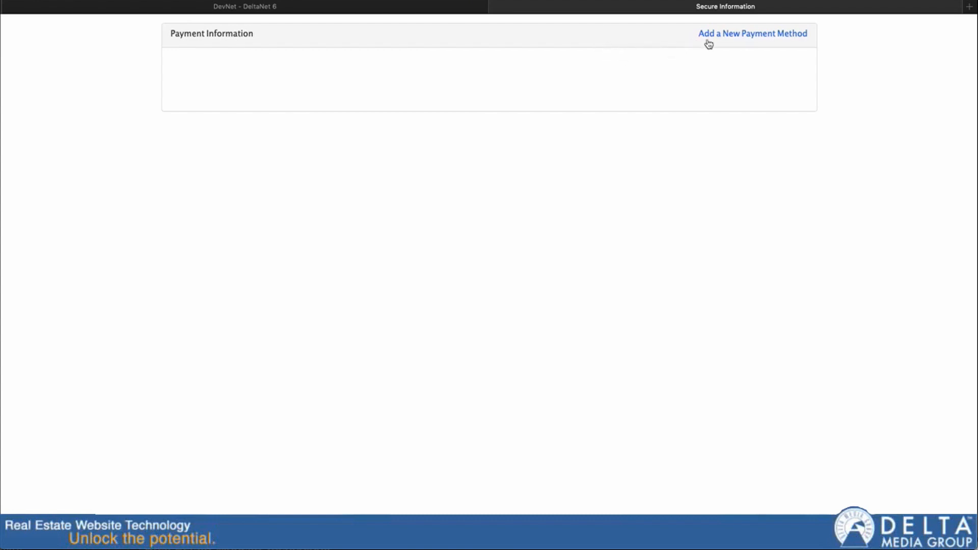
mouse_move(637, 109)
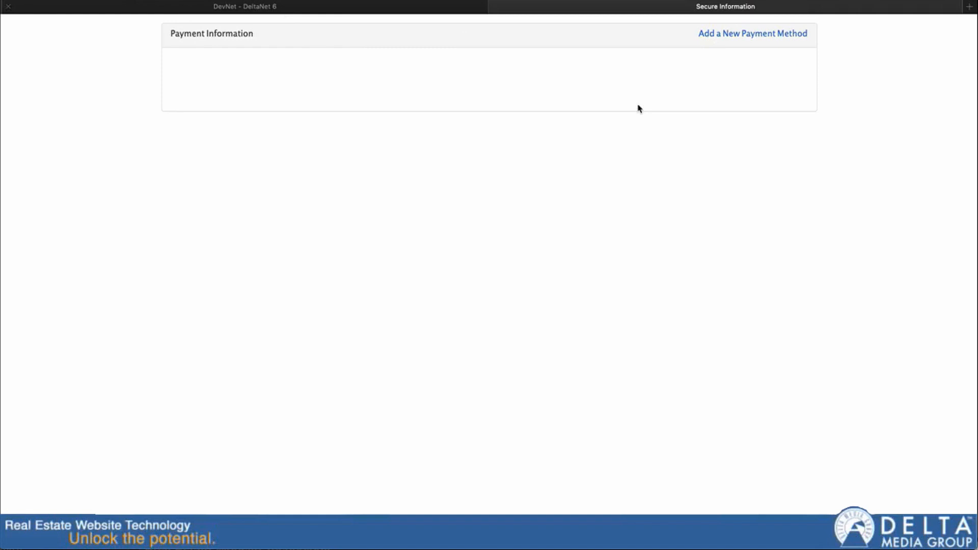
mouse_move(743, 38)
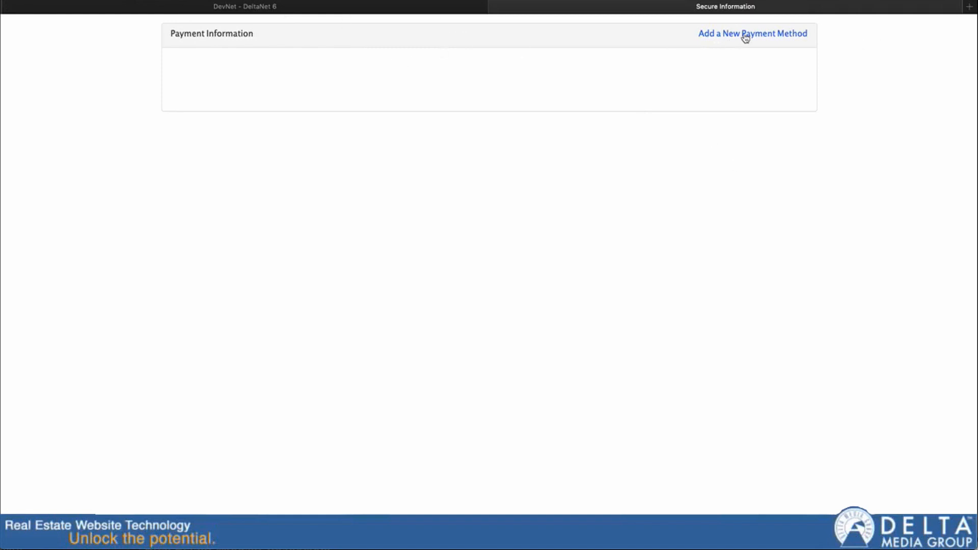
left_click(751, 34)
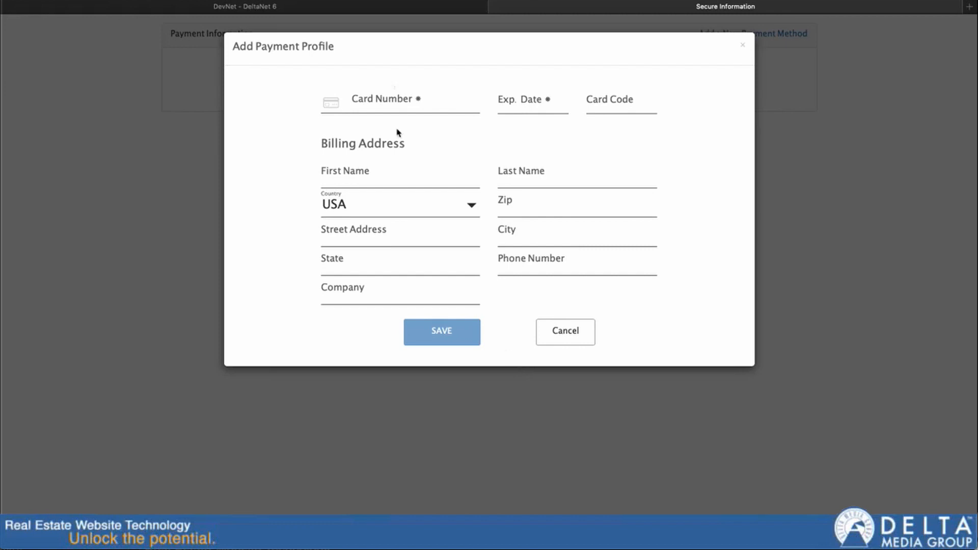
mouse_move(568, 341)
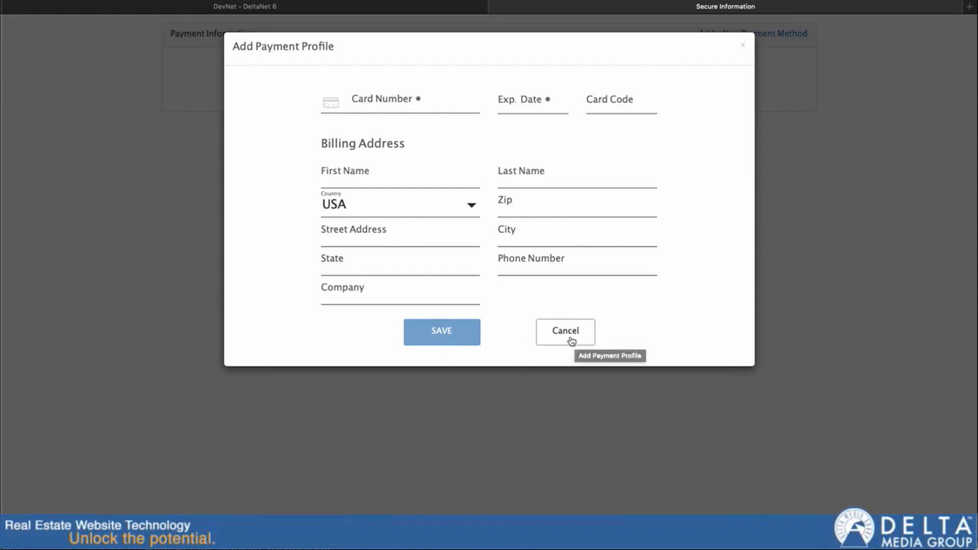
left_click(564, 331)
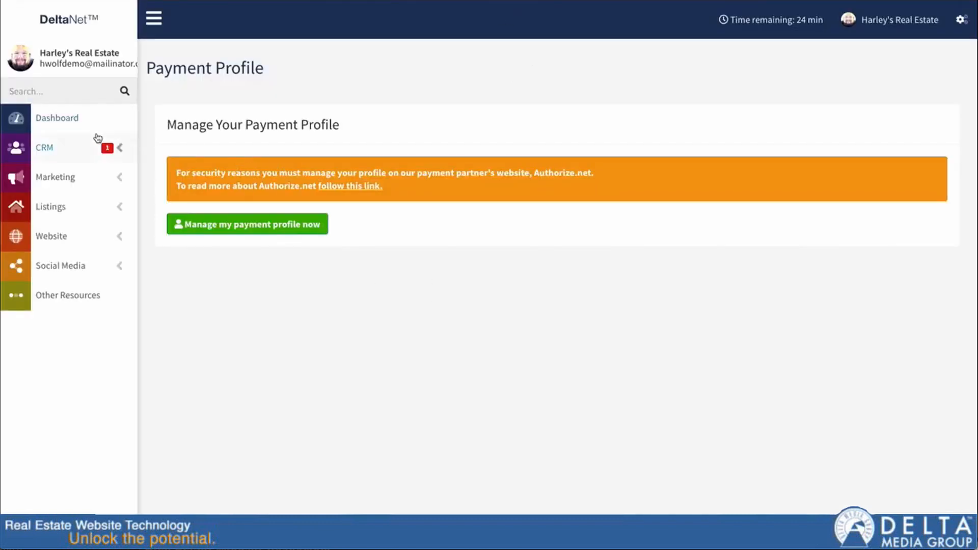
mouse_move(305, 147)
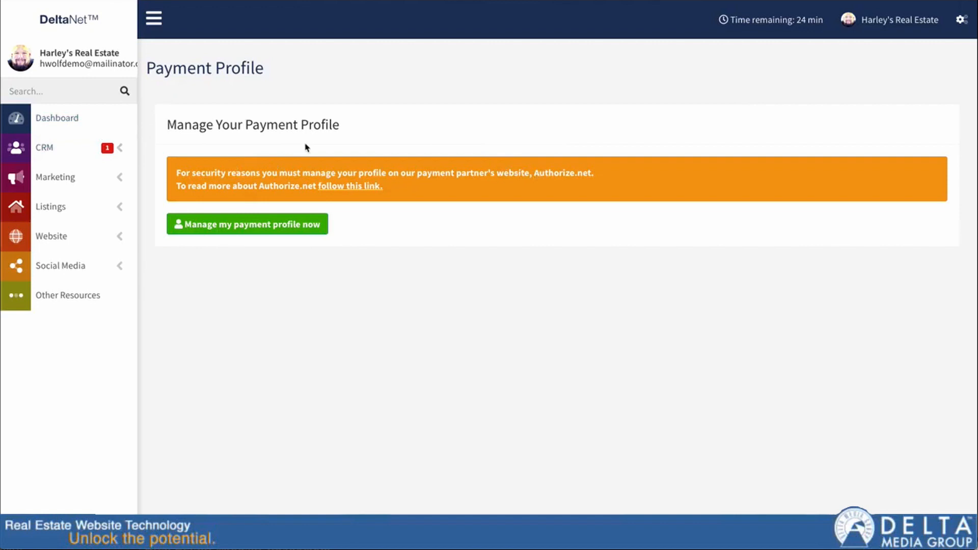
mouse_move(895, 20)
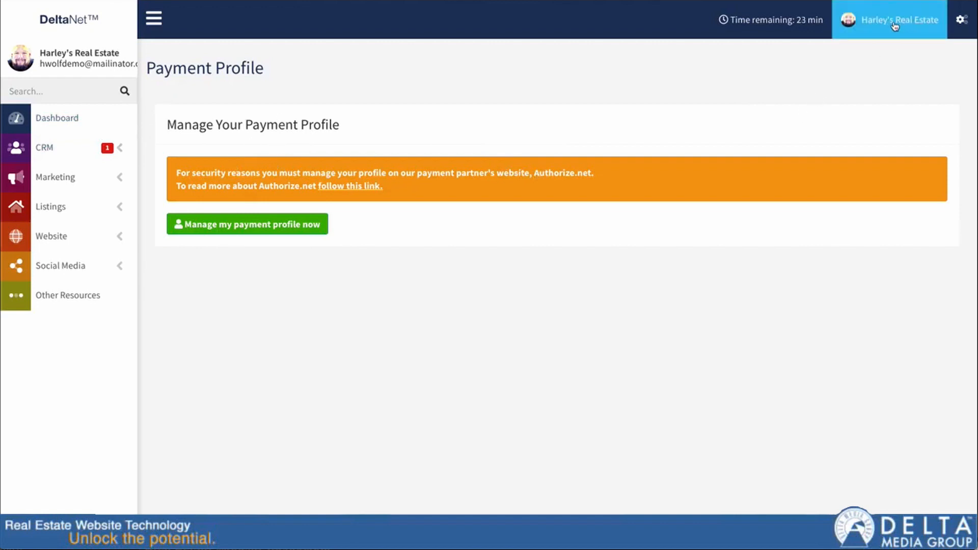
- Open Edit Your Website from the Harley's Real Estate account name in the top bar
left_click(888, 19)
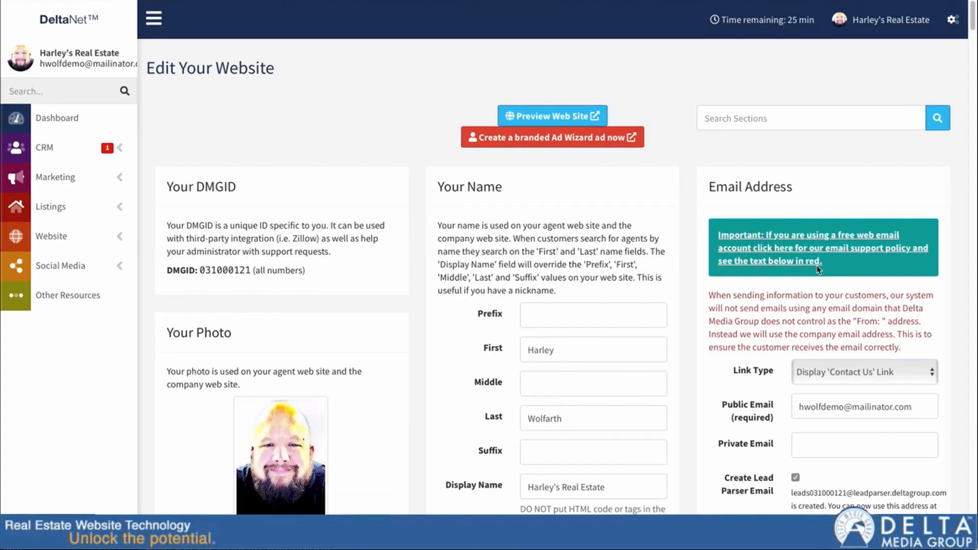
mouse_move(60, 266)
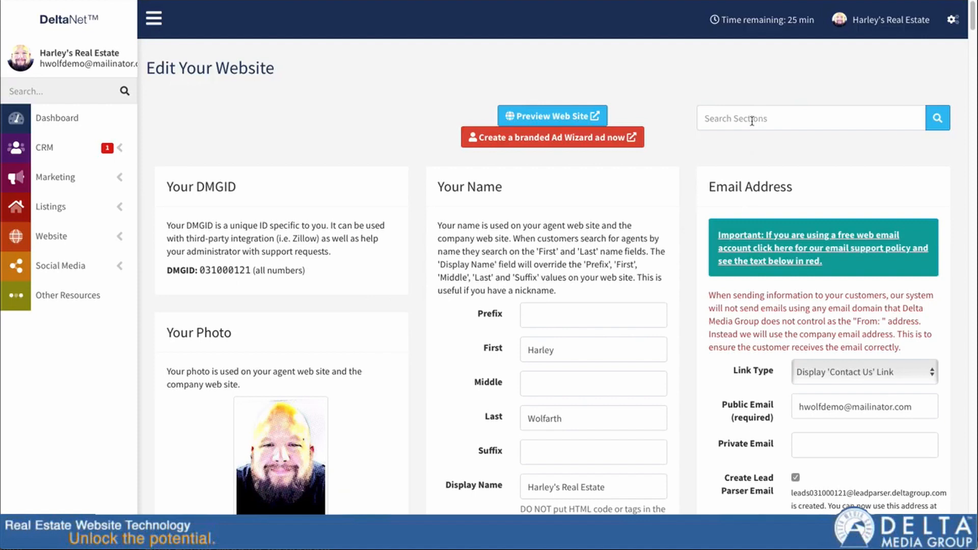
- Filter the website settings sections by 'phon' and scroll to Personal Phone Numbers
left_click(811, 118)
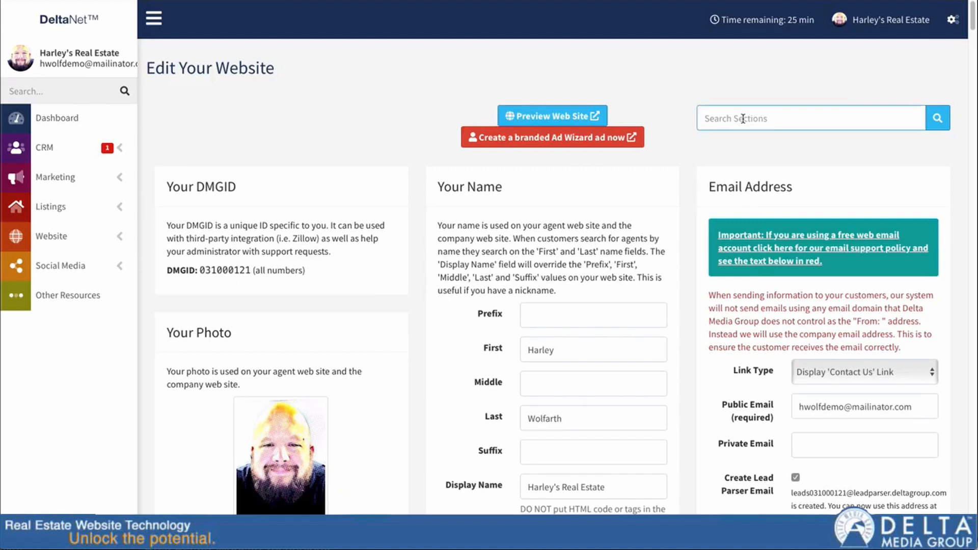
type("phon")
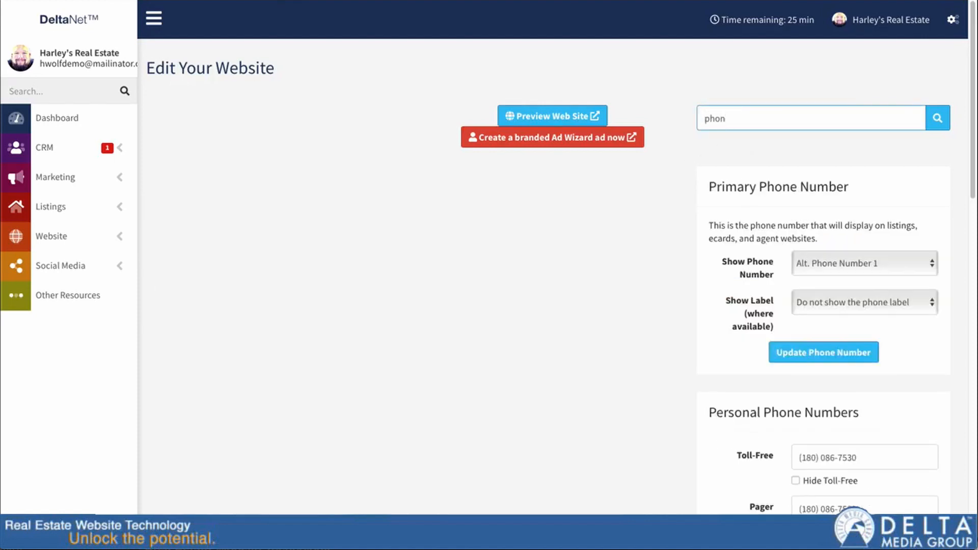
scroll("down", 3)
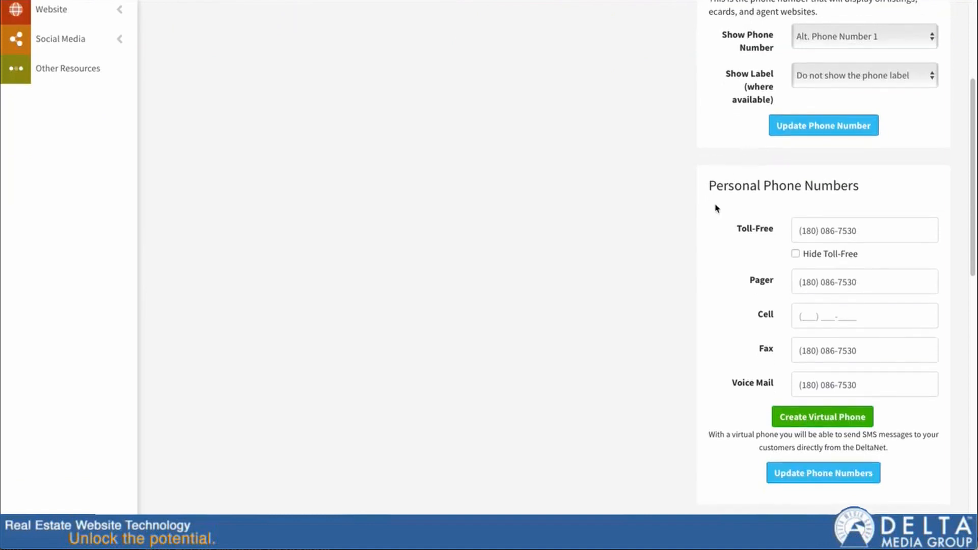
scroll("down", 3)
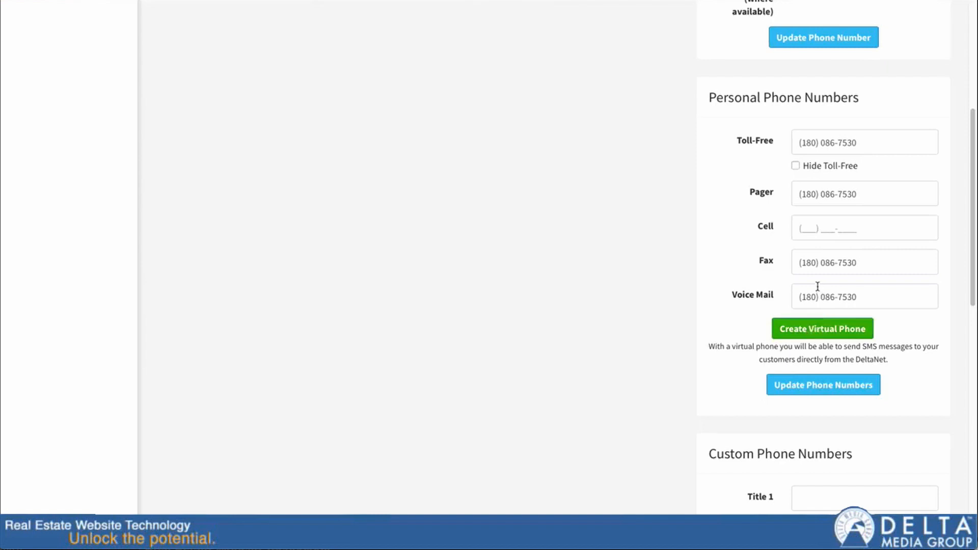
mouse_move(824, 216)
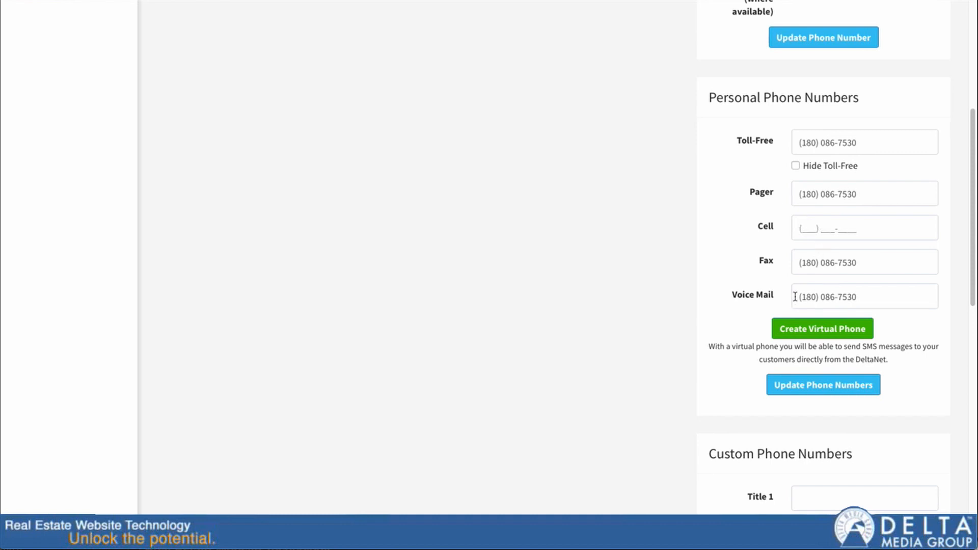
mouse_move(793, 262)
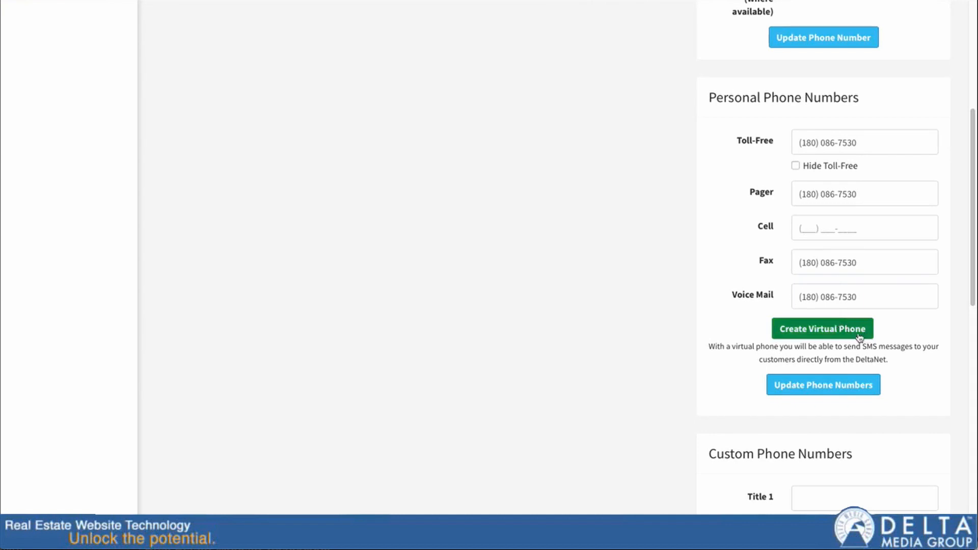
mouse_move(852, 344)
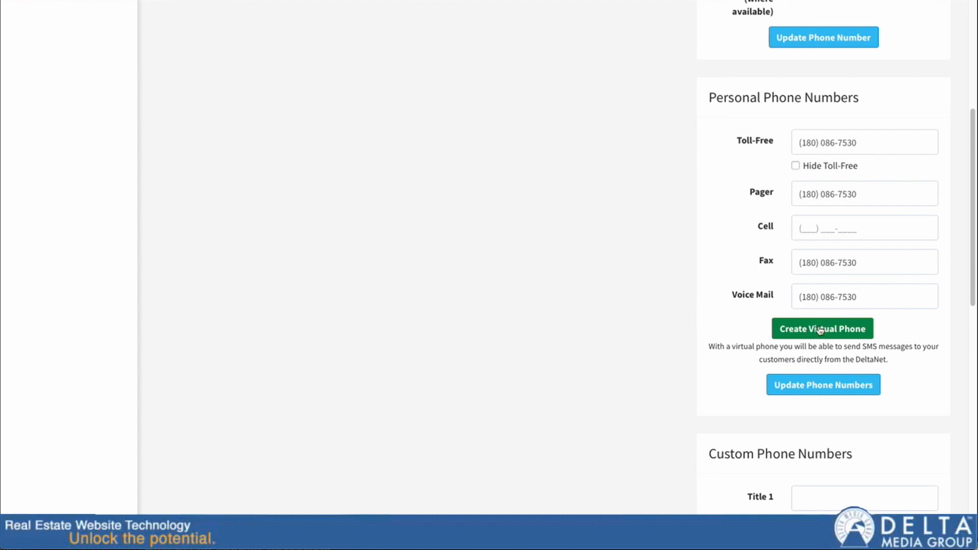
left_click(821, 329)
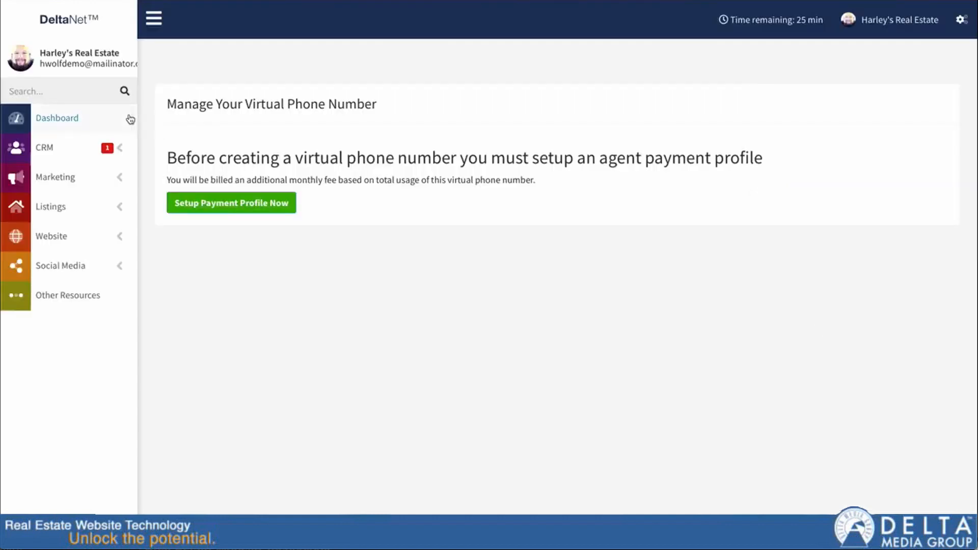
mouse_move(231, 203)
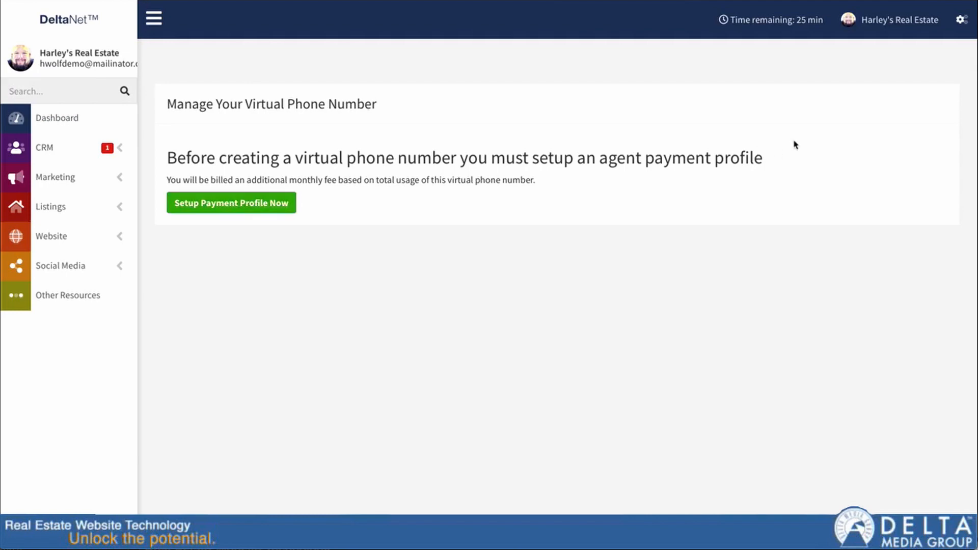
left_click(898, 20)
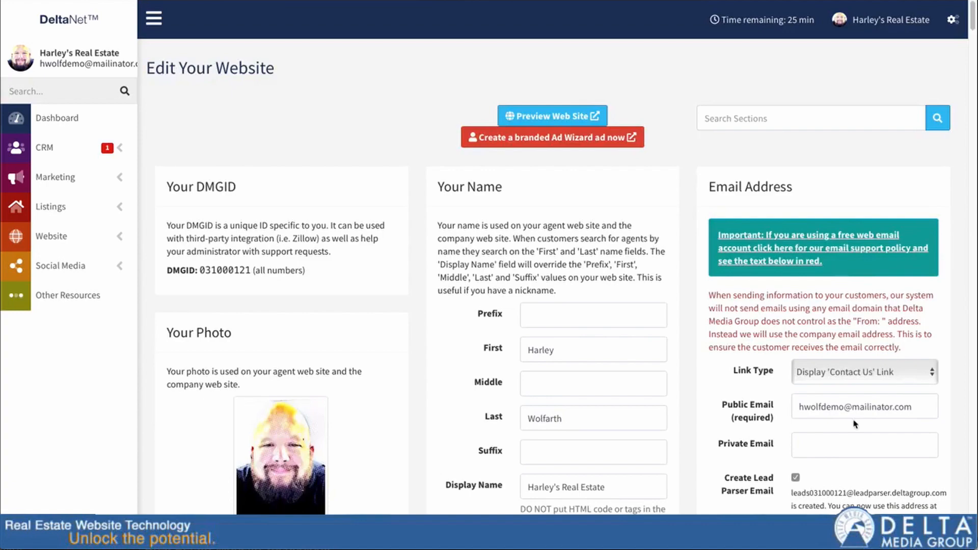
scroll("down", 3)
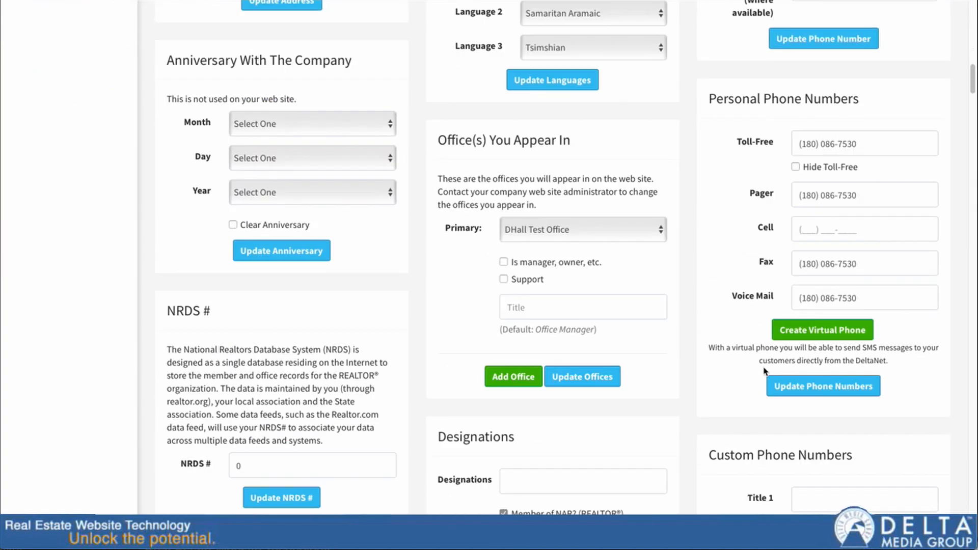
scroll("down", 3)
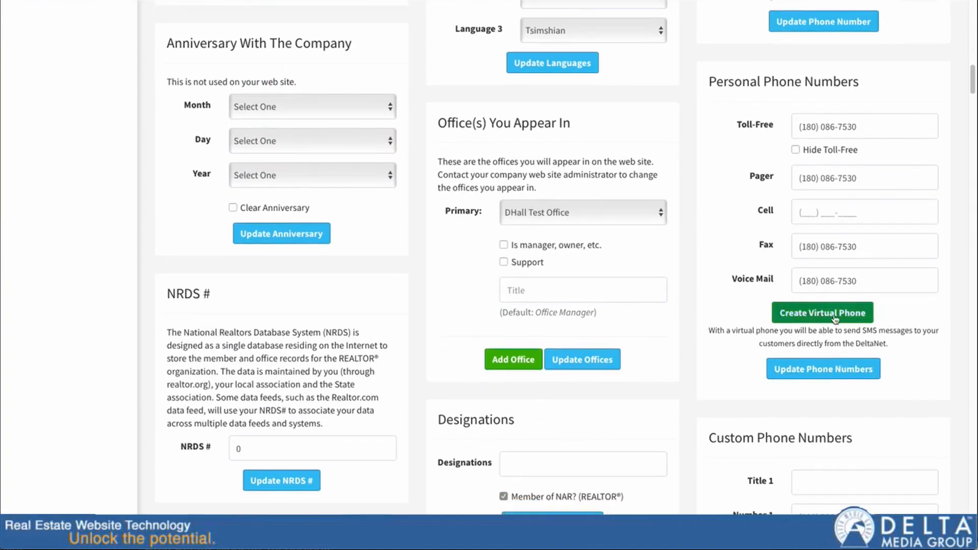
scroll("down", 3)
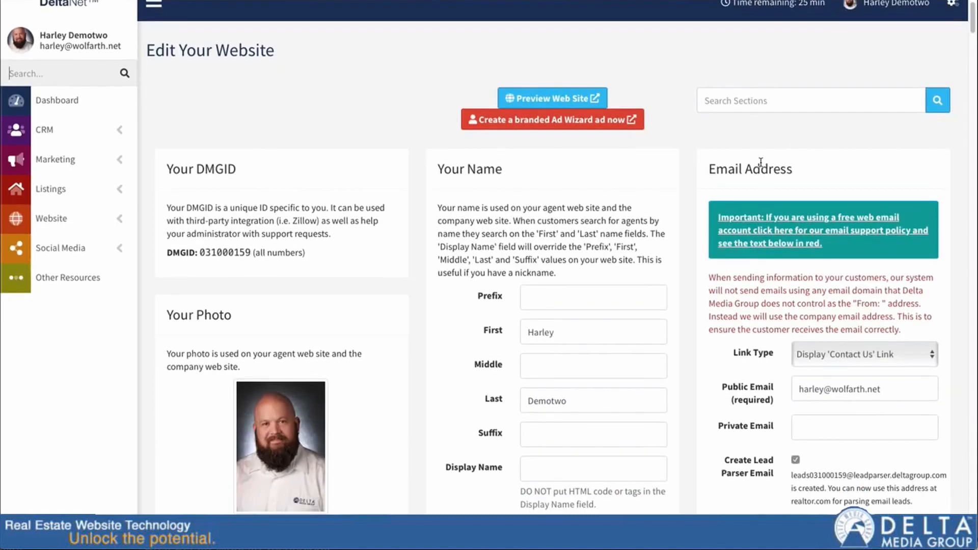
- Scroll down to the Personal Phone Numbers panel showing the existing virtual number
scroll("down", 3)
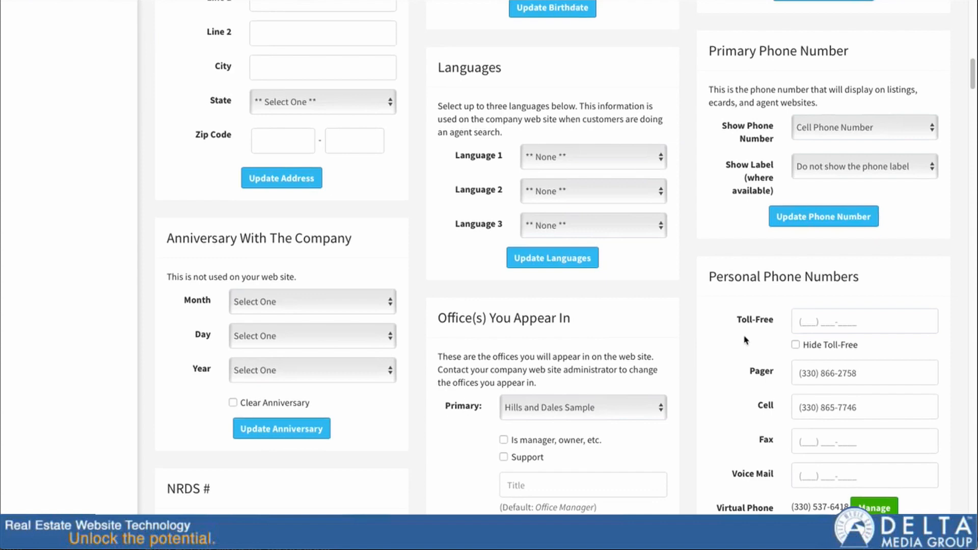
scroll("down", 3)
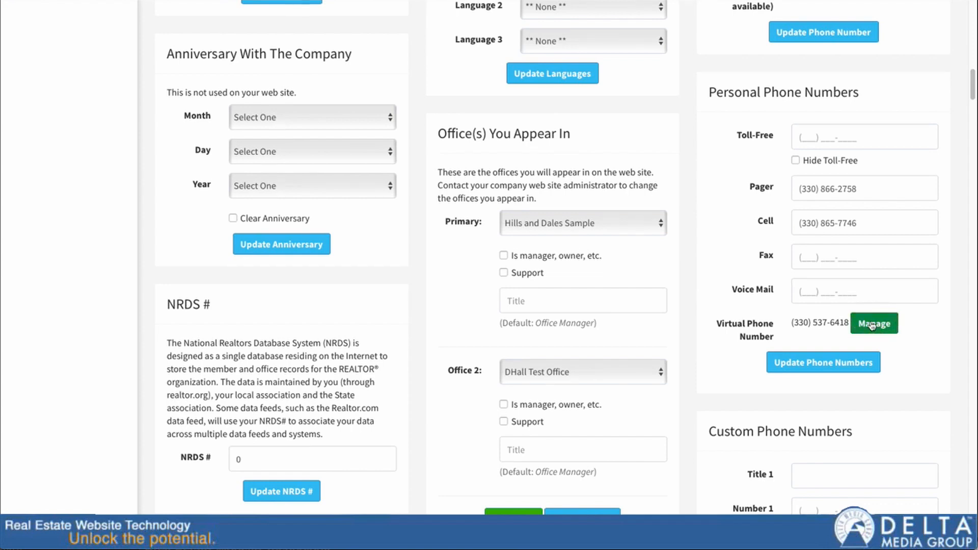
- Manage the virtual phone number to view its inbound and outbound SMS history
left_click(875, 323)
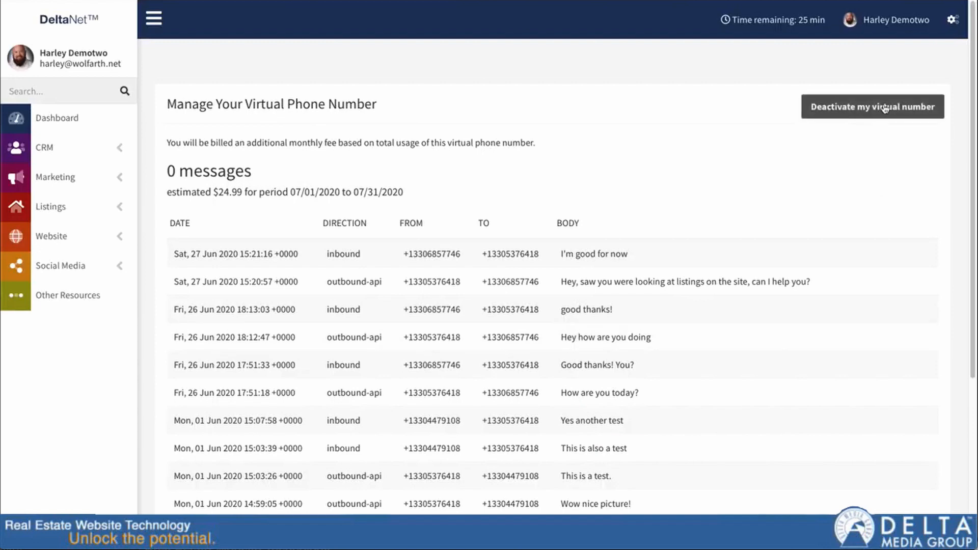
mouse_move(398, 300)
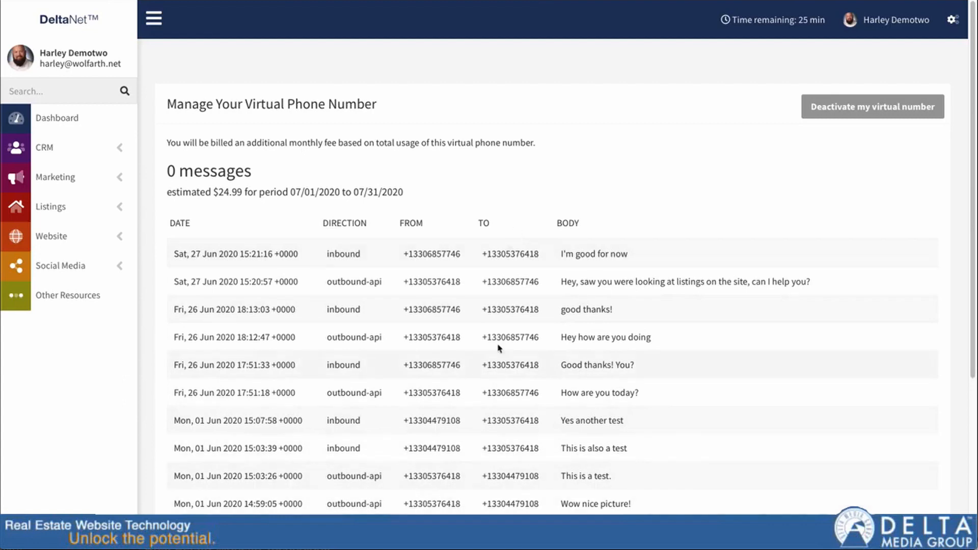
mouse_move(482, 422)
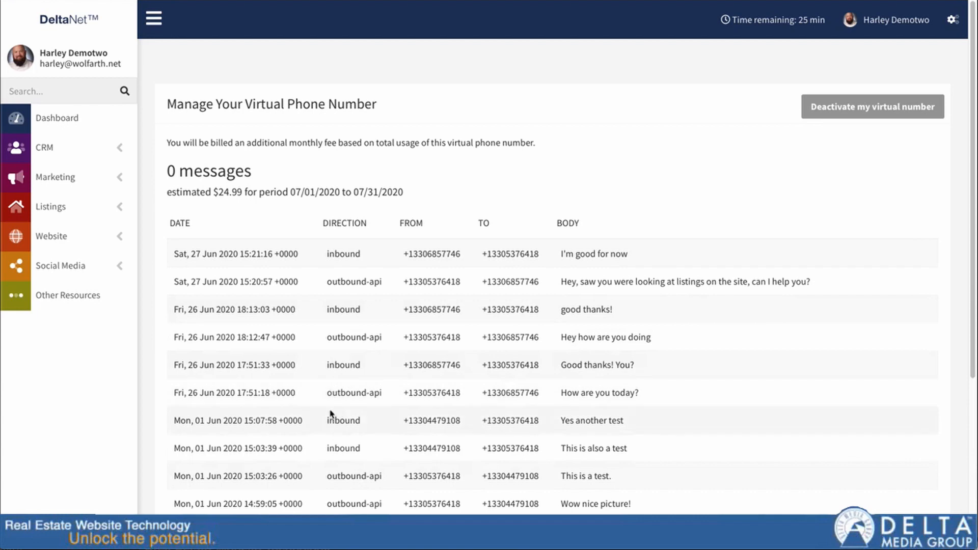
mouse_move(795, 367)
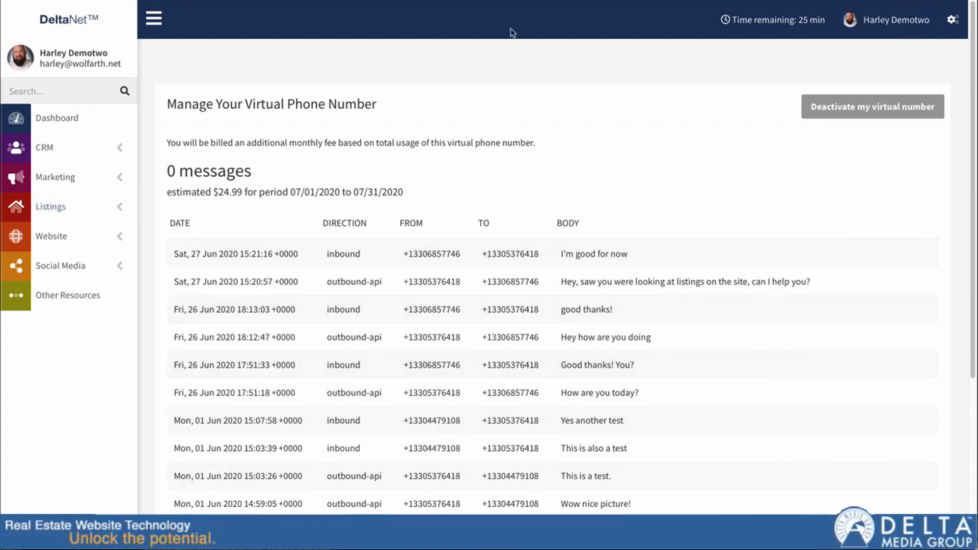
- Return to Edit Your Website and scroll down through the phone numbers panel
left_click(892, 19)
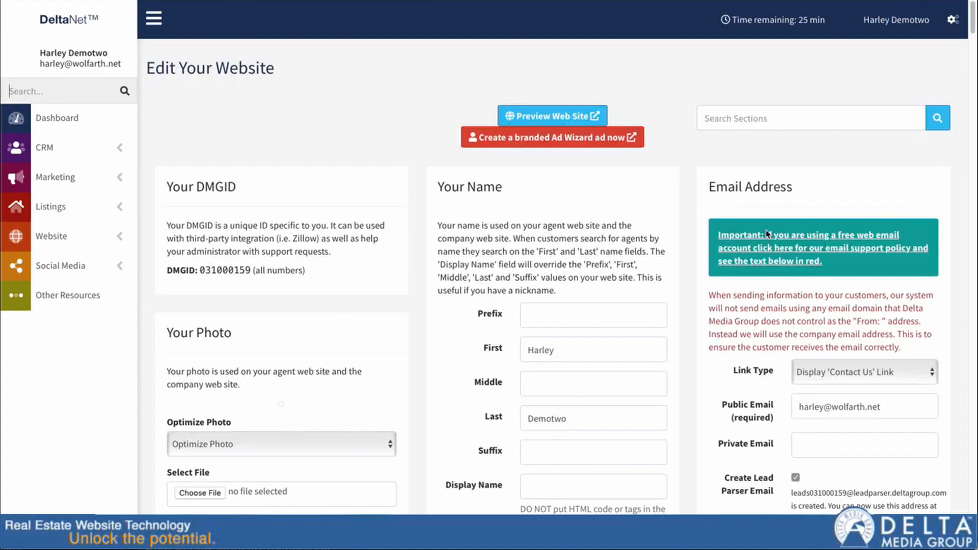
scroll("down", 3)
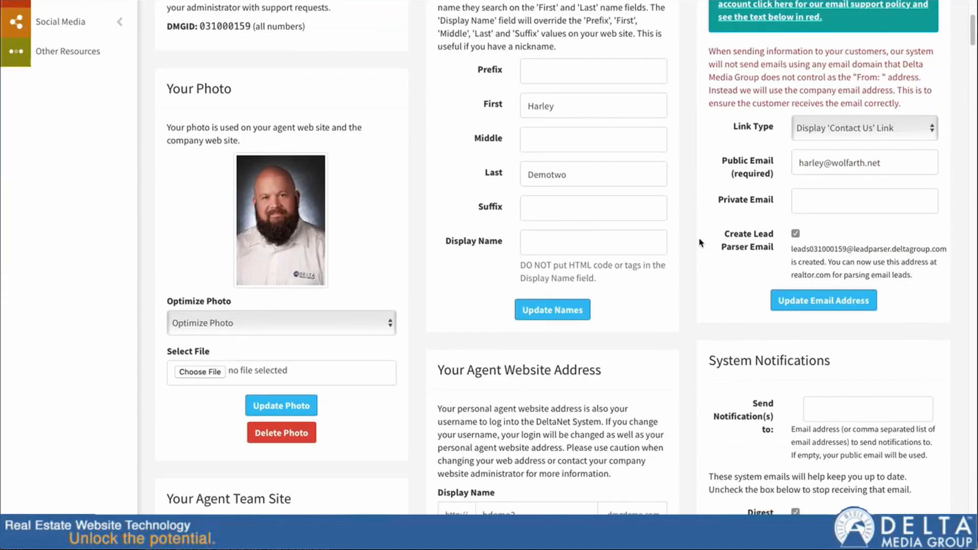
scroll("down", 3)
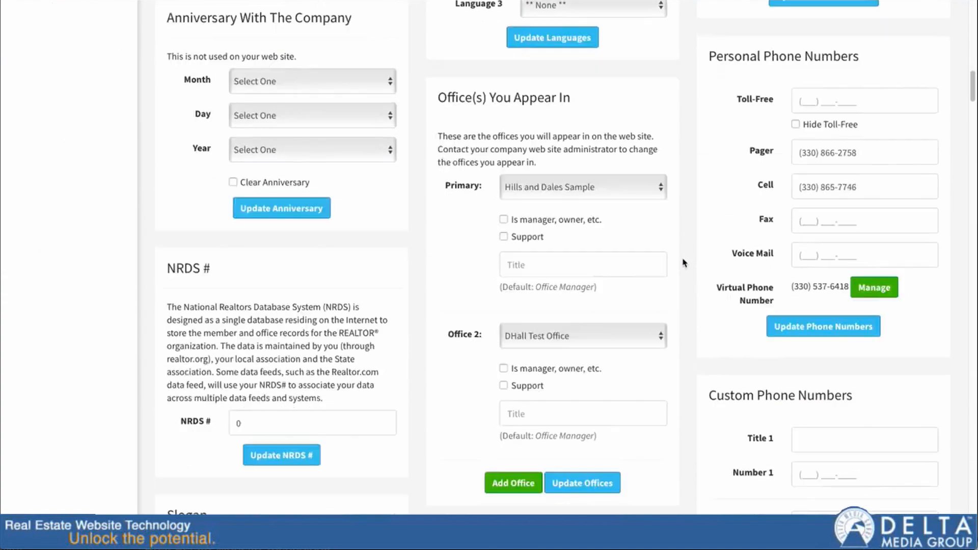
scroll("down", 3)
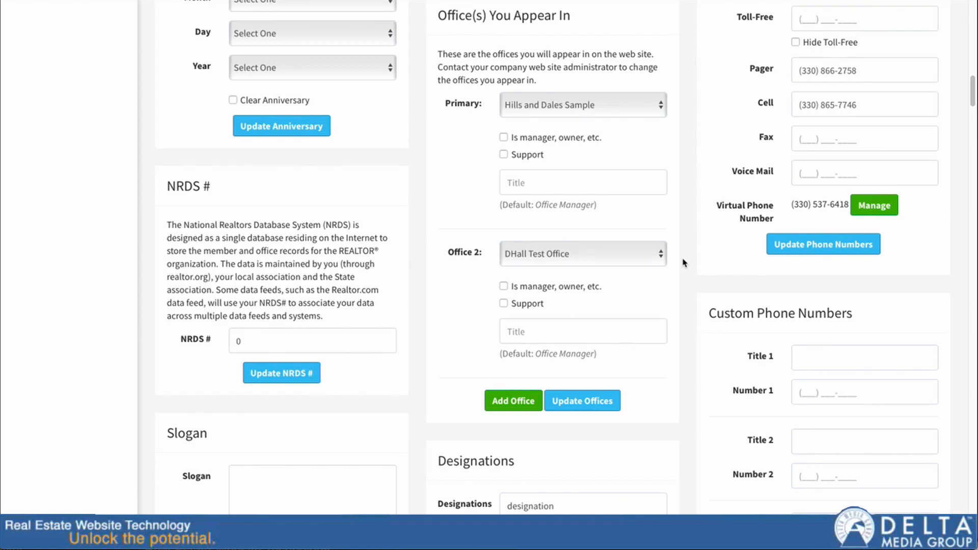
mouse_move(800, 208)
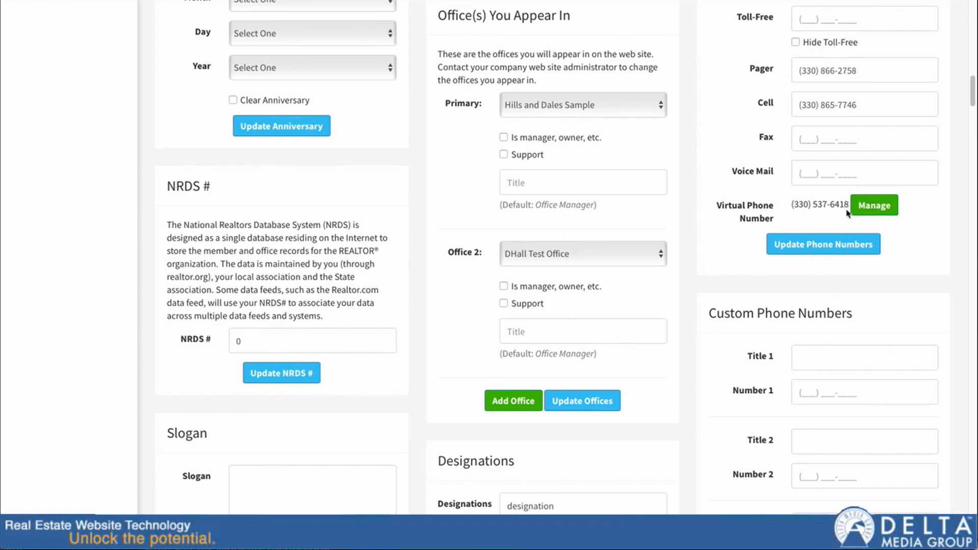
mouse_move(886, 250)
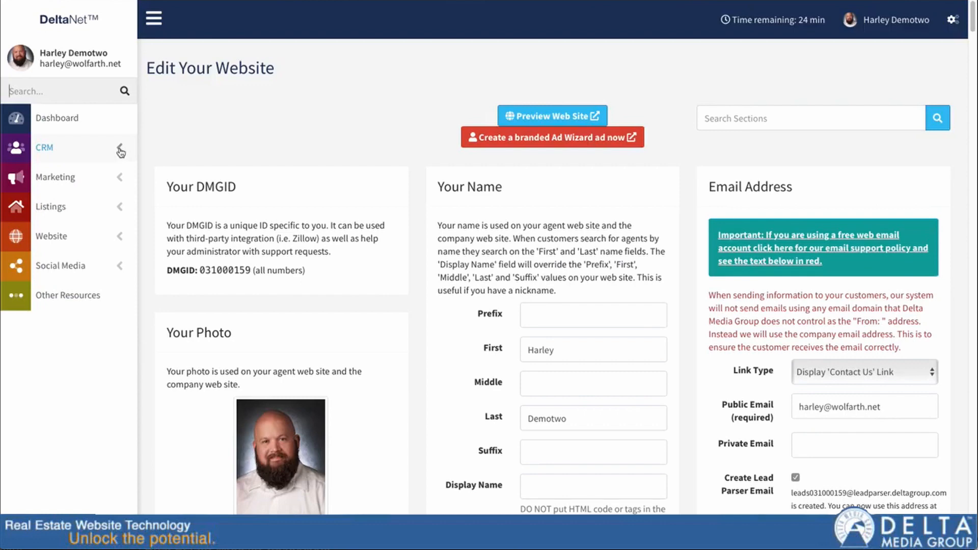
mouse_move(45, 151)
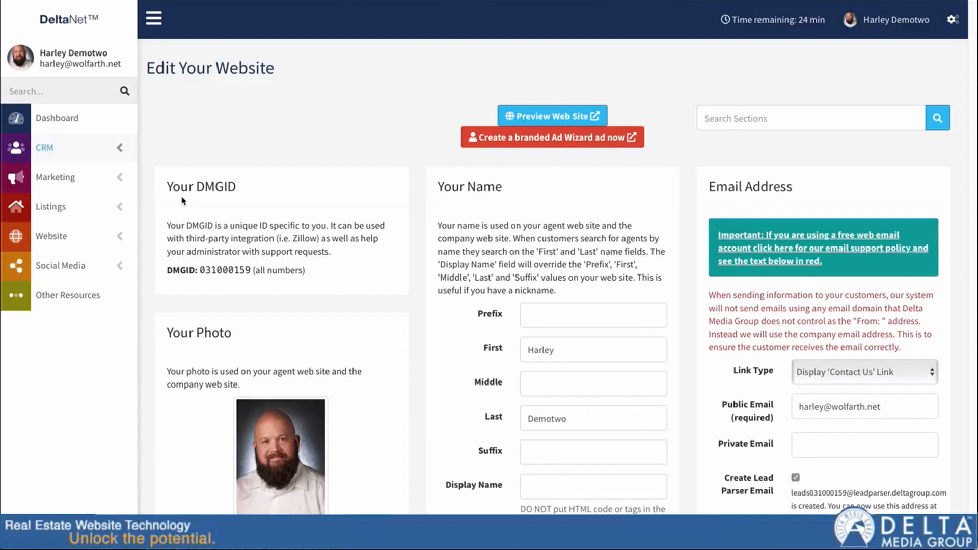
- Go to CRM Customer Center and quick-search the customers for 'sus'
left_click(44, 147)
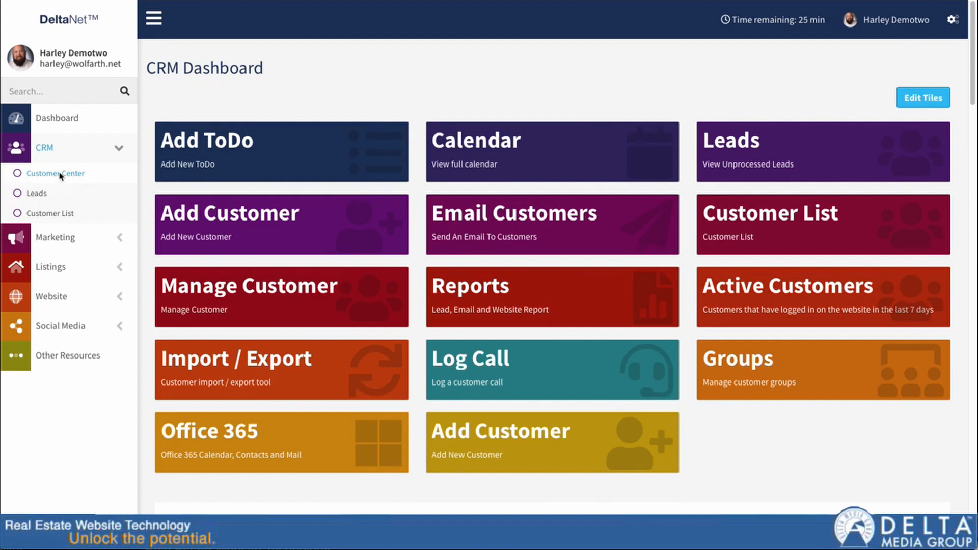
left_click(55, 173)
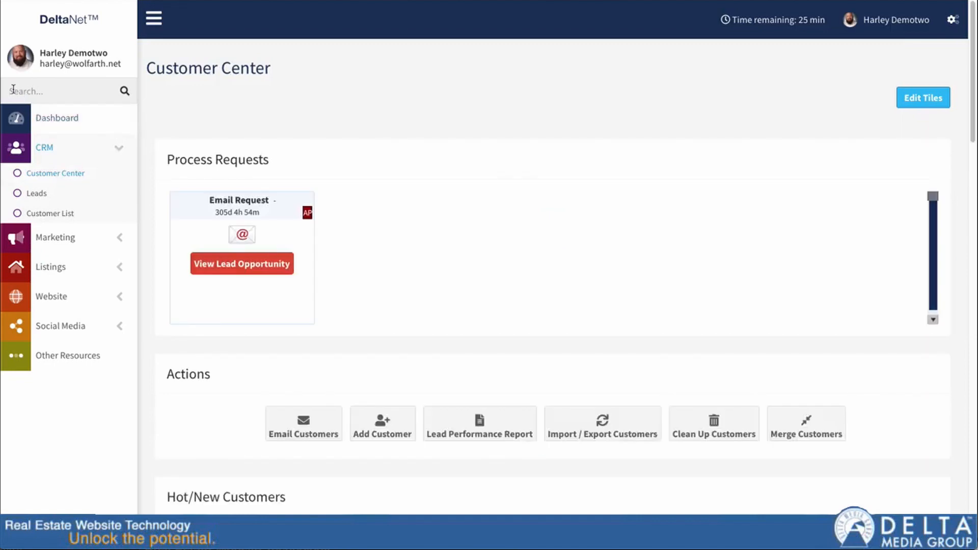
mouse_move(709, 265)
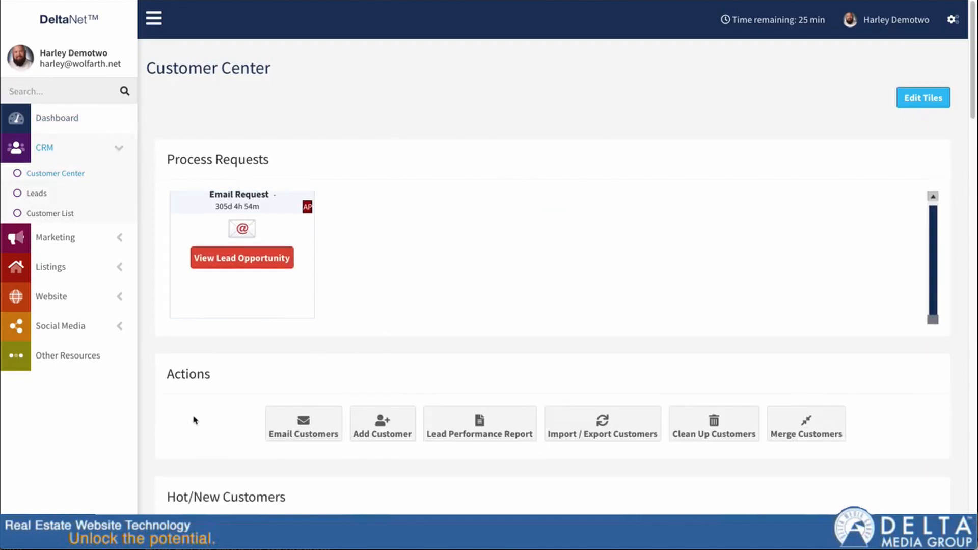
scroll("down", 3)
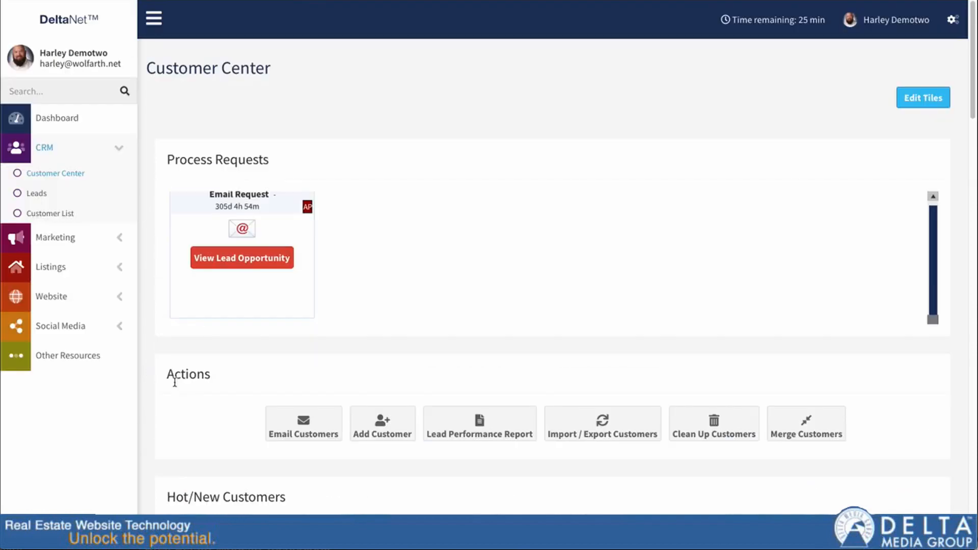
type("susanna")
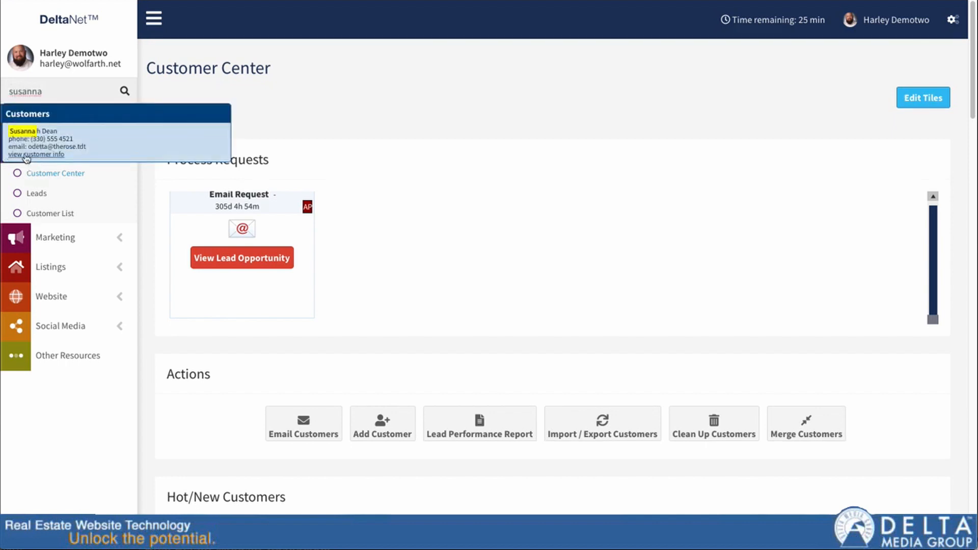
- Open Susannah Dean's record and try a new SMS, which reports she has opted out
left_click(36, 154)
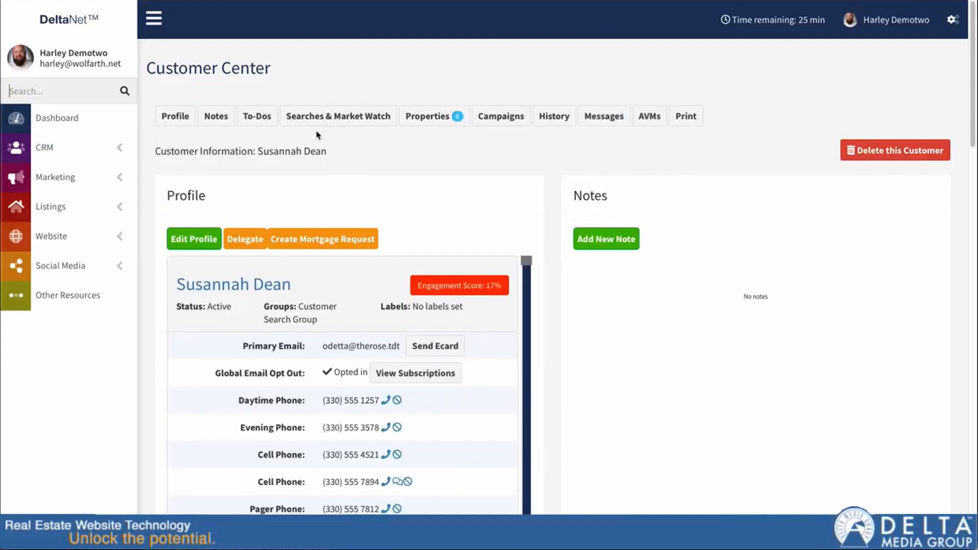
scroll("down", 3)
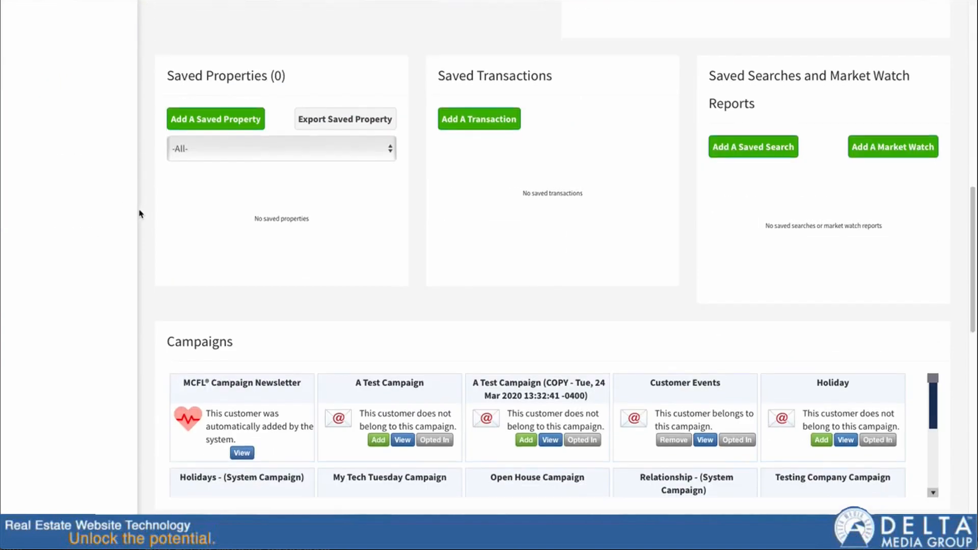
scroll("down", 3)
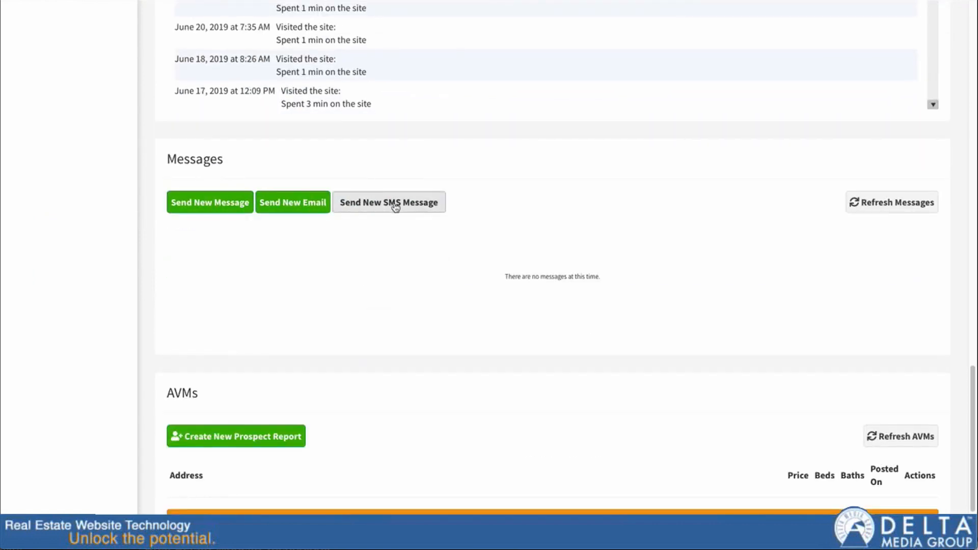
left_click(388, 202)
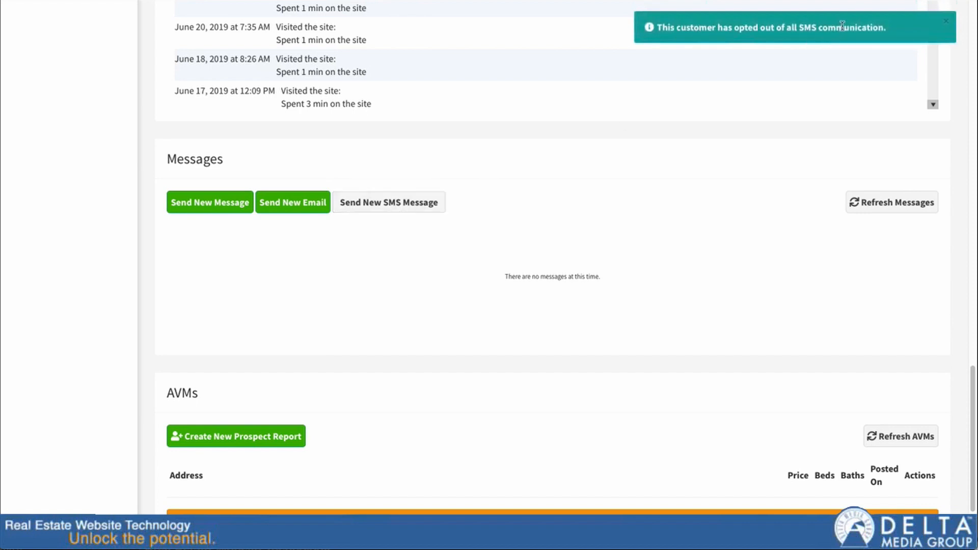
mouse_move(688, 109)
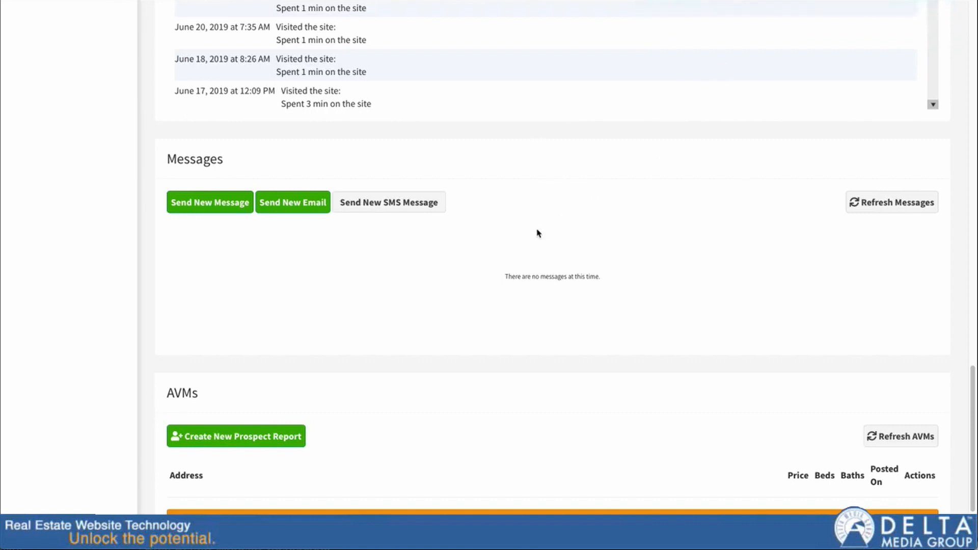
mouse_move(510, 221)
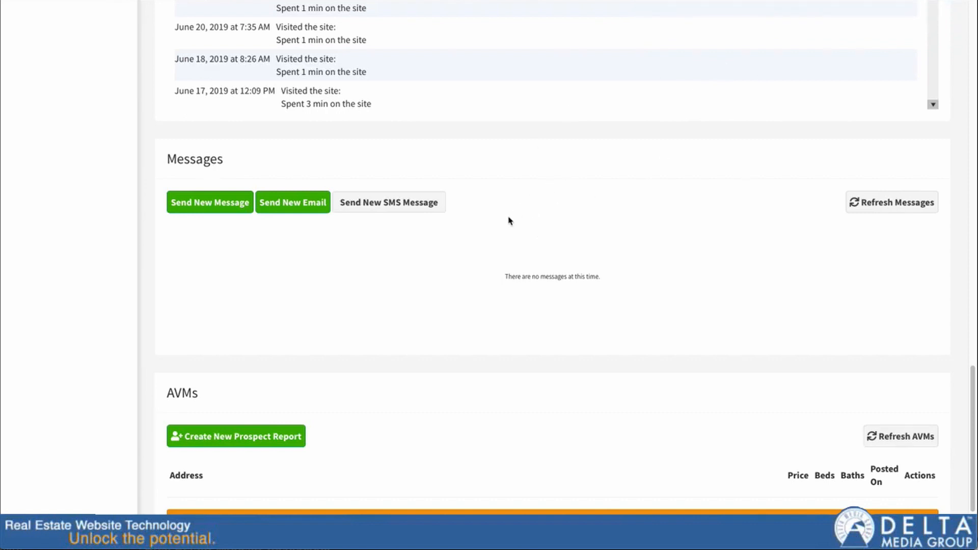
mouse_move(183, 278)
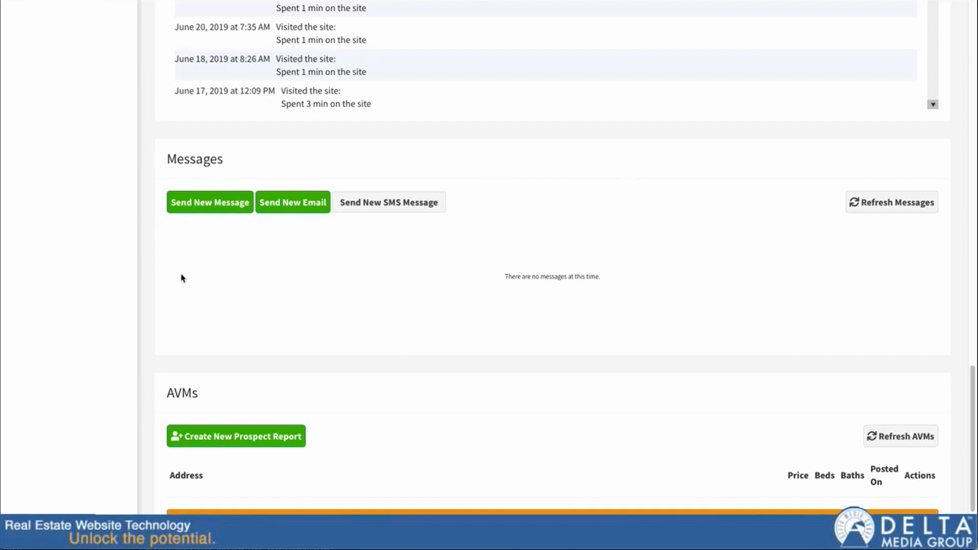
mouse_move(422, 234)
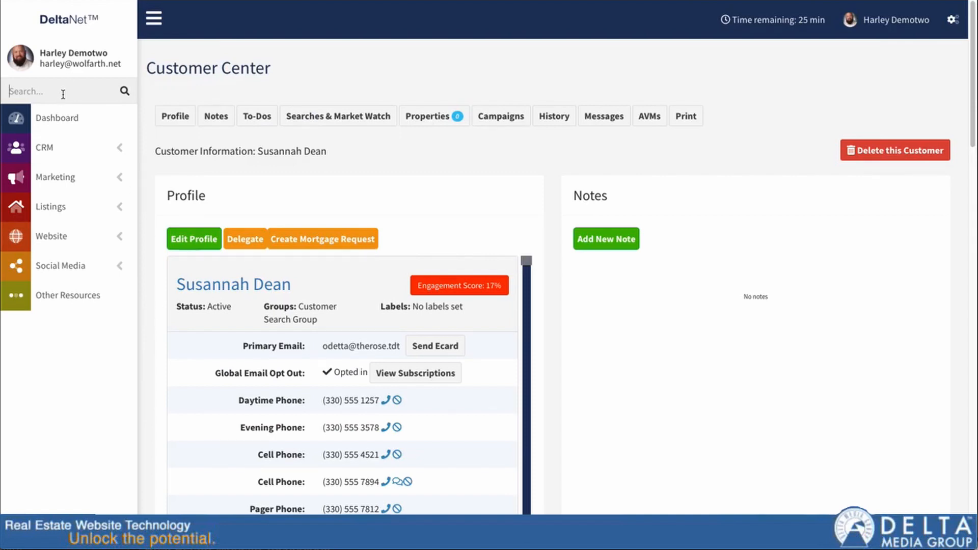
- Search for 'harley', authenticate into that agent's account, and open CRM Customer List
type("jimmy")
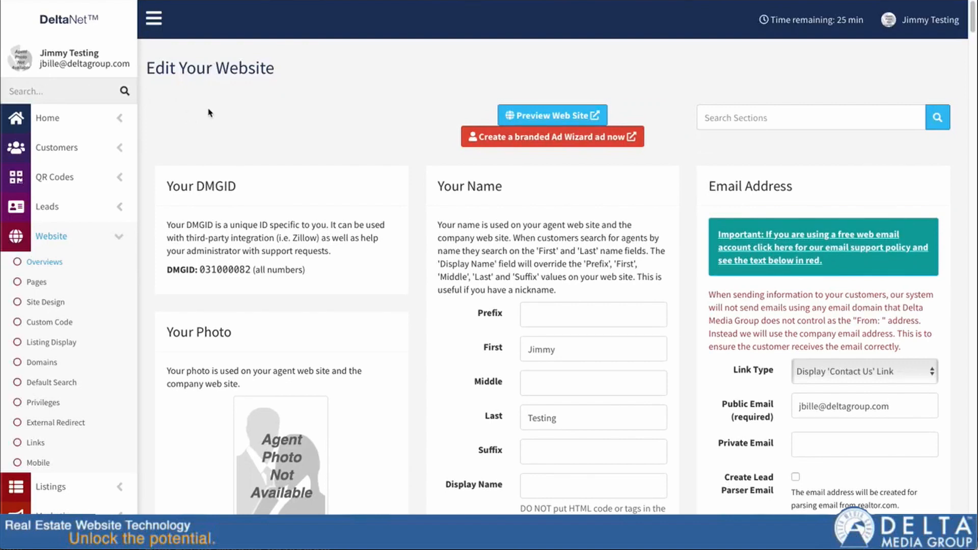
type("harley")
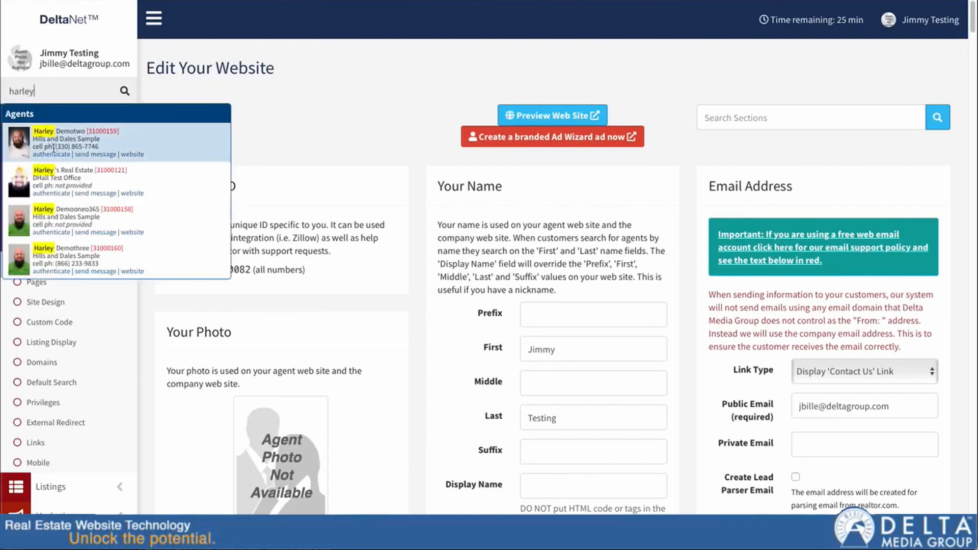
left_click(75, 140)
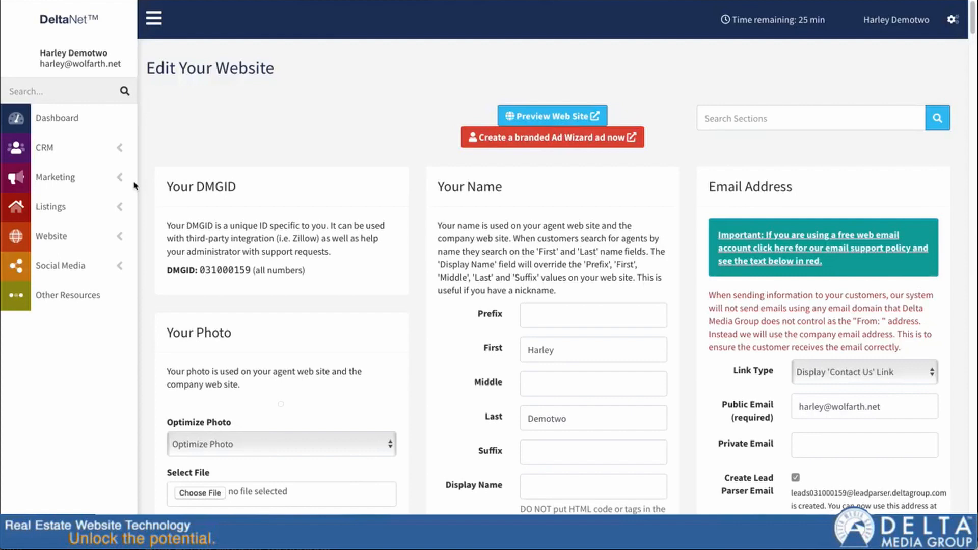
left_click(44, 147)
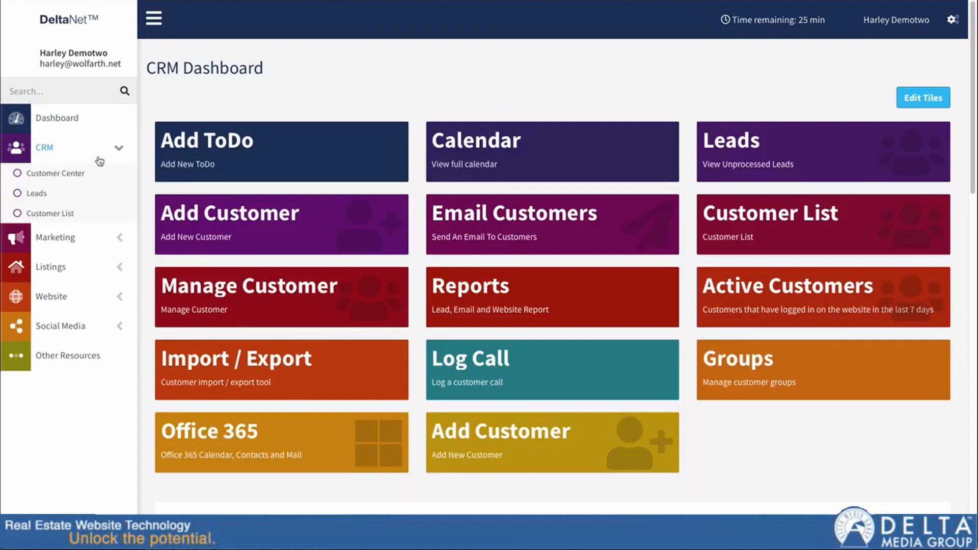
left_click(55, 173)
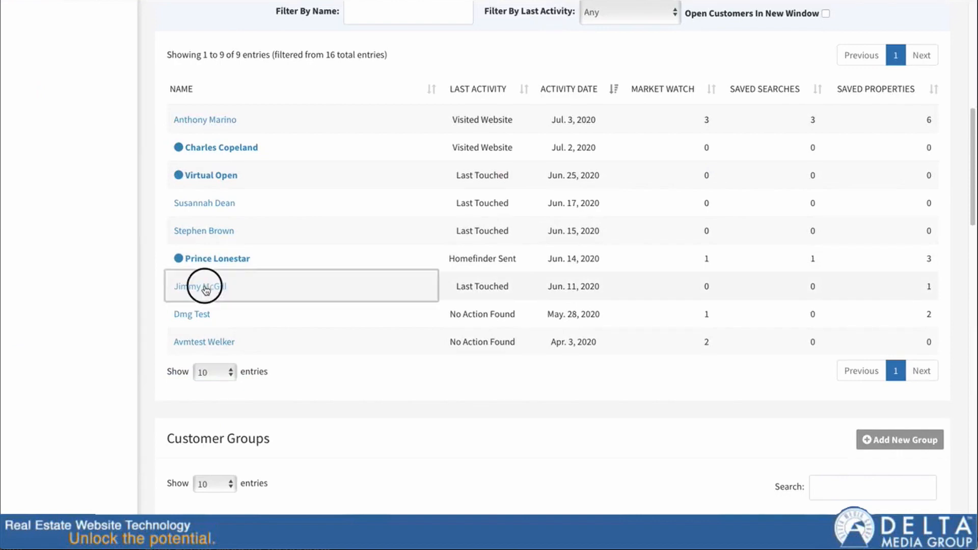
- Open Jimmy McGill's record, draft SMS 'This is my text message.', then close it unsent
left_click(199, 285)
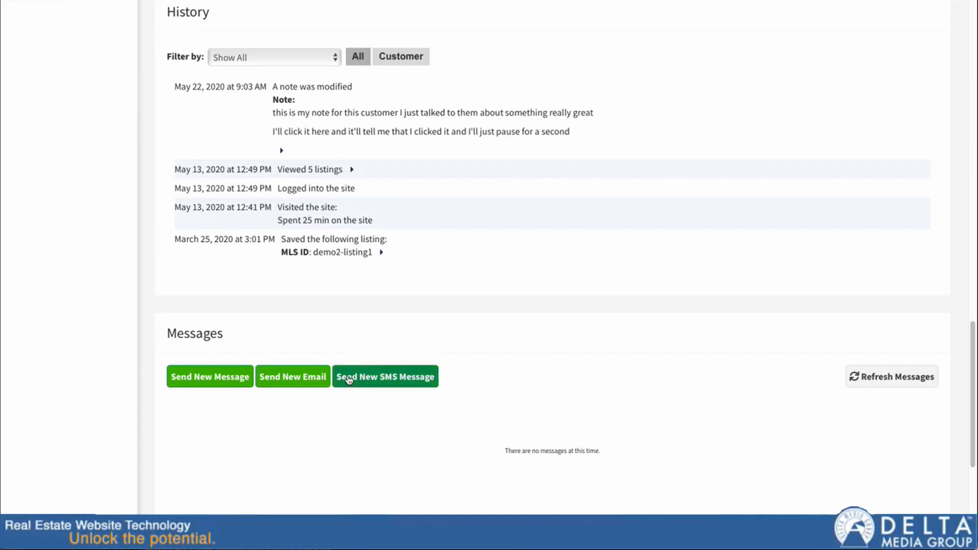
mouse_move(388, 382)
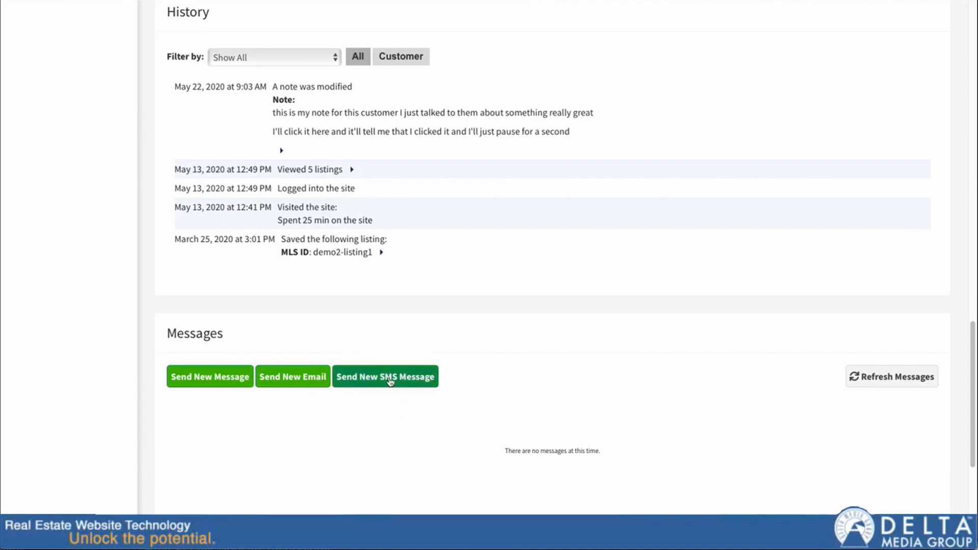
left_click(385, 376)
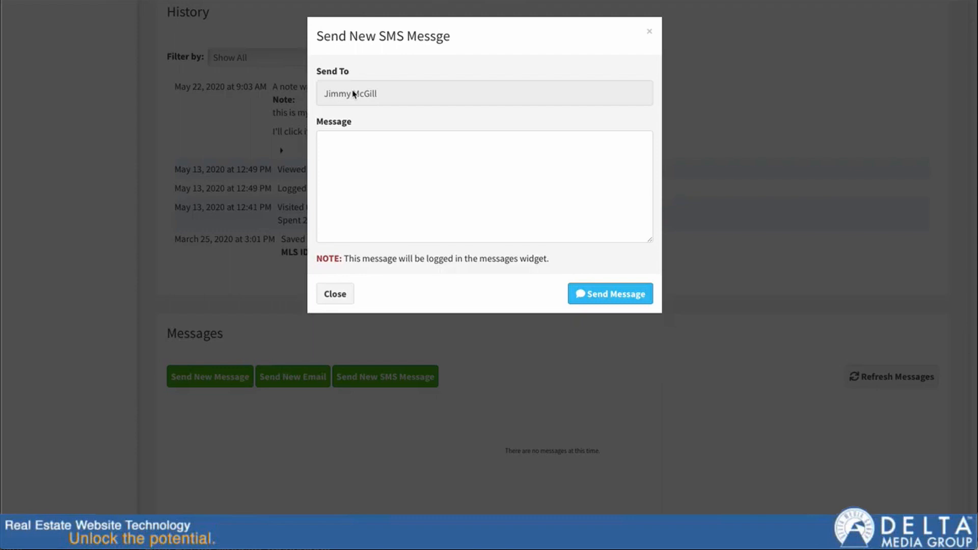
left_click(484, 186)
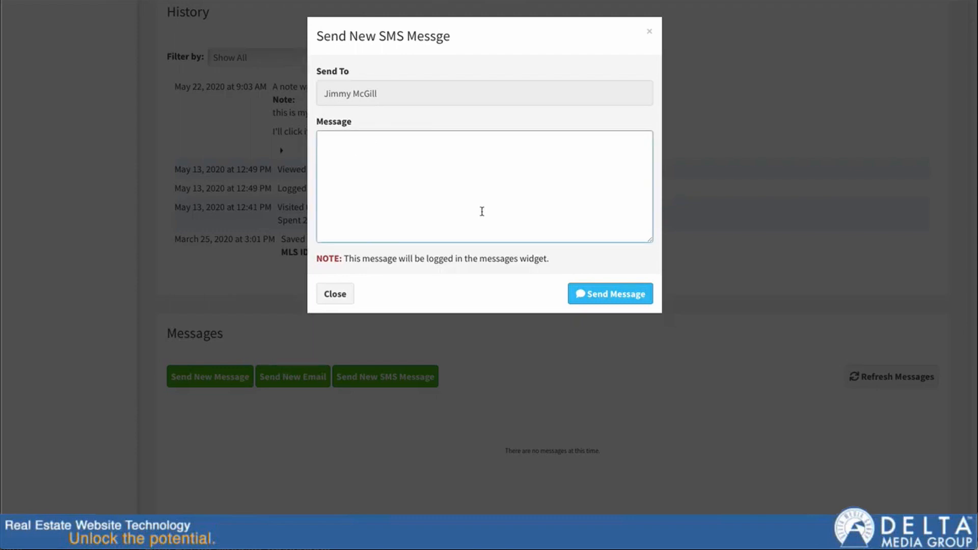
type("This is my t")
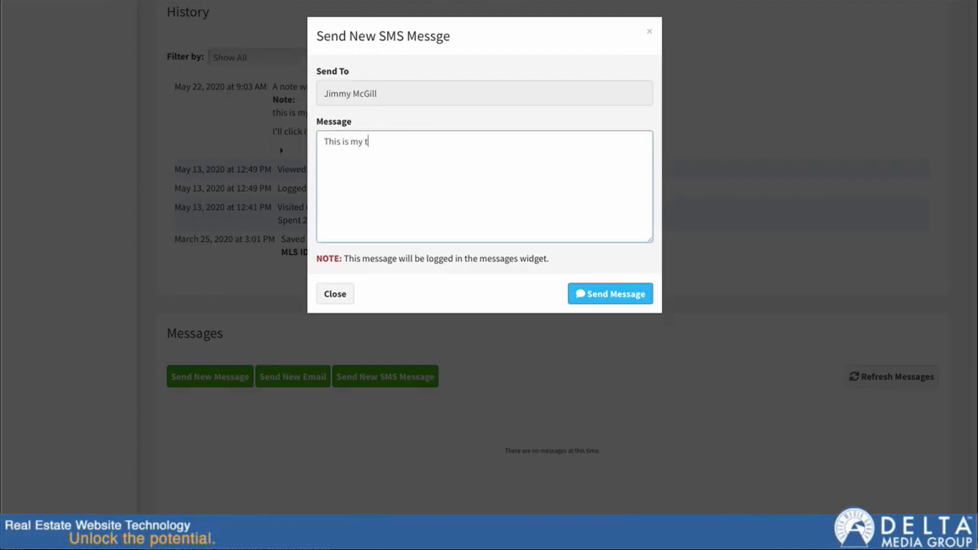
type("ext message.")
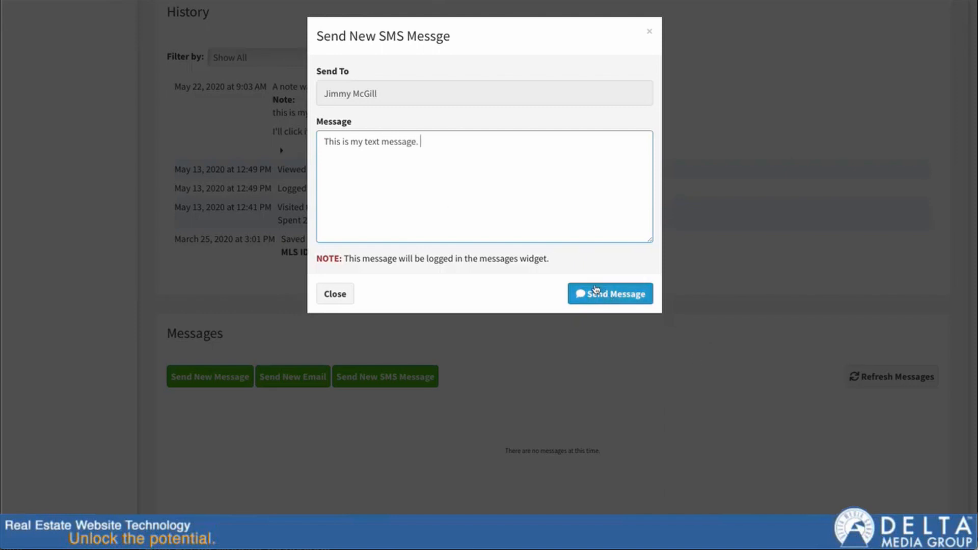
mouse_move(430, 294)
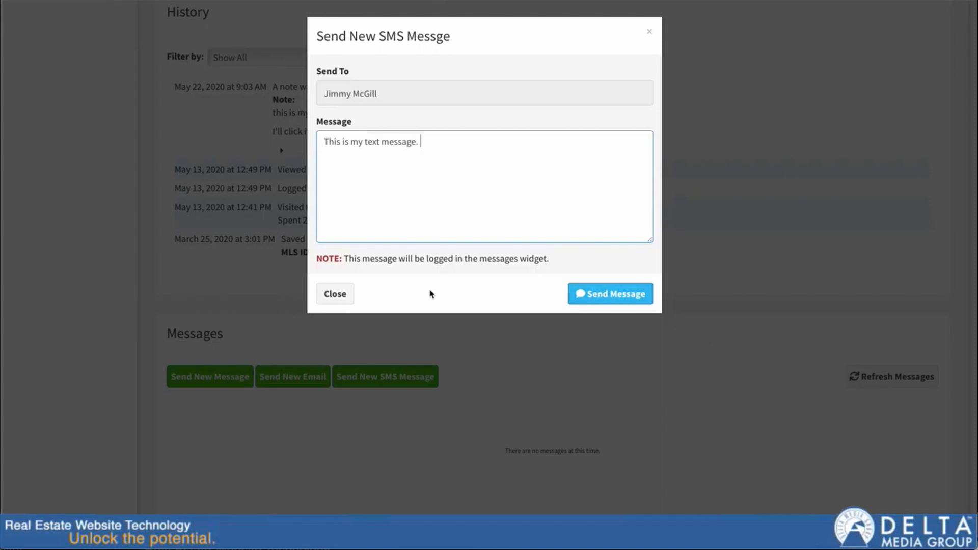
left_click(334, 293)
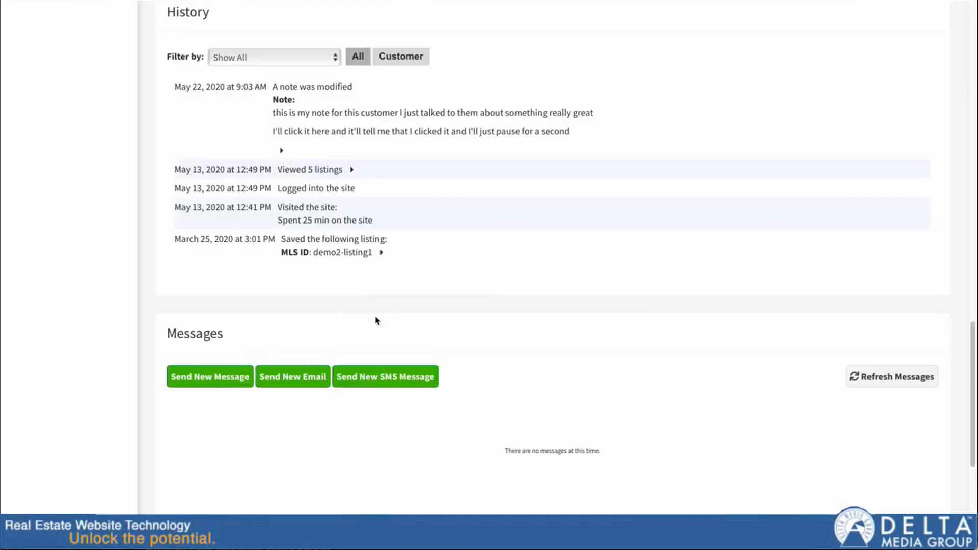
mouse_move(324, 183)
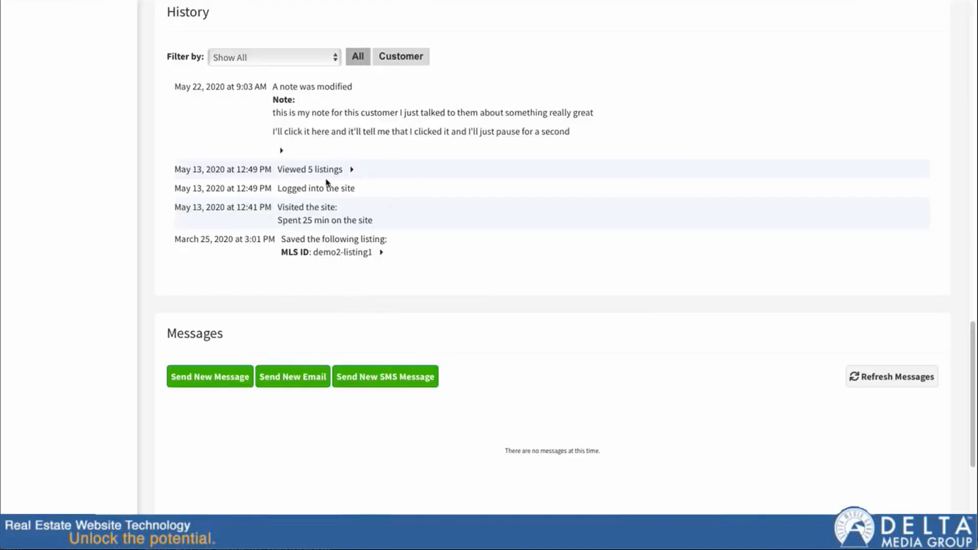
mouse_move(449, 469)
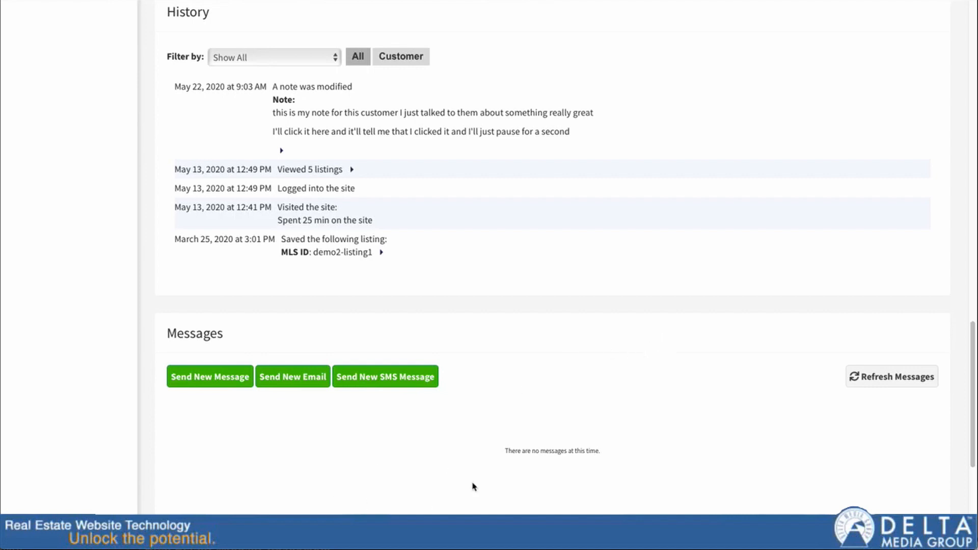
mouse_move(591, 437)
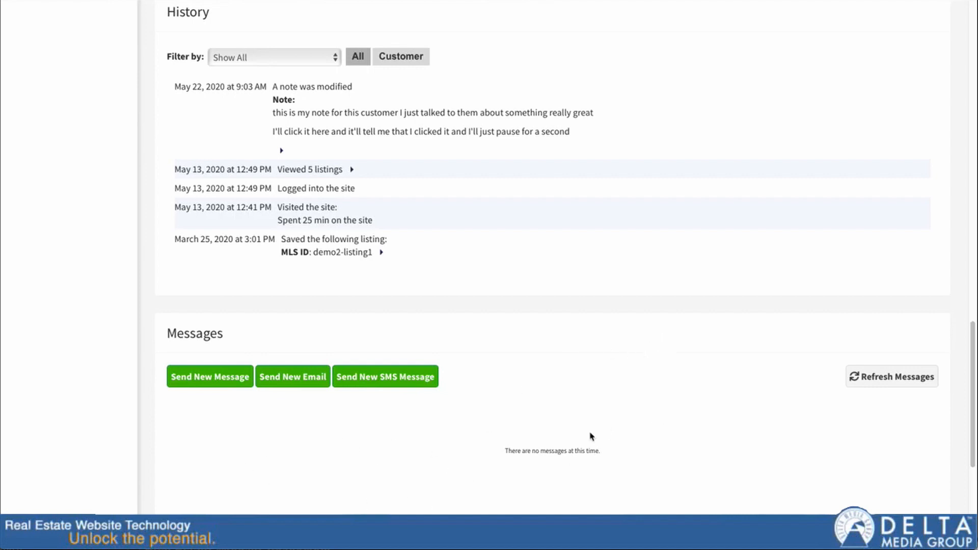
mouse_move(836, 508)
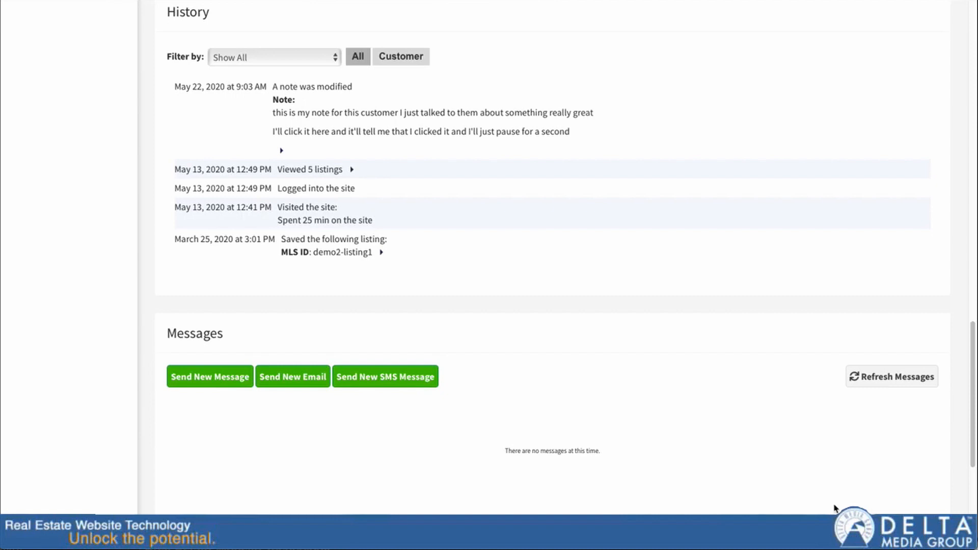
mouse_move(613, 472)
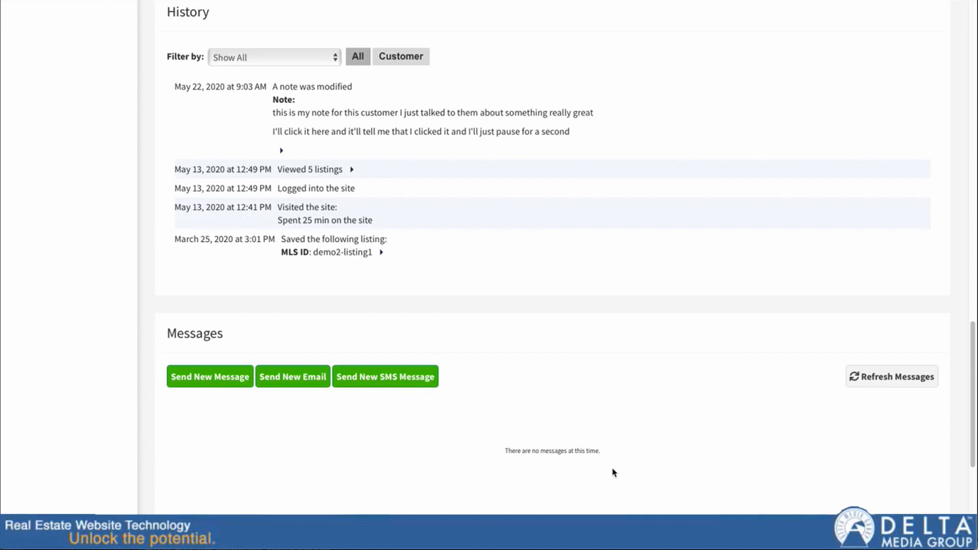
mouse_move(503, 492)
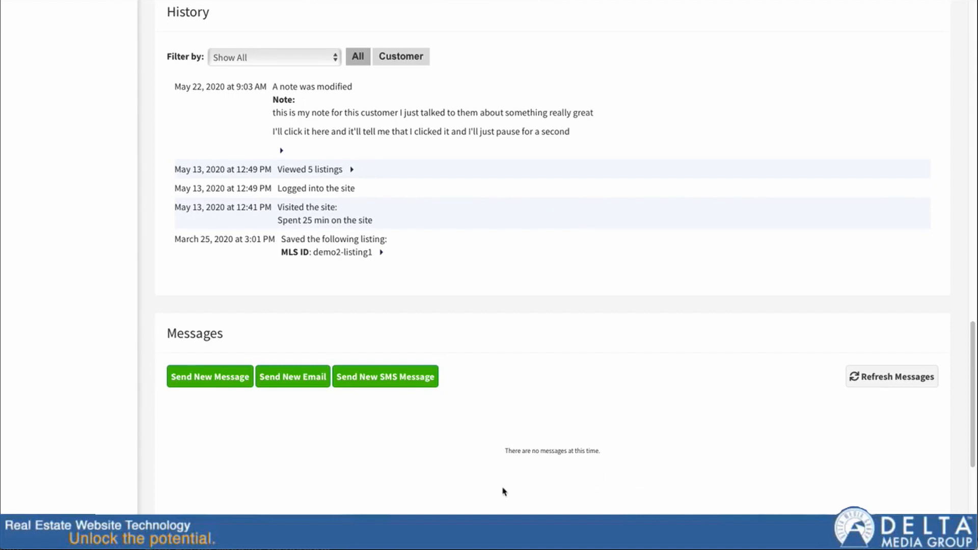
mouse_move(337, 351)
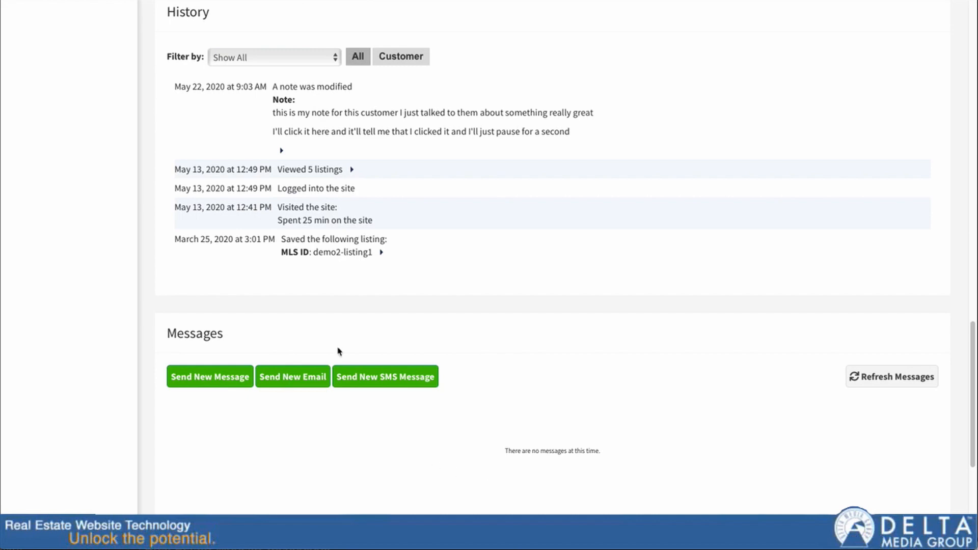
scroll("up", 3)
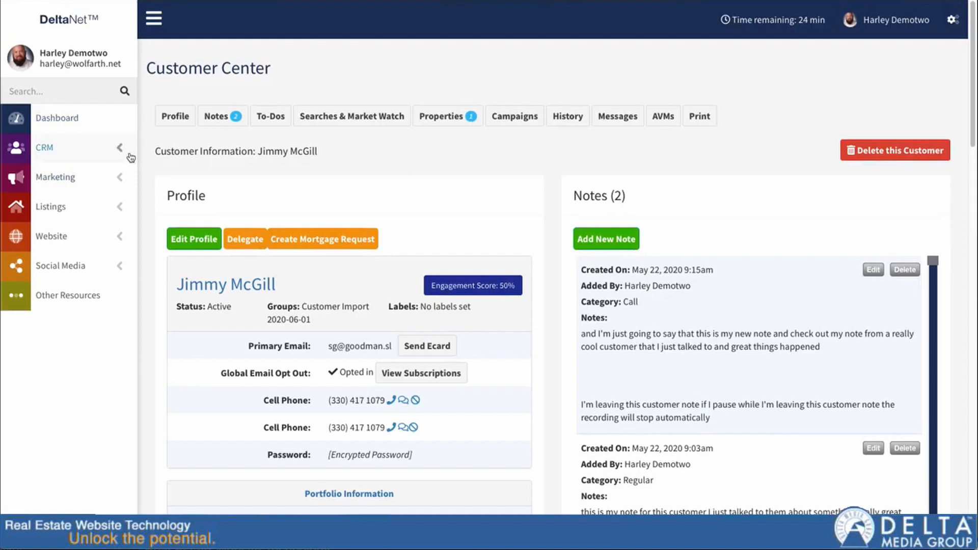
- Go to Message Blasts & Mail Merge under the Marketing sidebar section
left_click(55, 176)
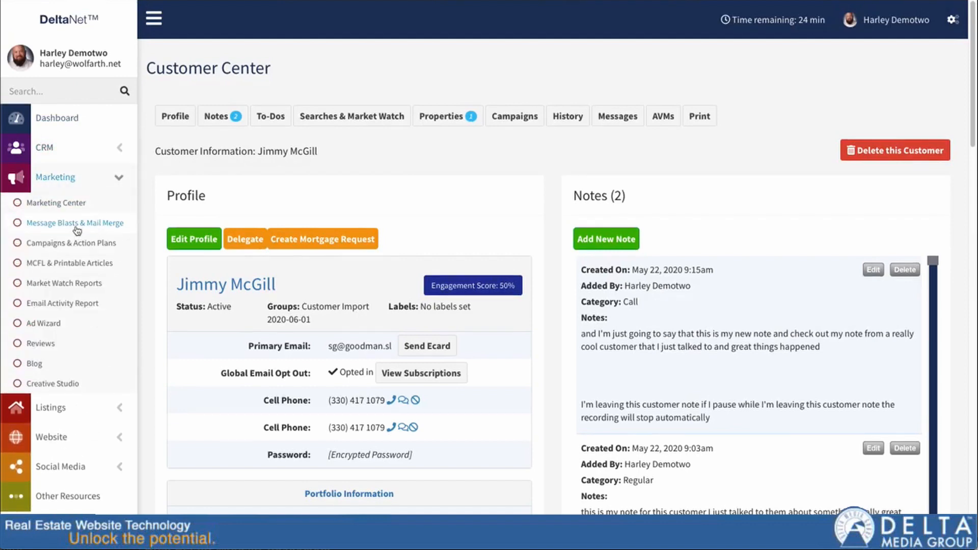
mouse_move(65, 227)
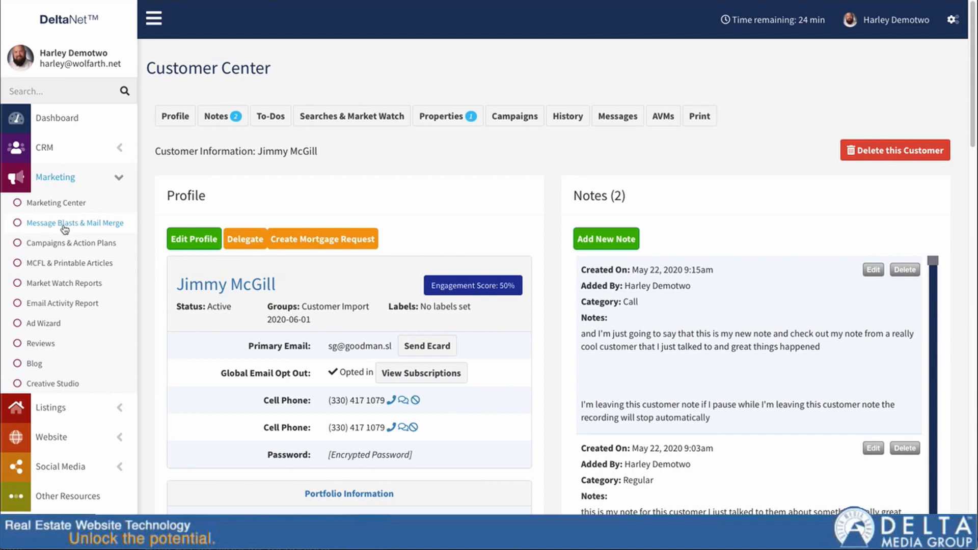
mouse_move(62, 229)
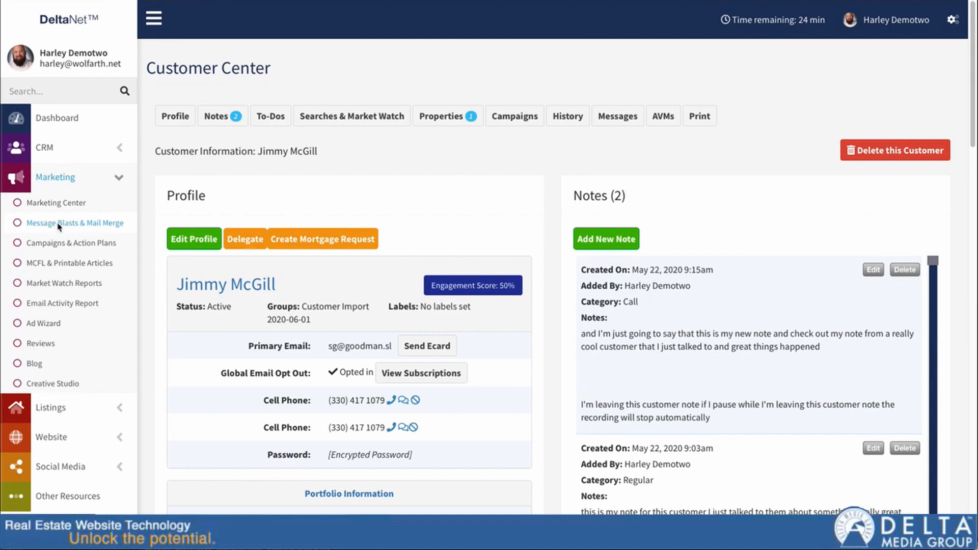
left_click(74, 223)
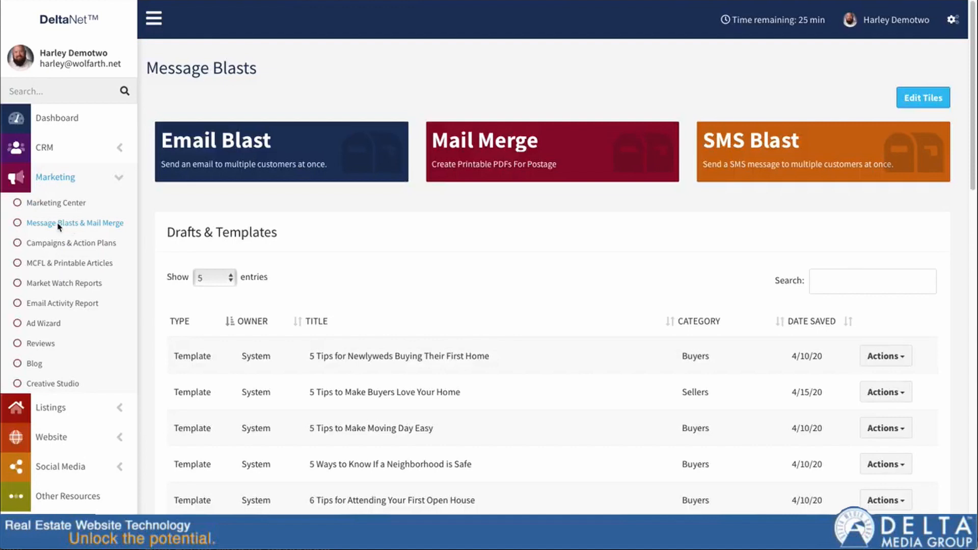
mouse_move(812, 166)
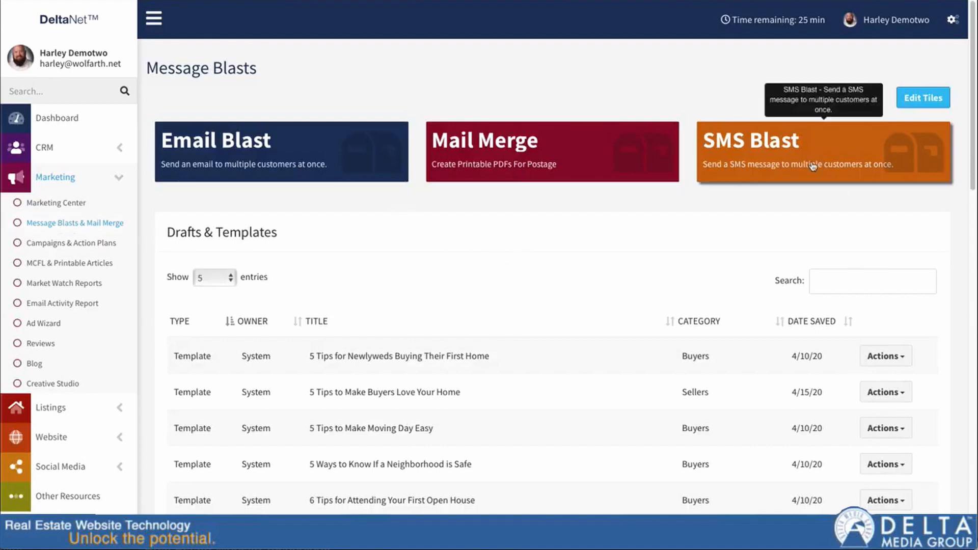
mouse_move(820, 146)
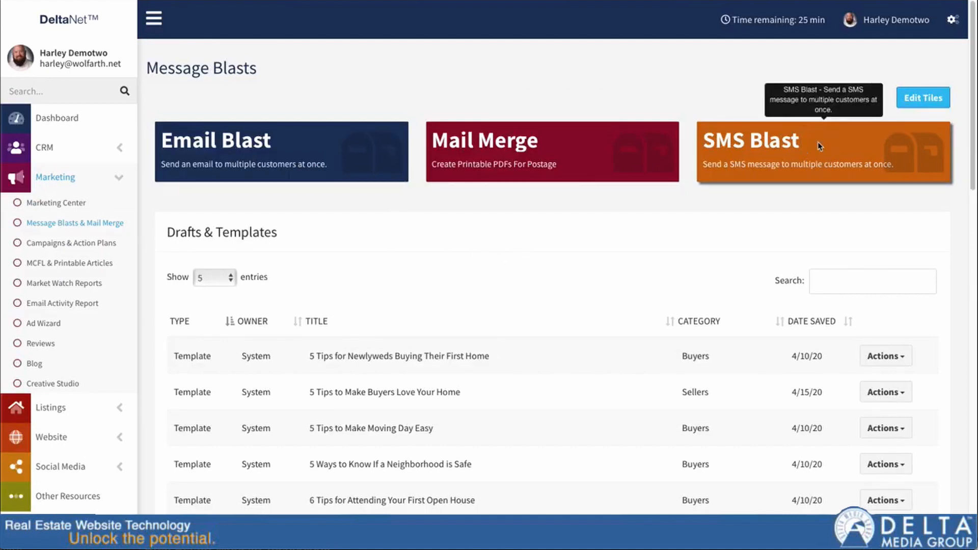
- Start an SMS Blast and reach its Send On Date and To fields
left_click(821, 152)
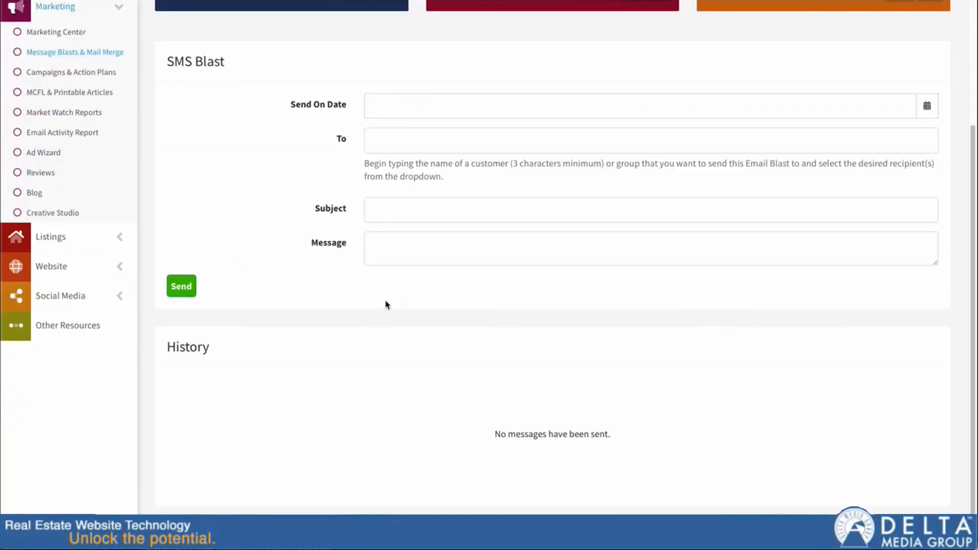
left_click(636, 105)
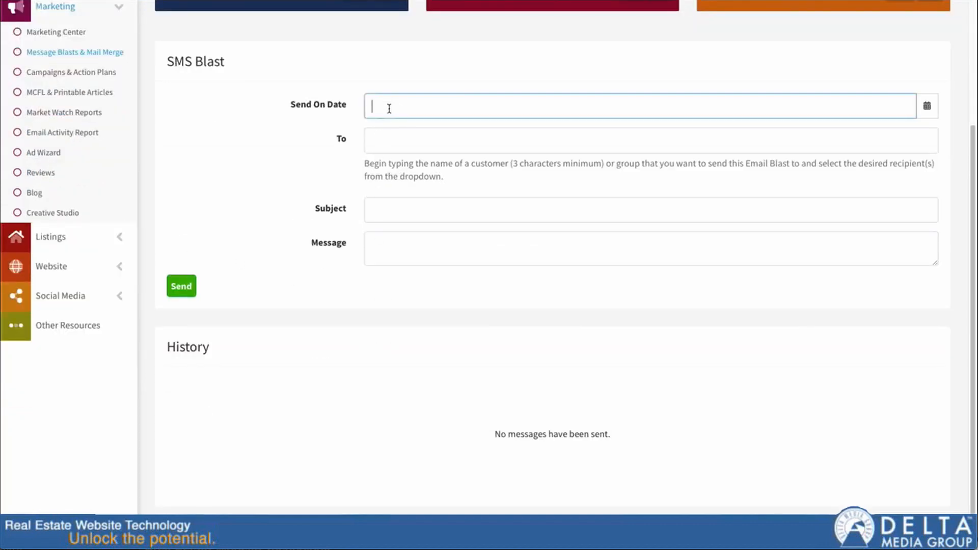
mouse_move(708, 129)
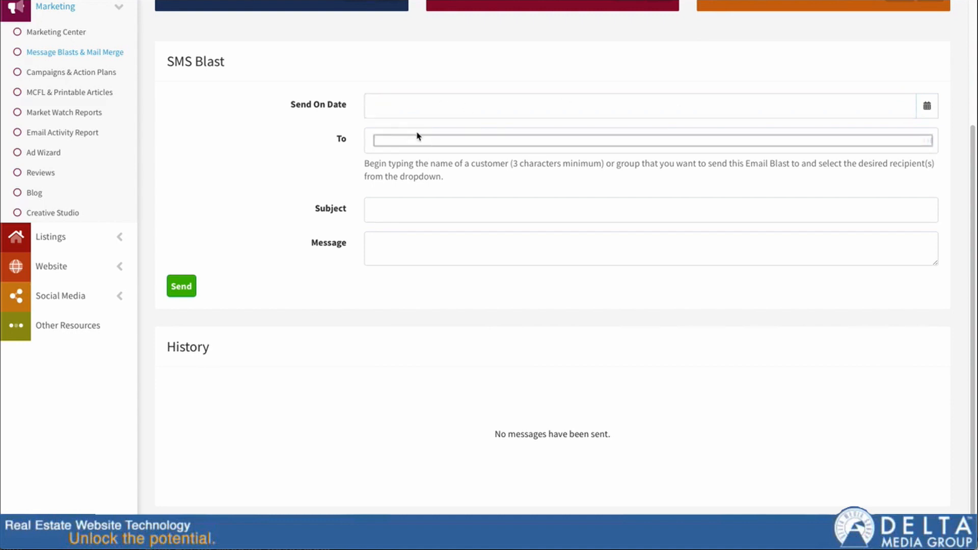
left_click(649, 139)
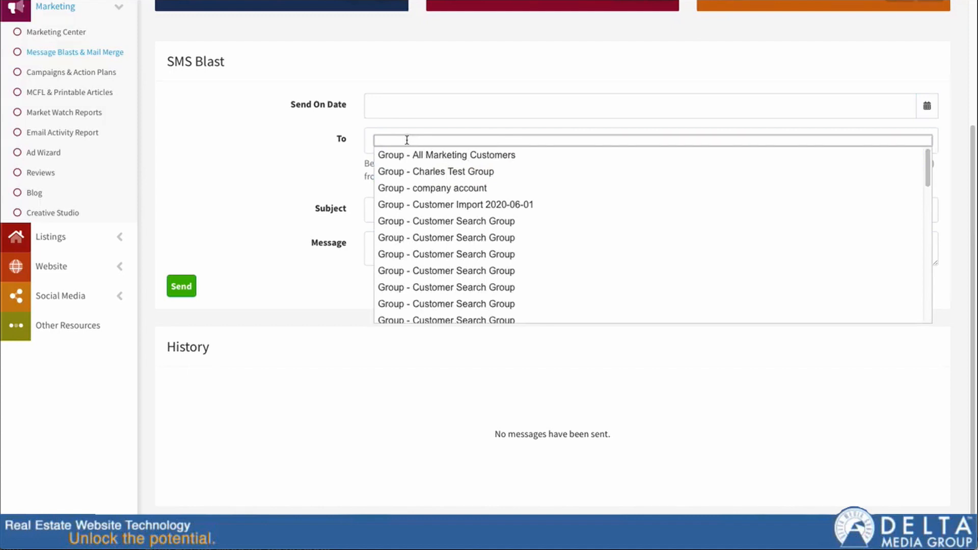
- Set the blast recipient to Group - Group A by searching 'group'
type("group")
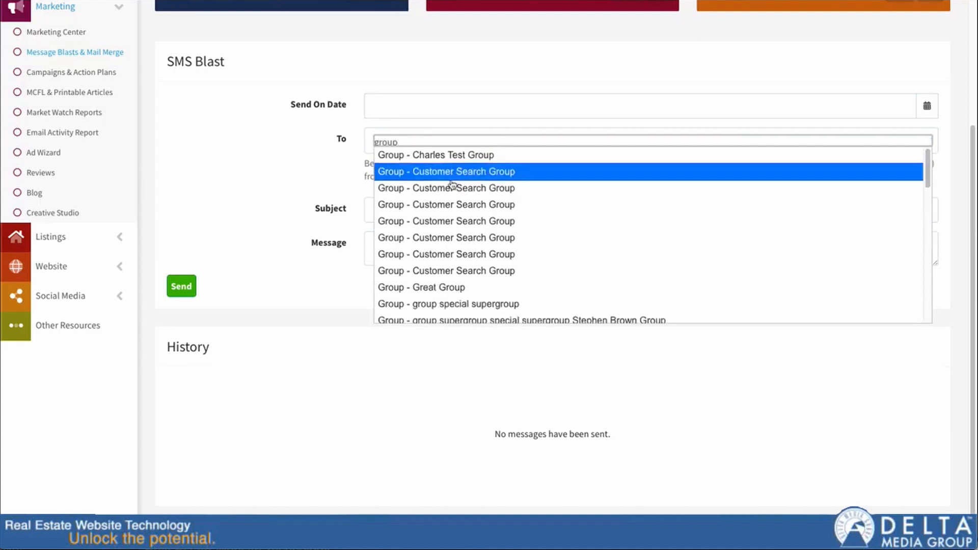
left_click(445, 171)
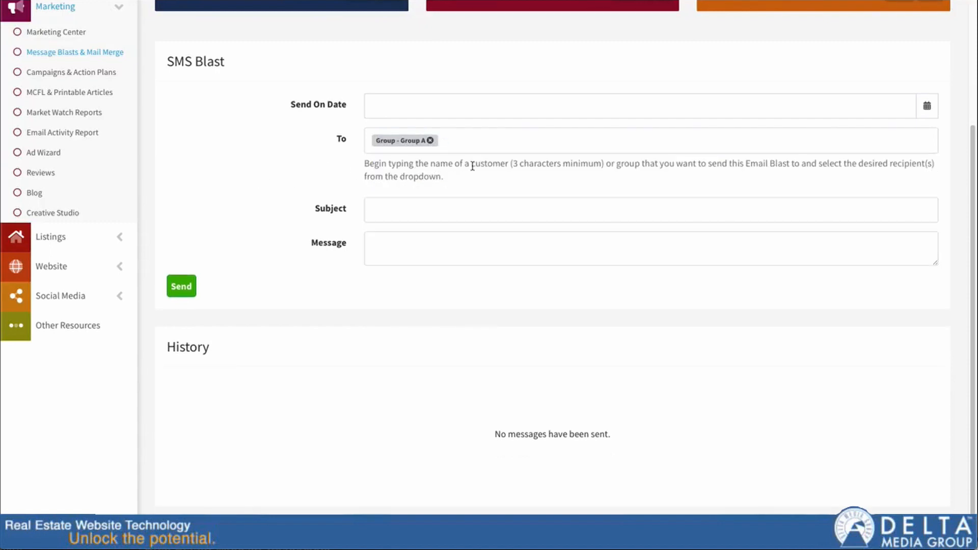
mouse_move(461, 139)
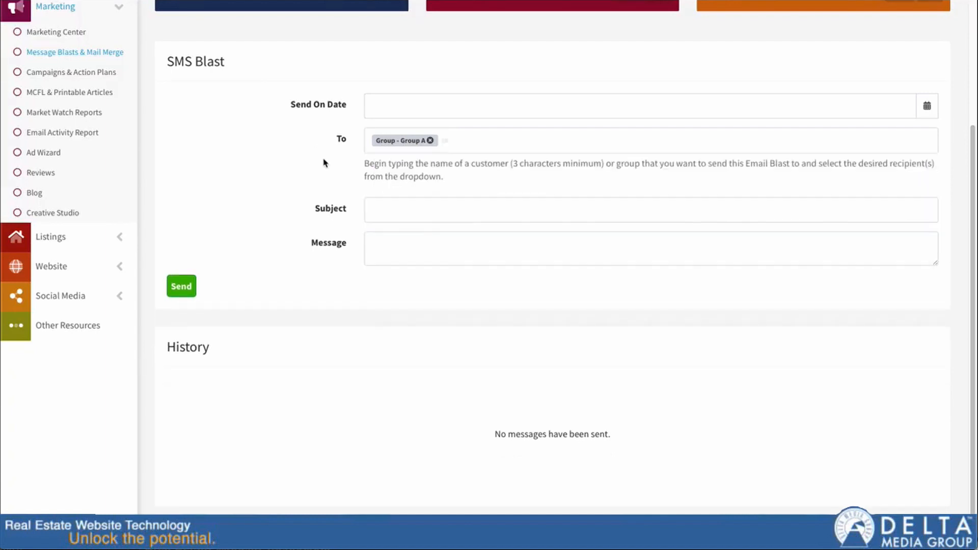
left_click(650, 210)
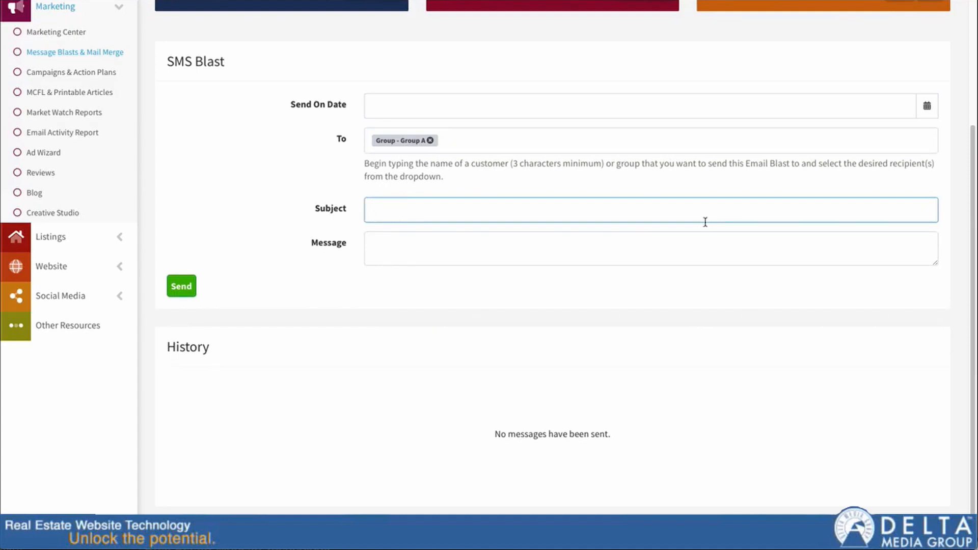
- Write the message 'Thanks for visiting my open house.' and subject 'open house text'
left_click(649, 248)
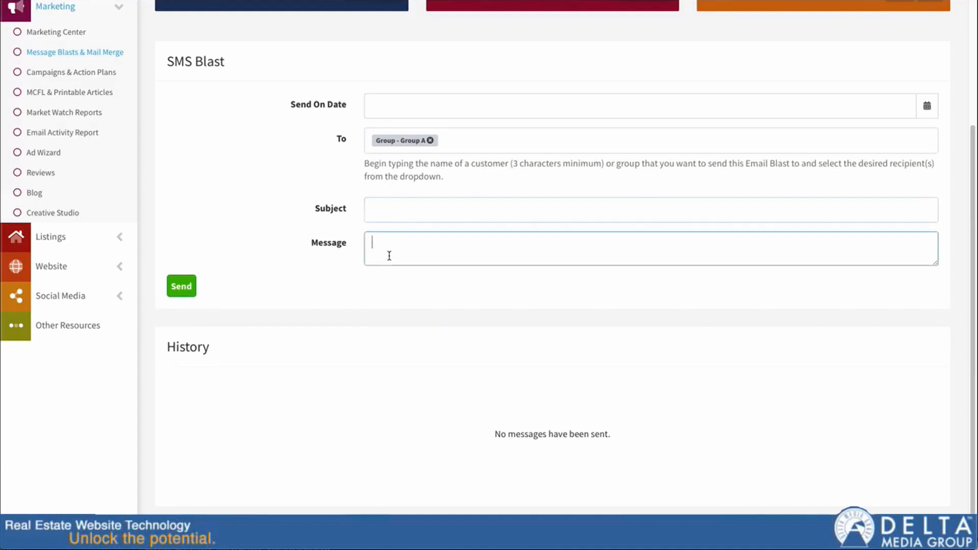
left_click(649, 247)
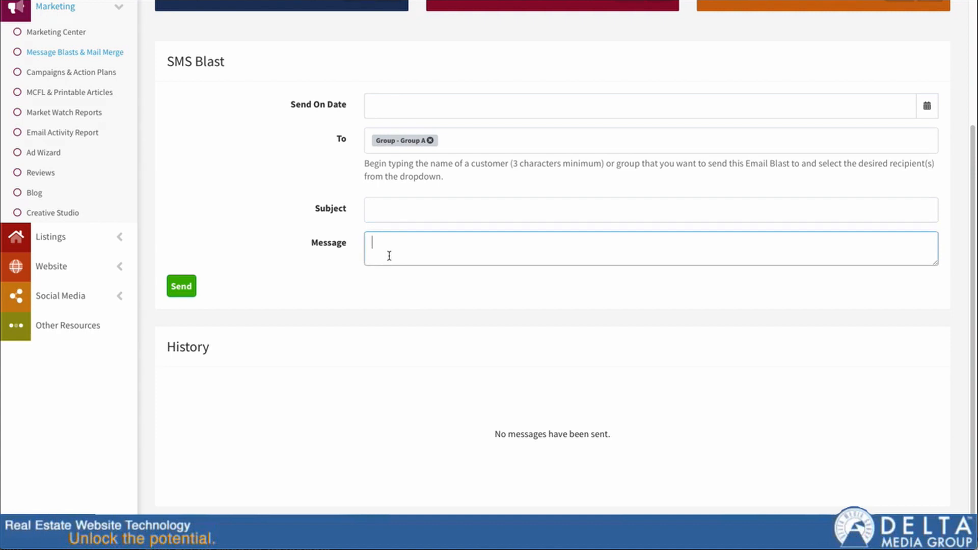
type("Thanks for visi")
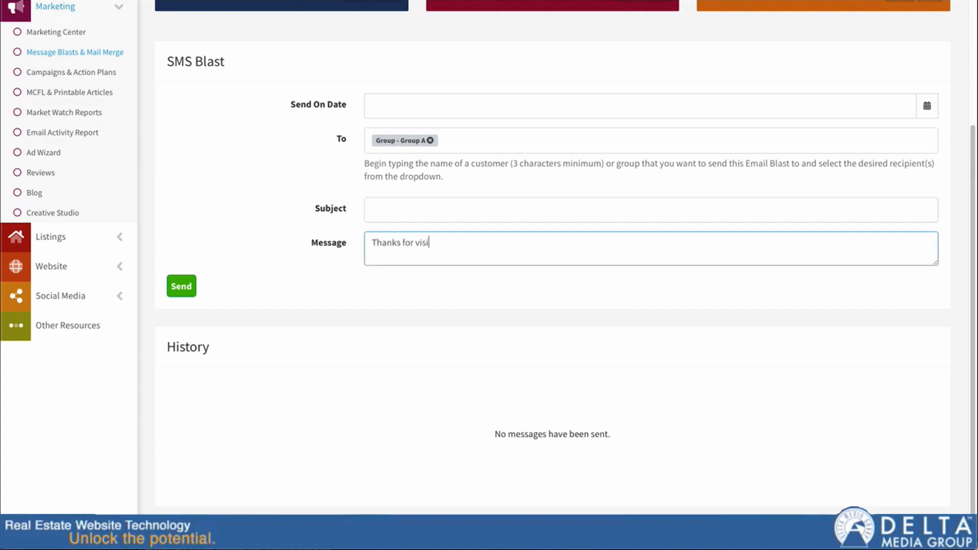
type("ting my open house.")
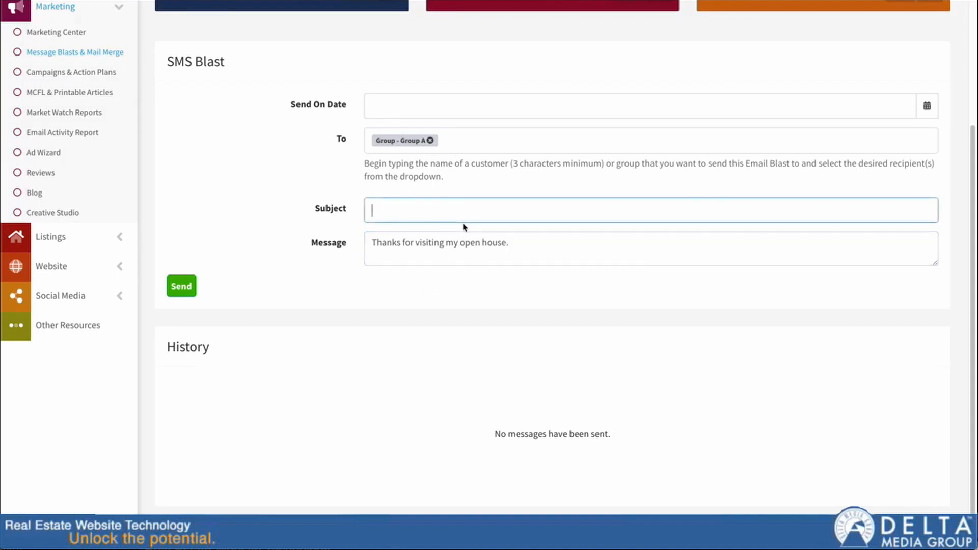
type("open house text")
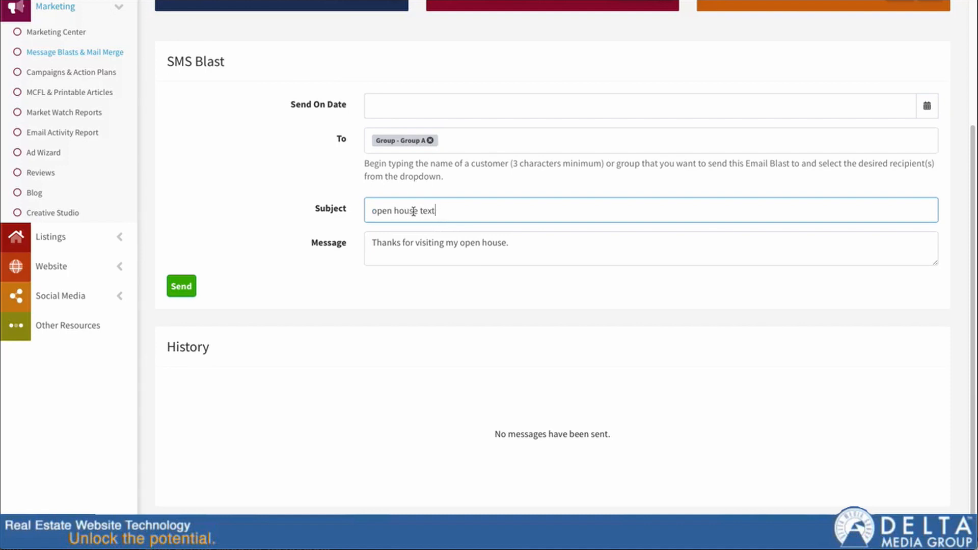
mouse_move(480, 251)
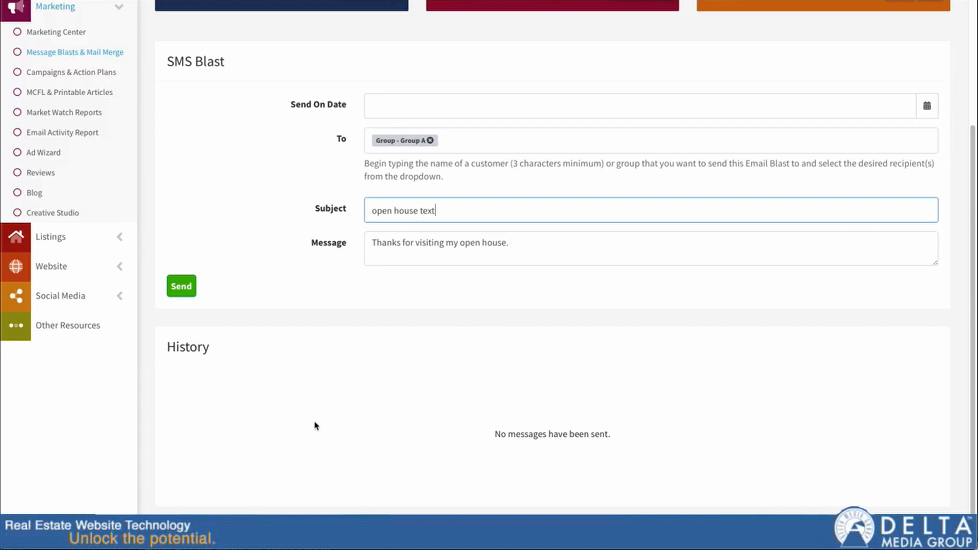
mouse_move(399, 432)
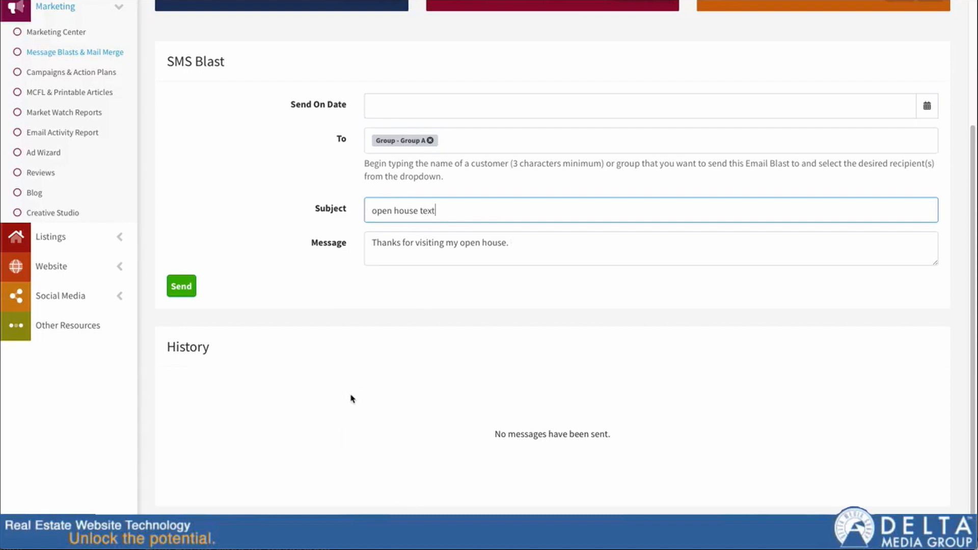
mouse_move(490, 246)
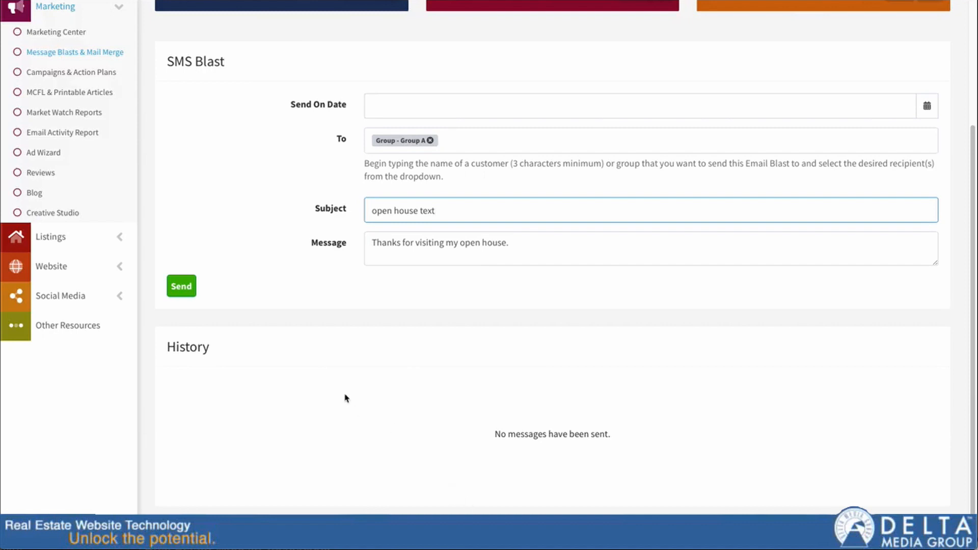
mouse_move(416, 412)
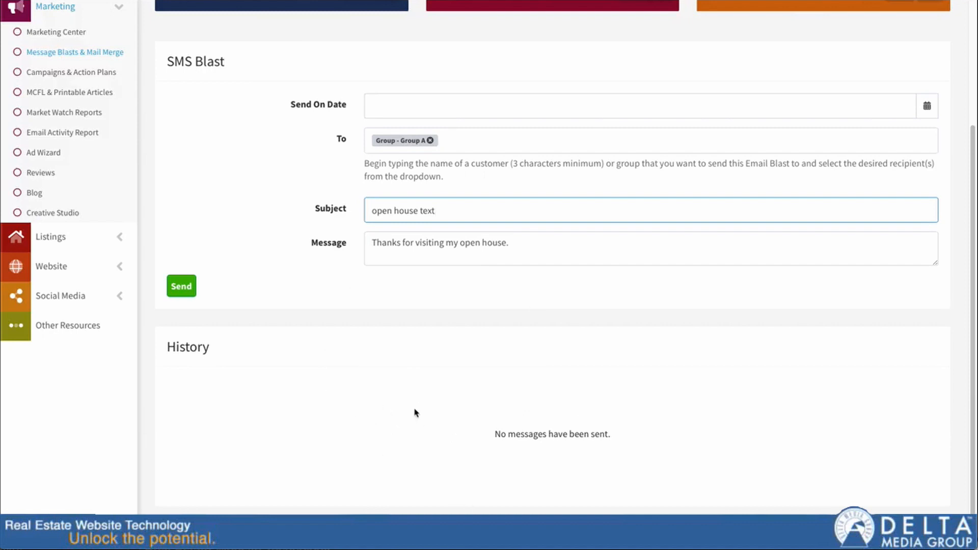
left_click(417, 210)
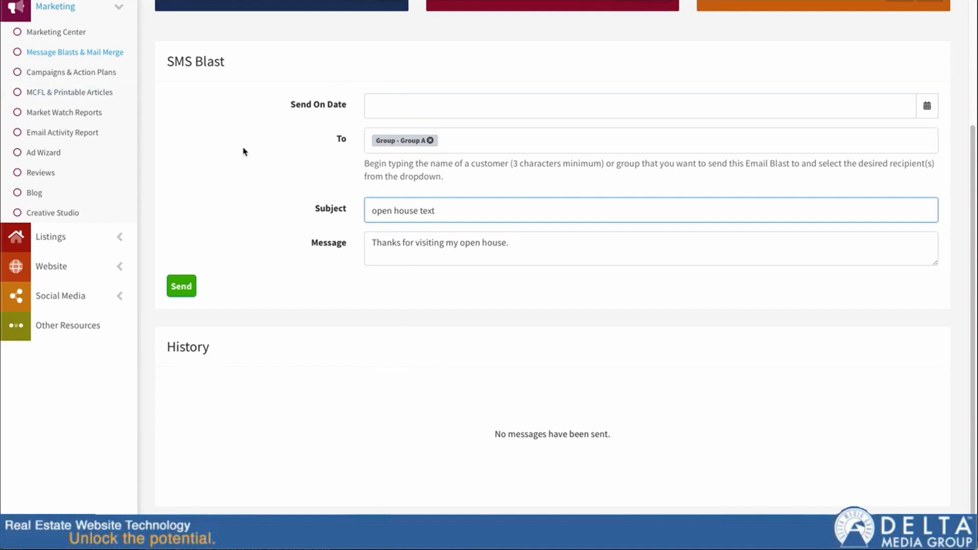
mouse_move(205, 132)
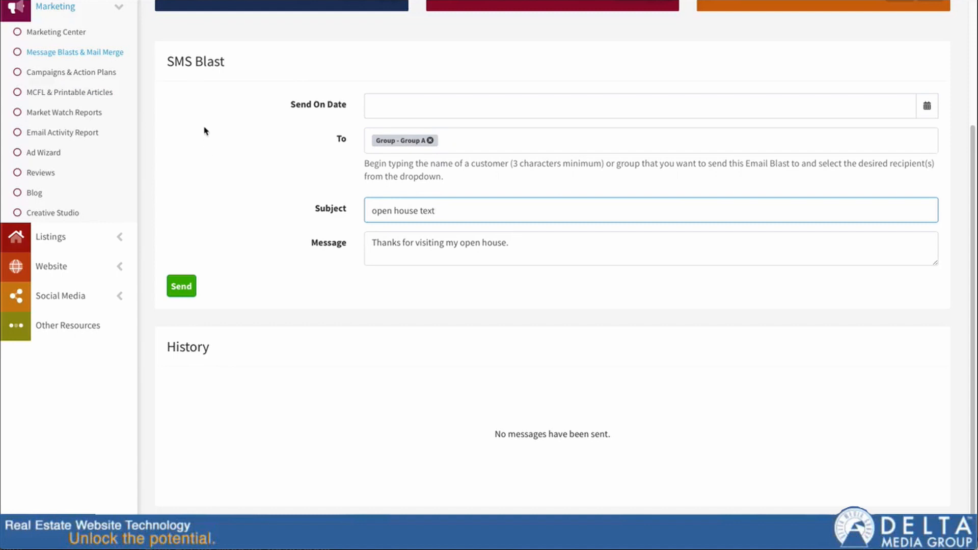
mouse_move(62, 64)
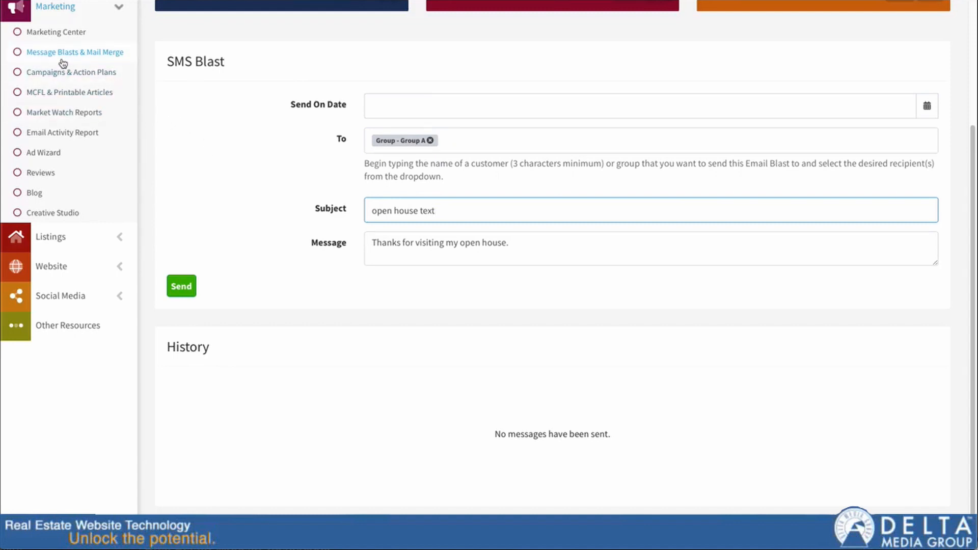
mouse_move(72, 73)
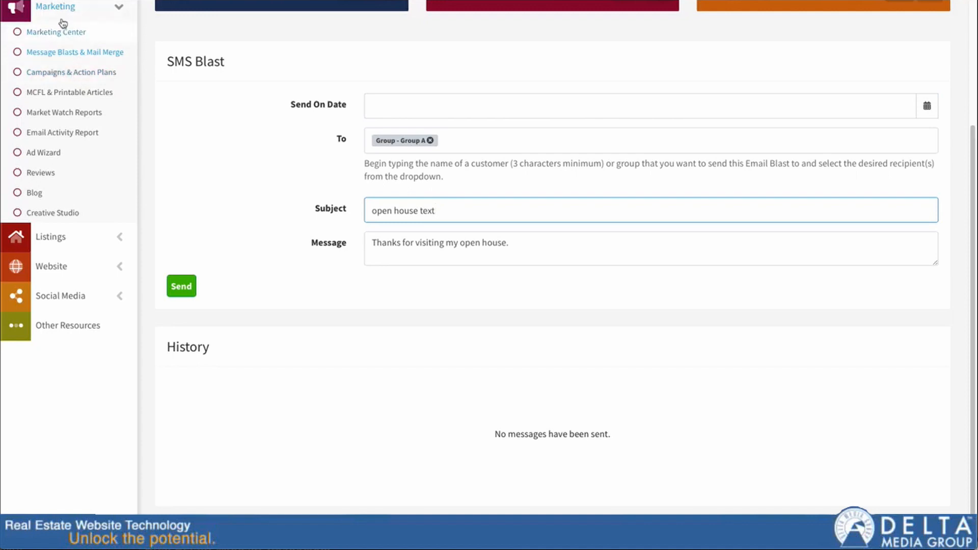
mouse_move(59, 76)
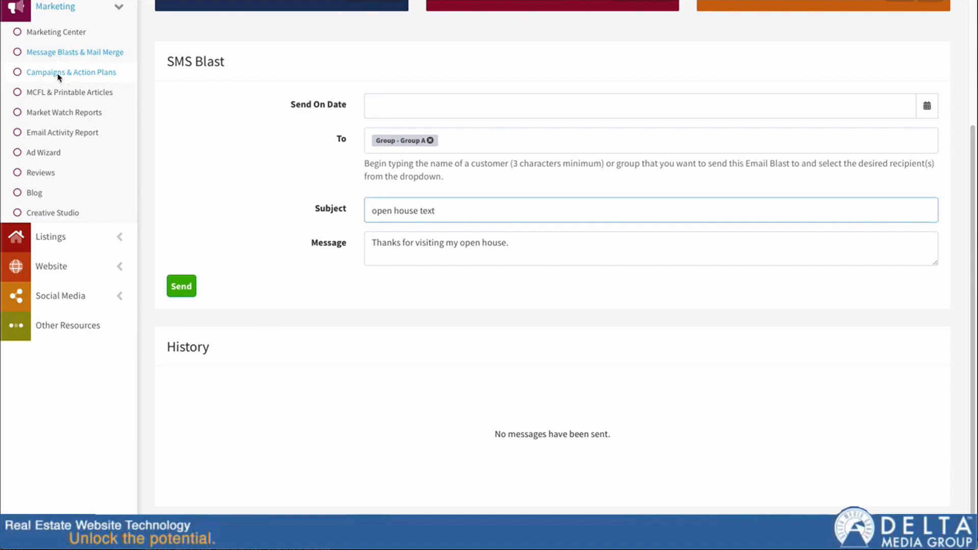
- Go to Campaigns & Action Plans and expand the A Test Campaign (COPY) row
left_click(72, 72)
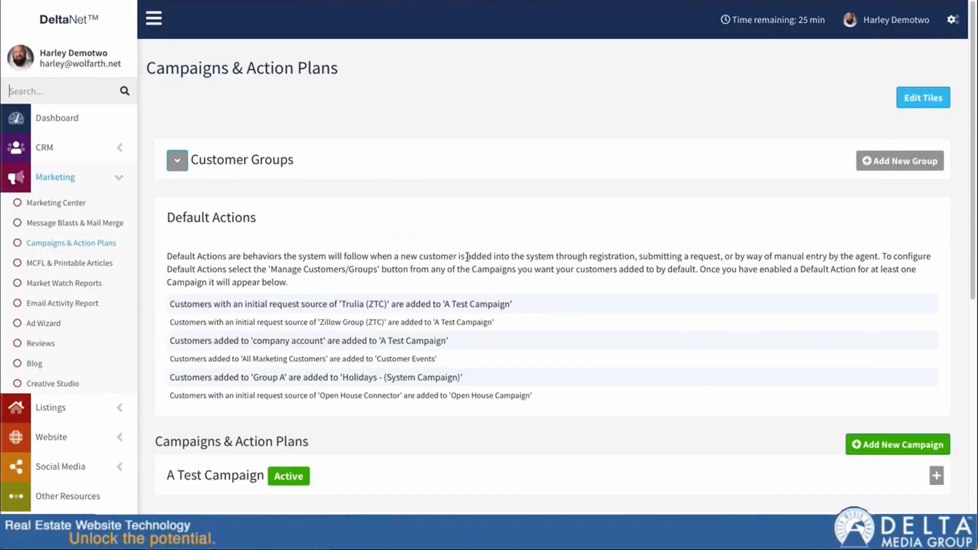
scroll("down", 3)
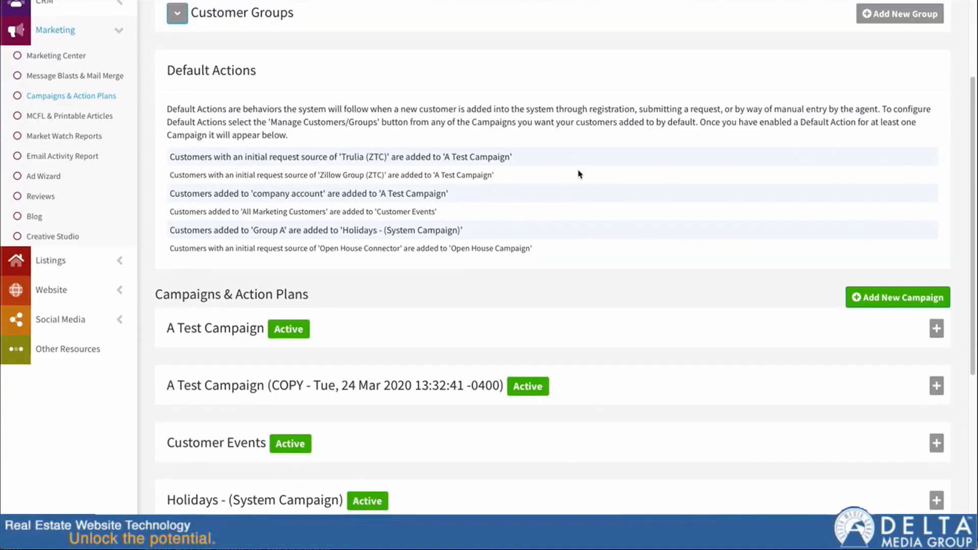
mouse_move(720, 335)
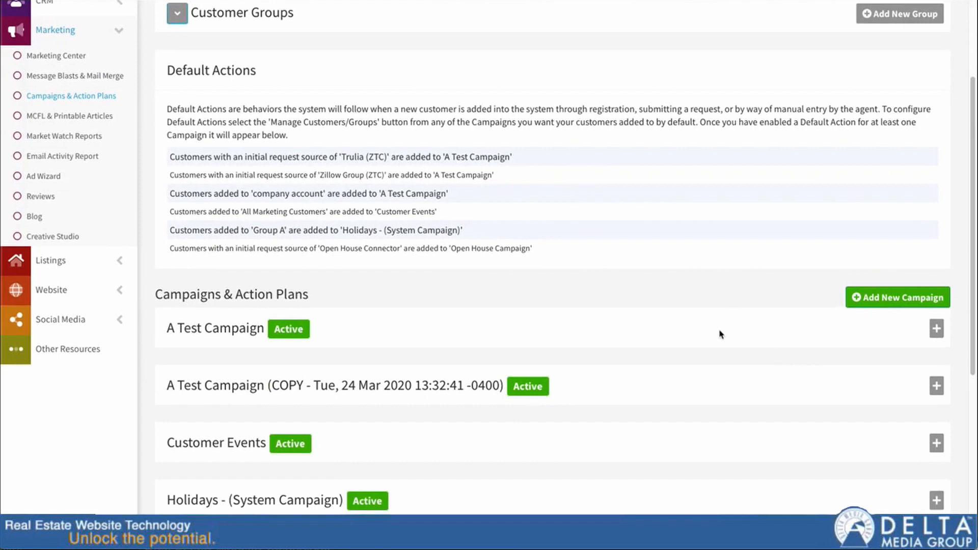
mouse_move(412, 262)
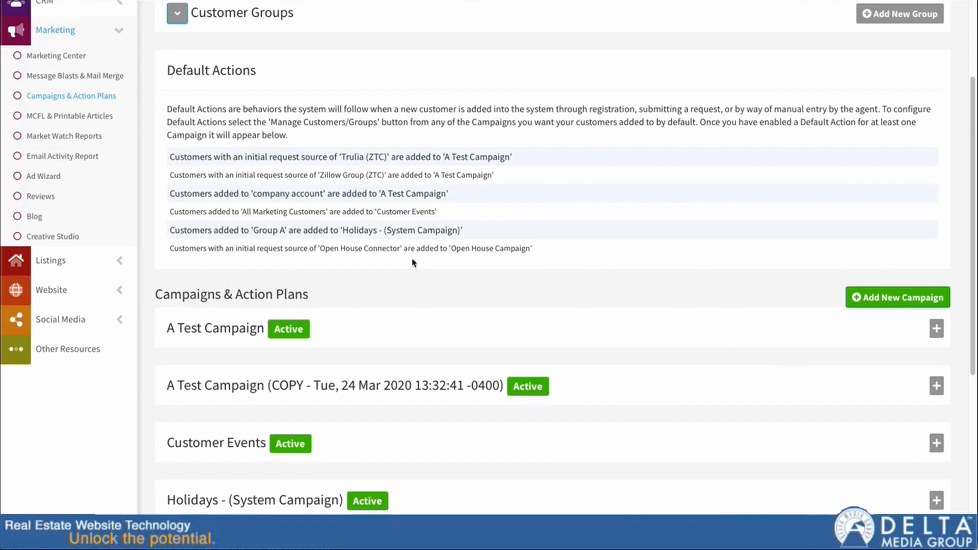
mouse_move(563, 393)
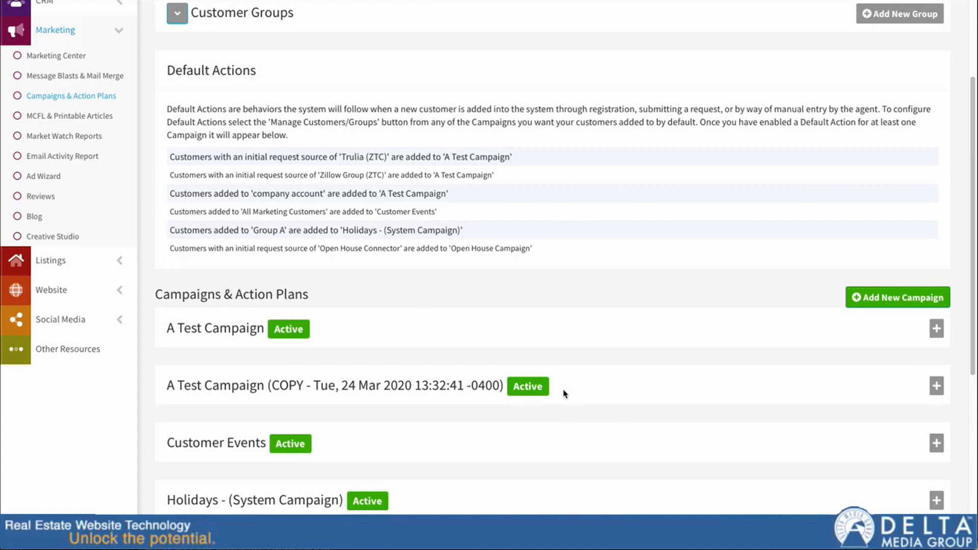
scroll("down", 3)
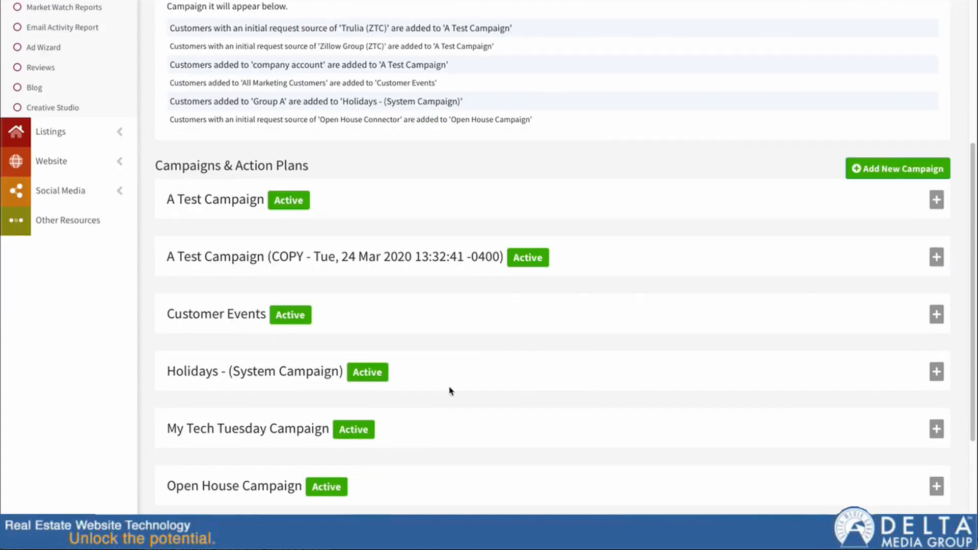
scroll("down", 3)
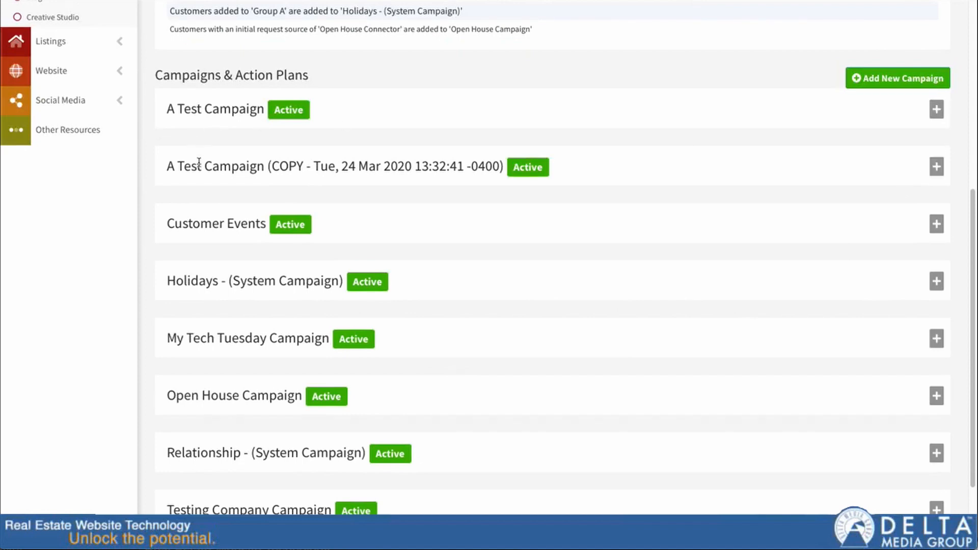
left_click(936, 166)
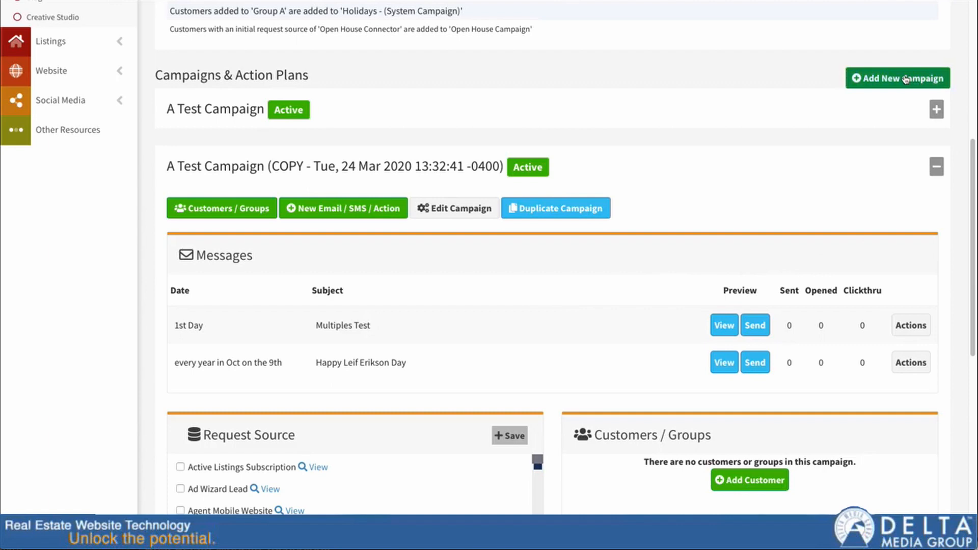
mouse_move(613, 307)
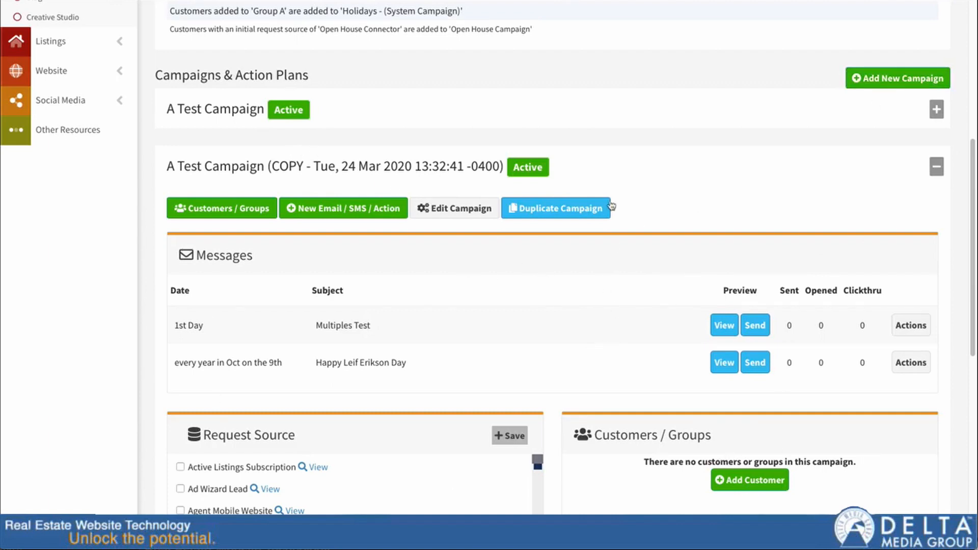
mouse_move(482, 335)
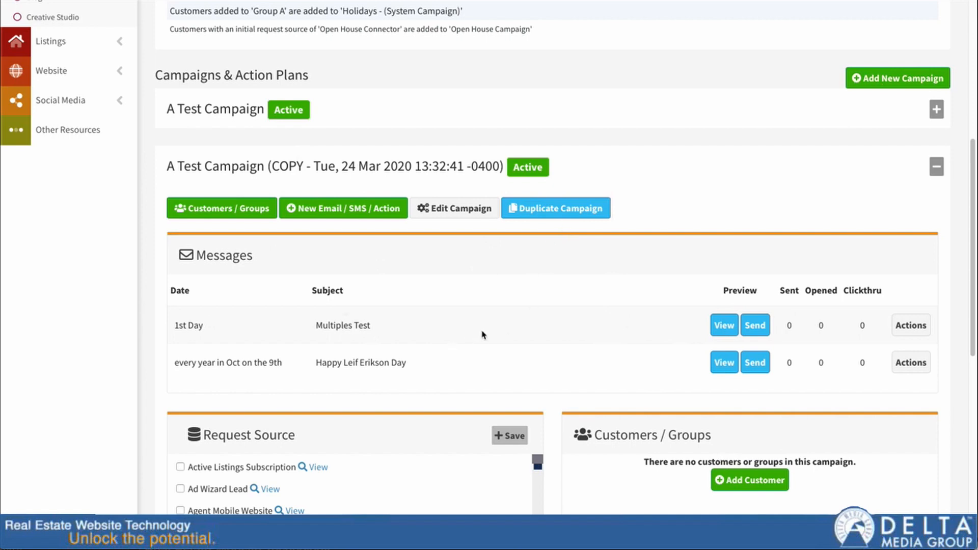
mouse_move(342, 212)
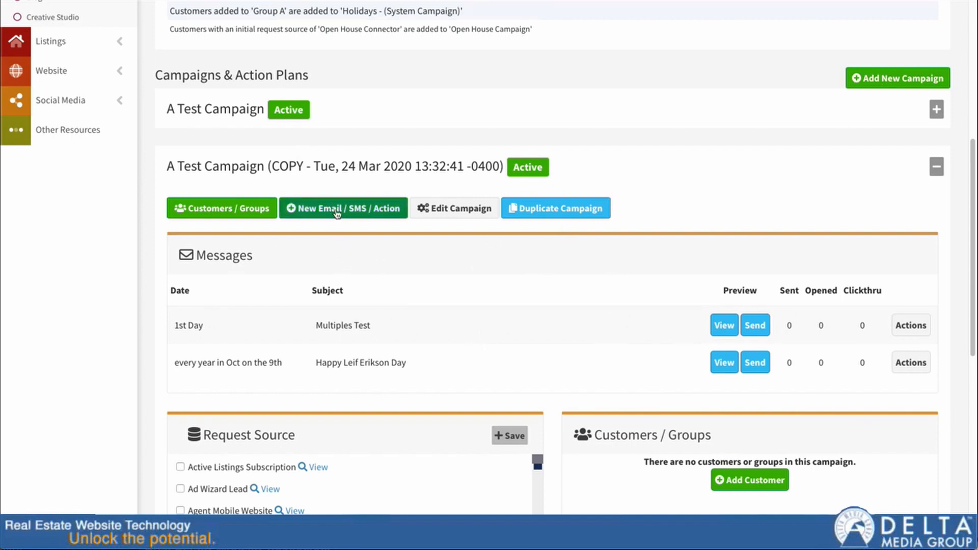
left_click(342, 208)
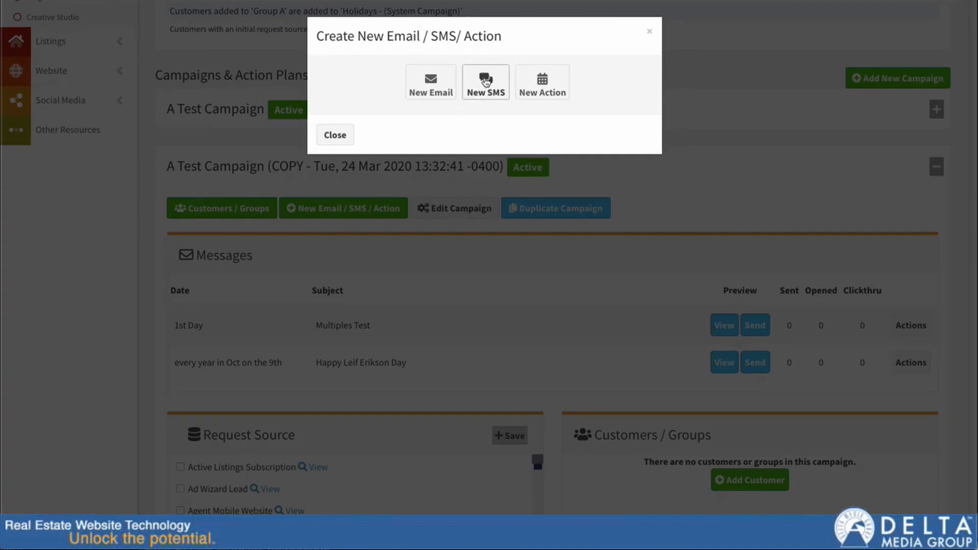
left_click(485, 82)
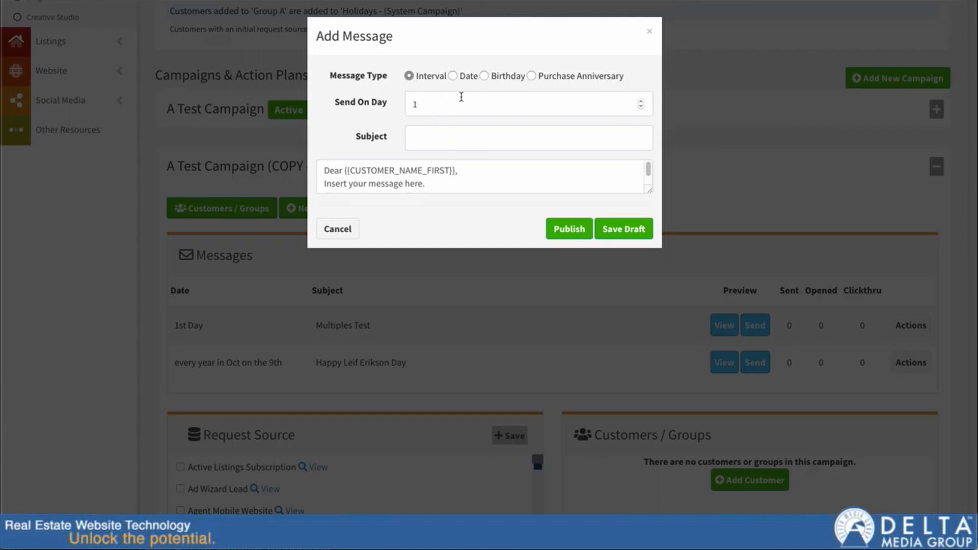
mouse_move(475, 110)
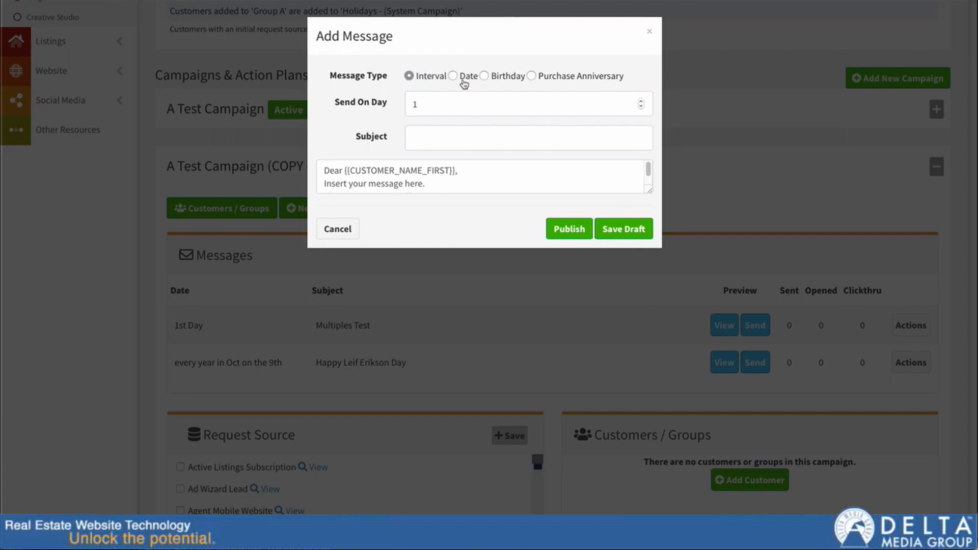
left_click(453, 75)
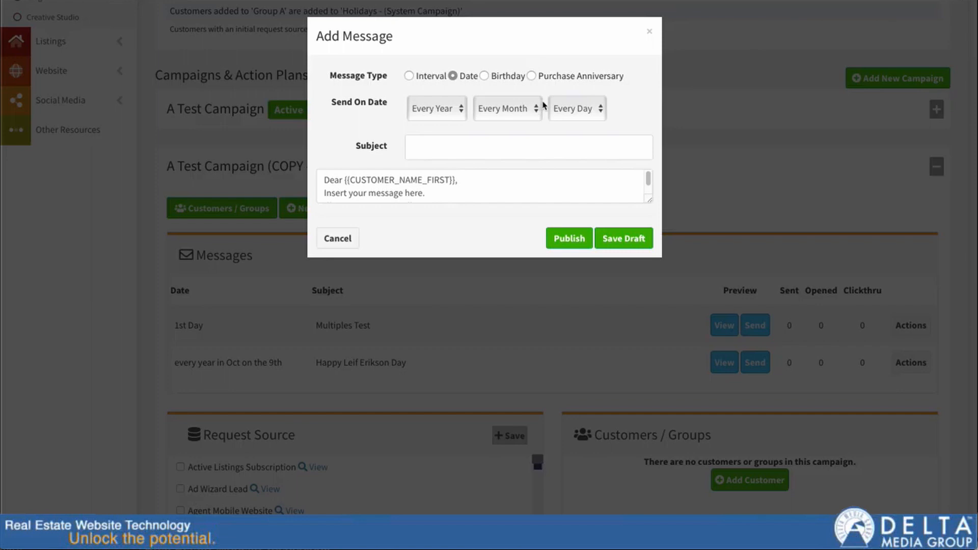
mouse_move(533, 117)
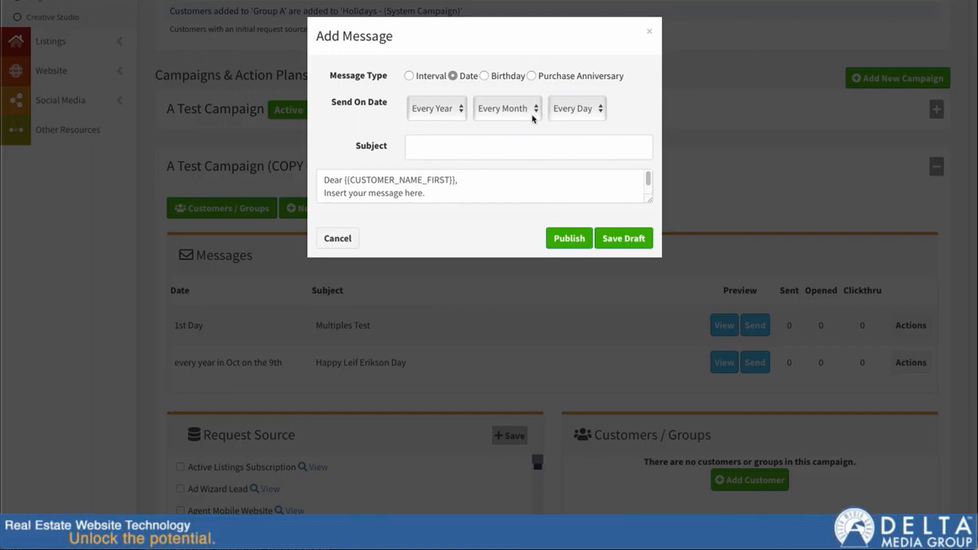
left_click(483, 76)
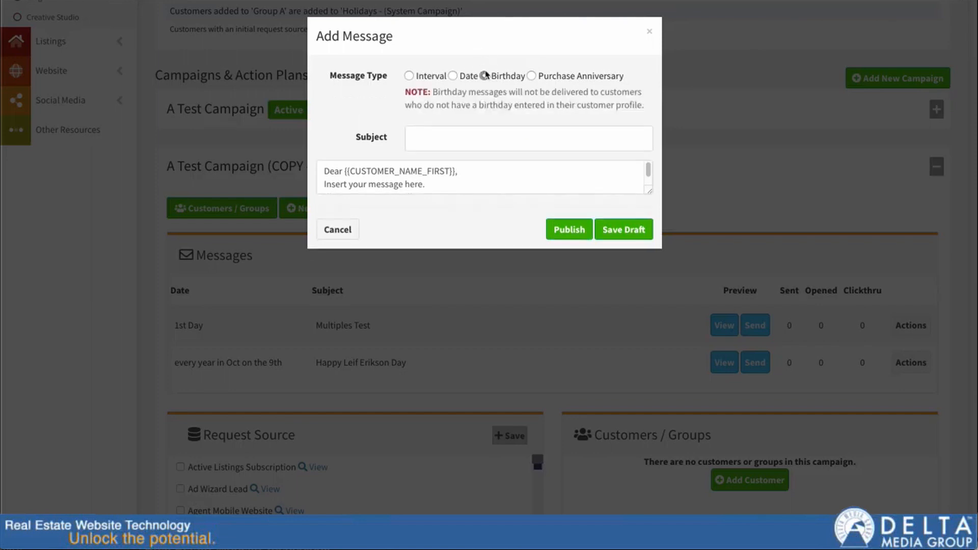
left_click(483, 76)
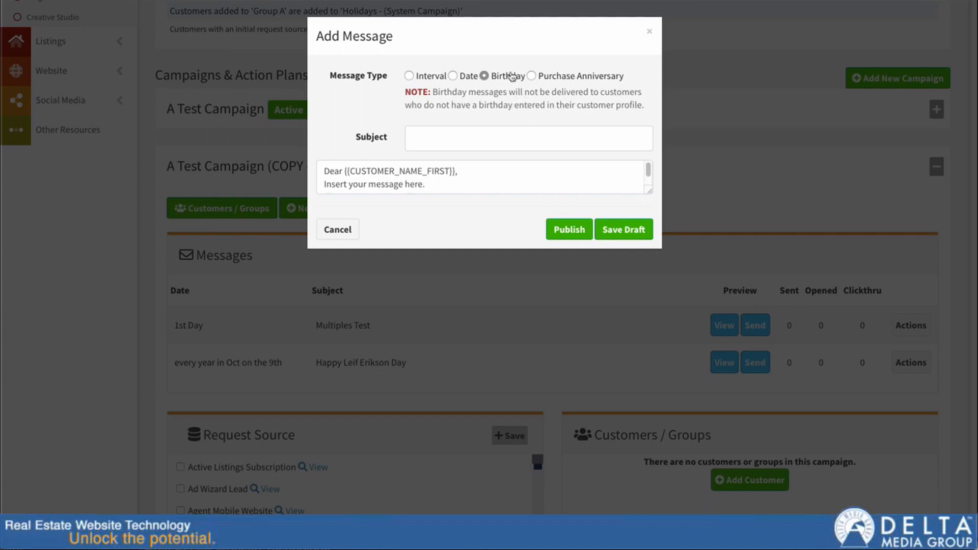
mouse_move(747, 113)
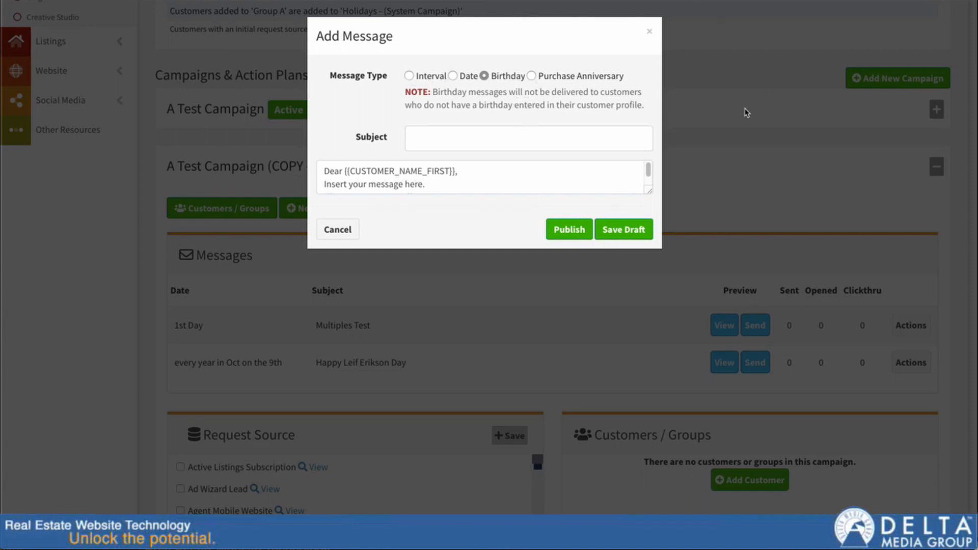
left_click(410, 75)
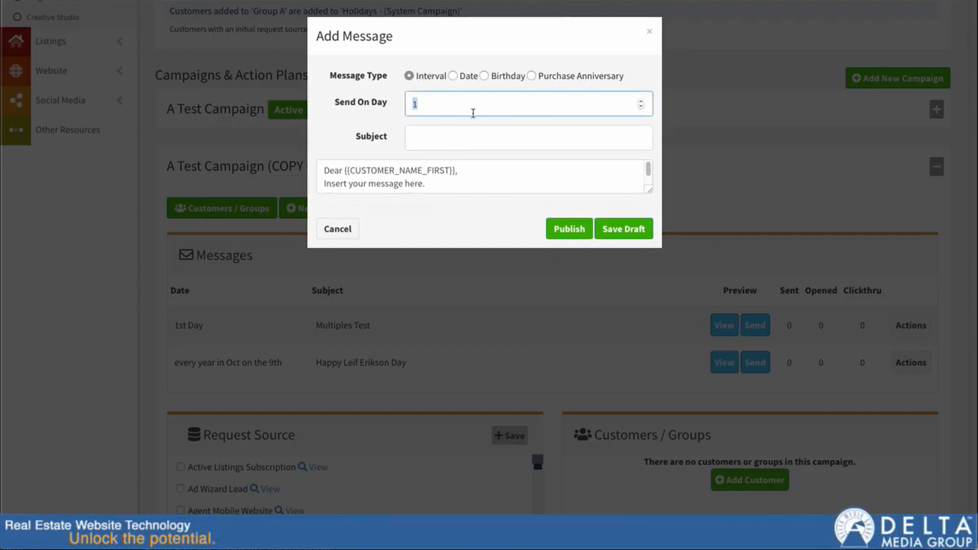
- Set Send On Day to 30 and the subject to '30 day message'
type("30")
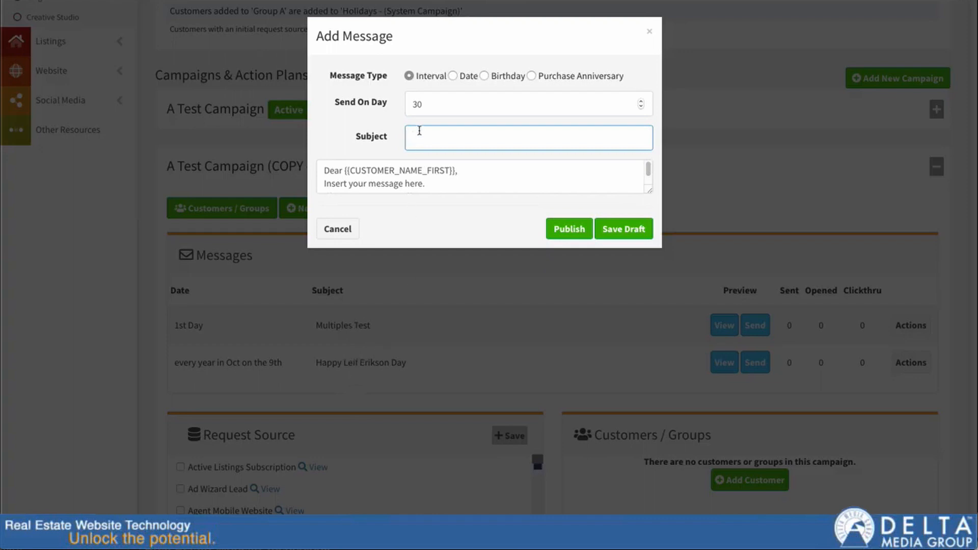
type("this is my")
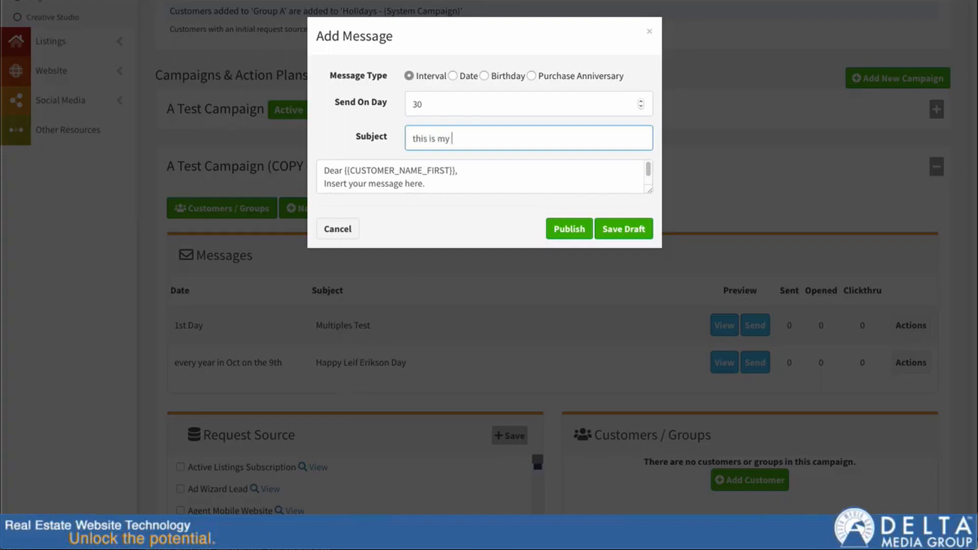
type("3")
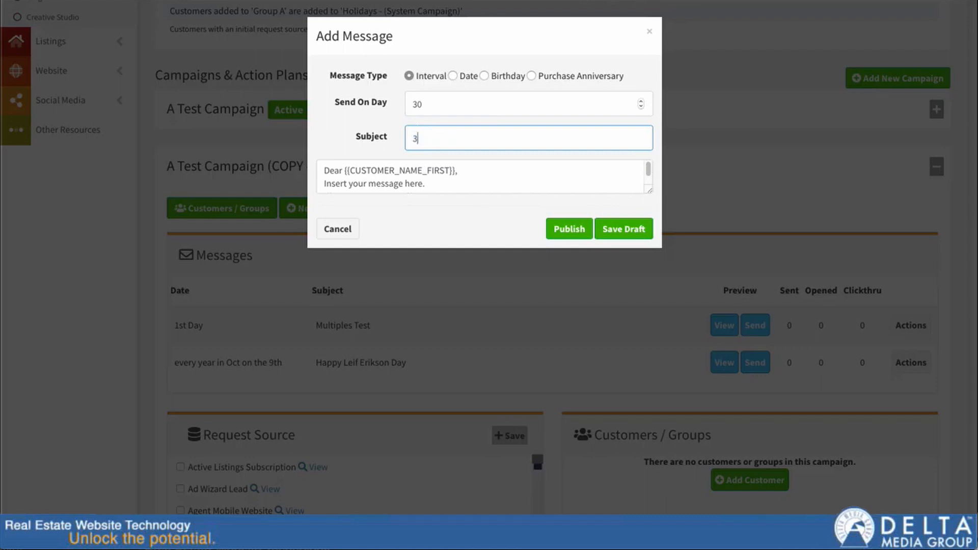
type("0 day message")
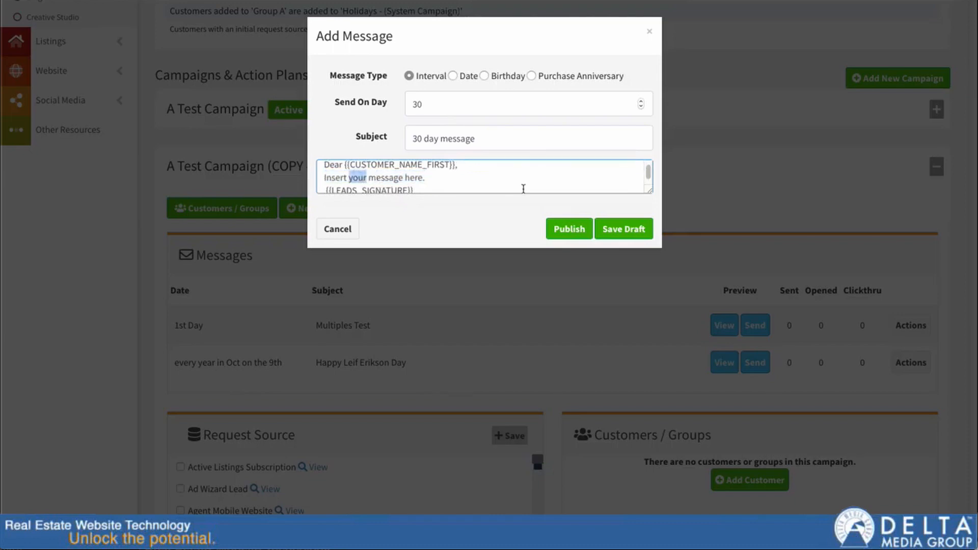
- Replace the body placeholder with the thank-you-for-joining-30-days-ago text and publish the message
double_click(373, 177)
type("Thanks for joi")
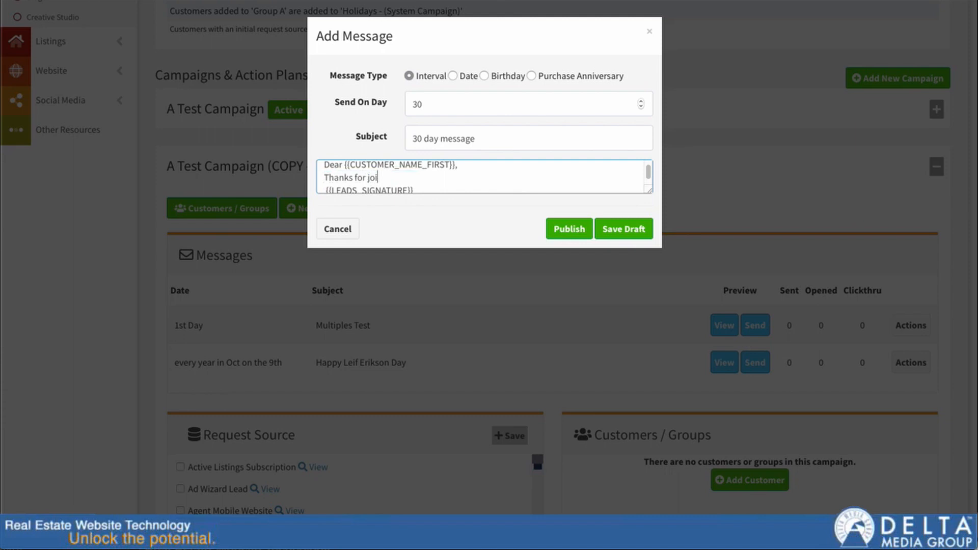
type("ning my cam")
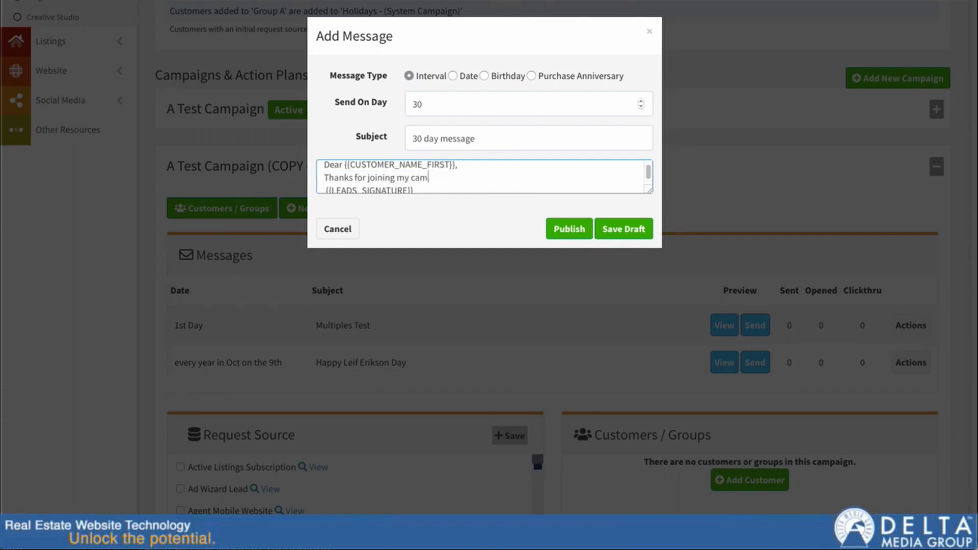
type("paign 30 day")
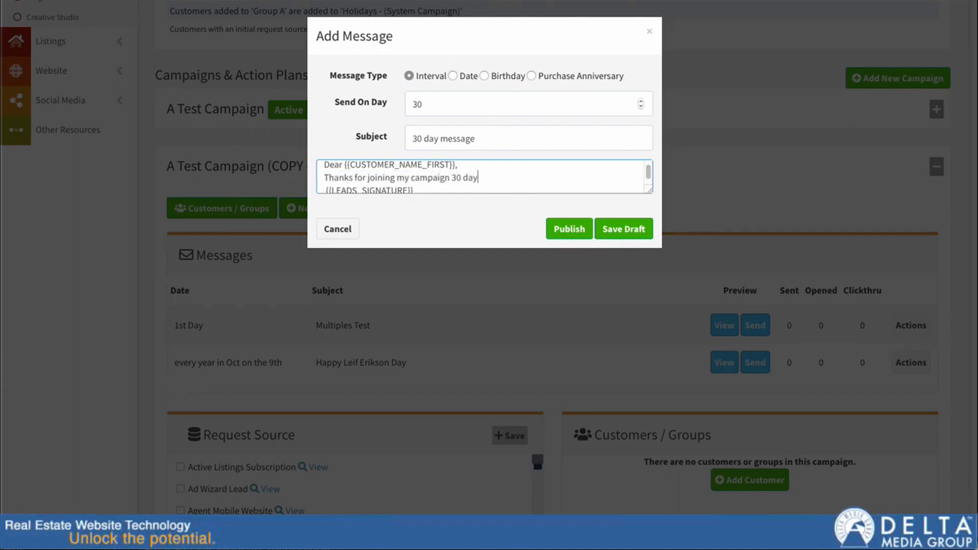
type("s ago.")
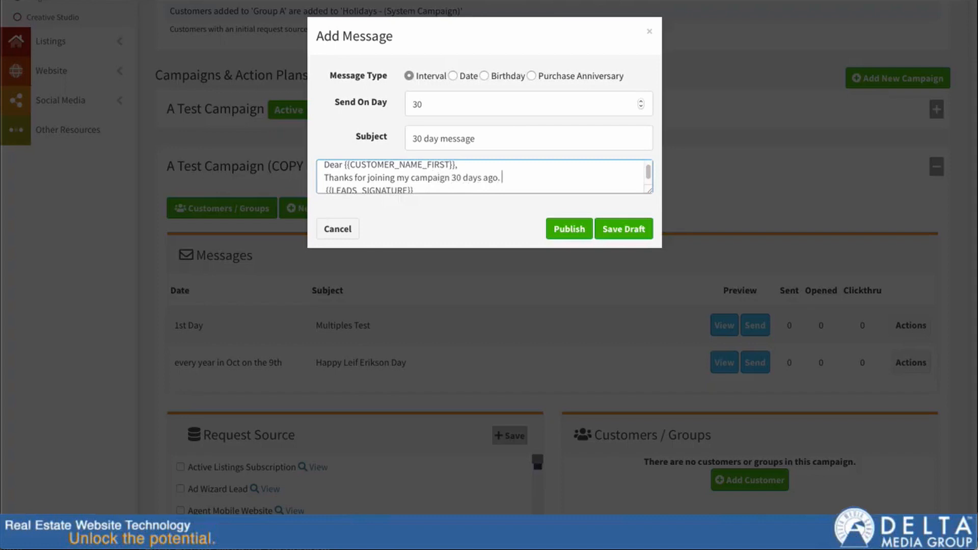
mouse_move(516, 173)
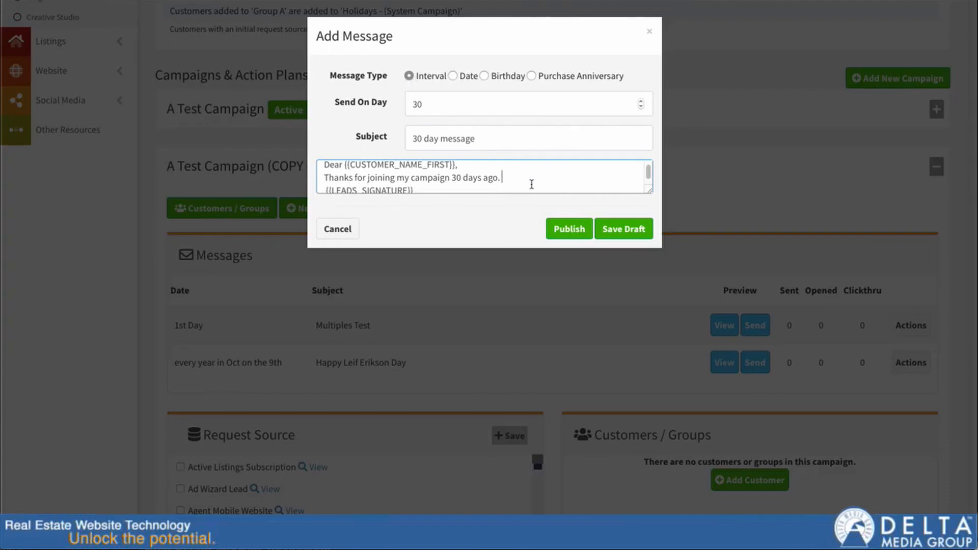
left_click(567, 229)
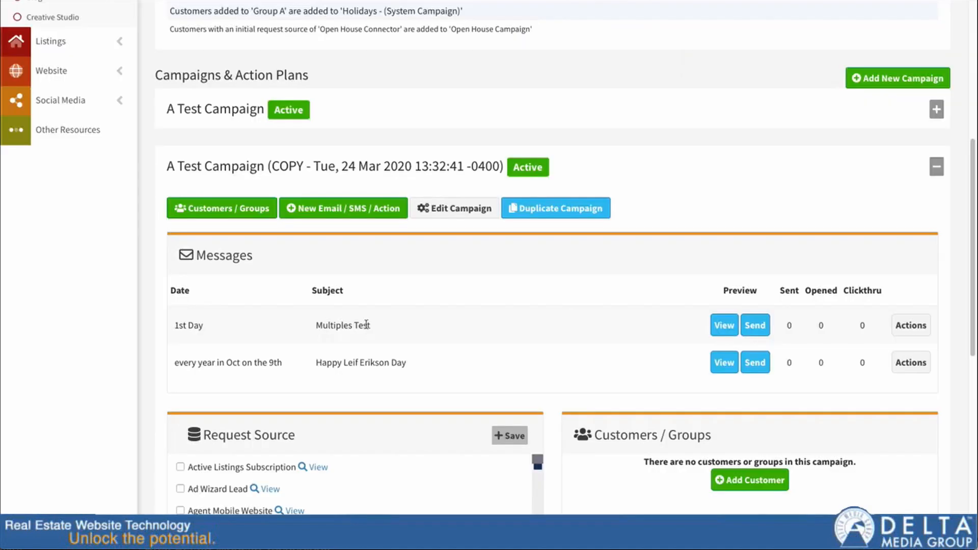
mouse_move(521, 338)
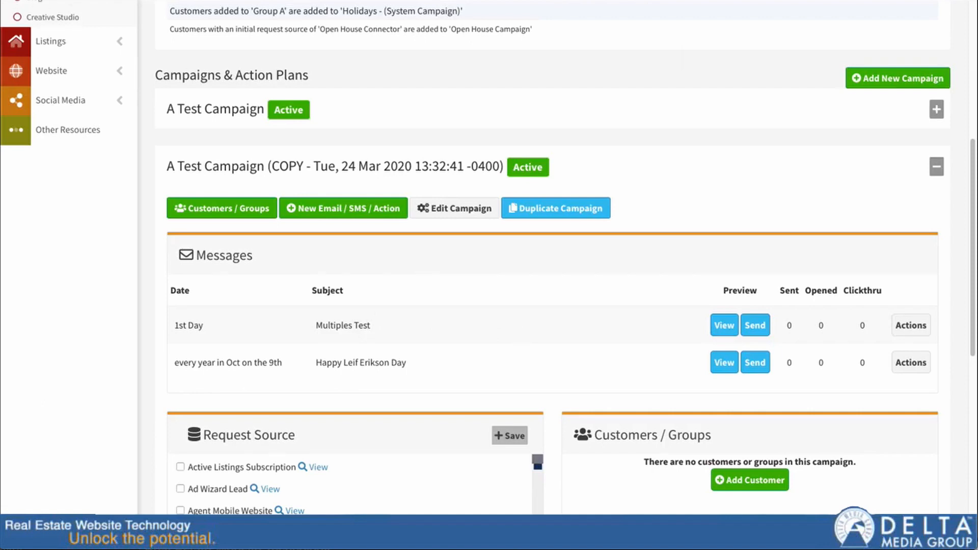
- Collapse and re-expand the copied campaign, then view the new 30th Day message
left_click(936, 166)
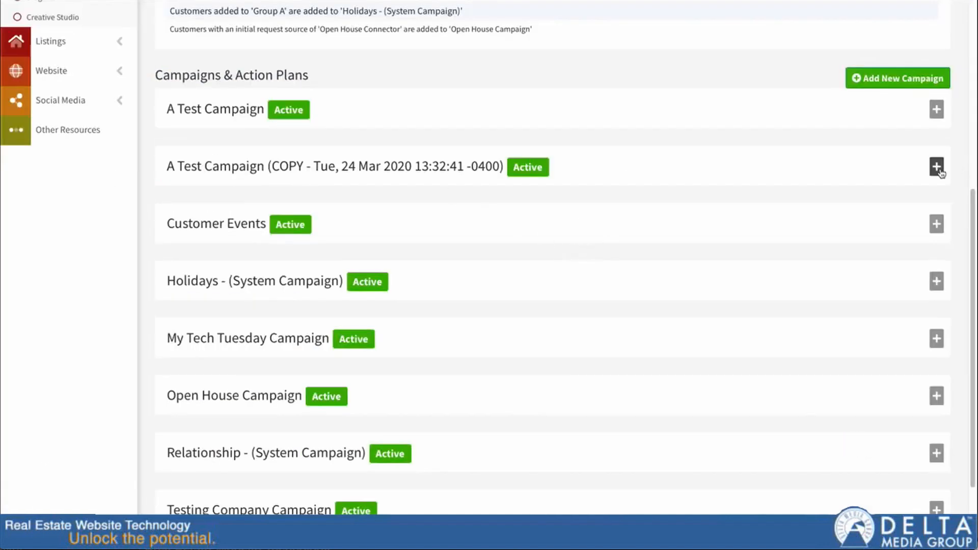
left_click(936, 166)
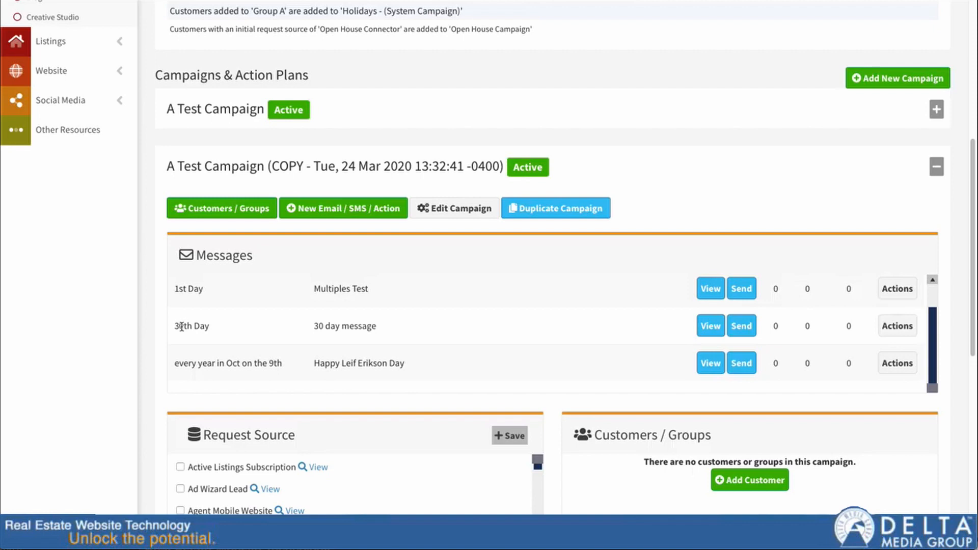
double_click(344, 326)
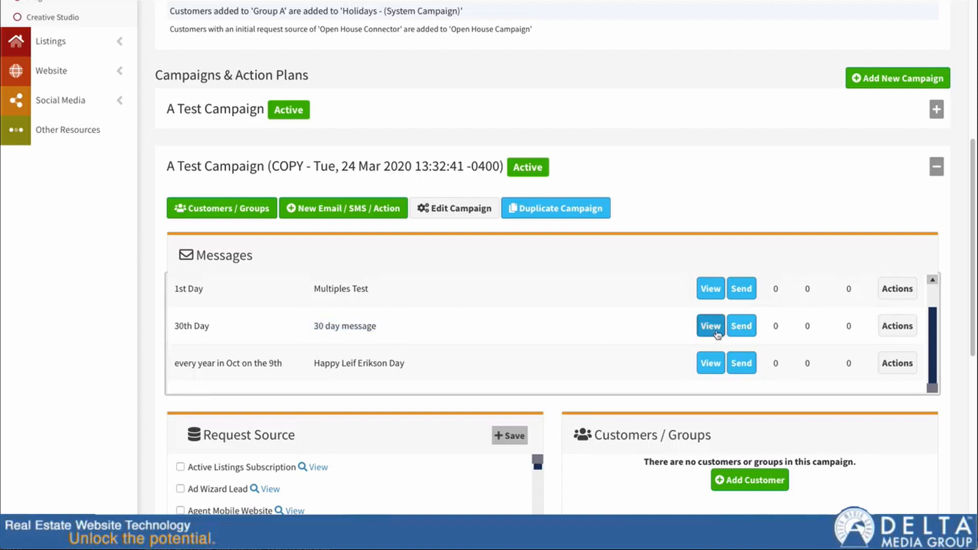
left_click(710, 326)
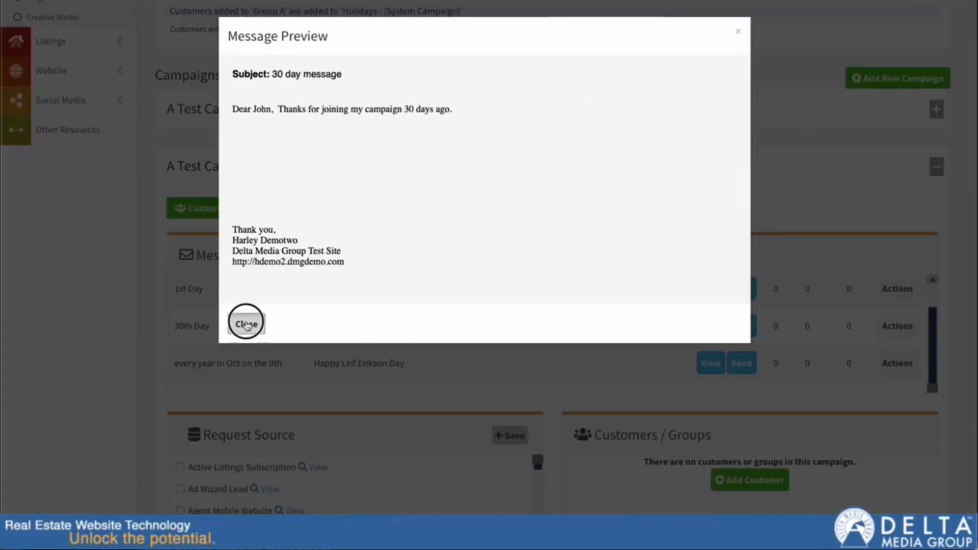
- Close the 30 day message preview after reviewing its greeting, text and signature
left_click(245, 323)
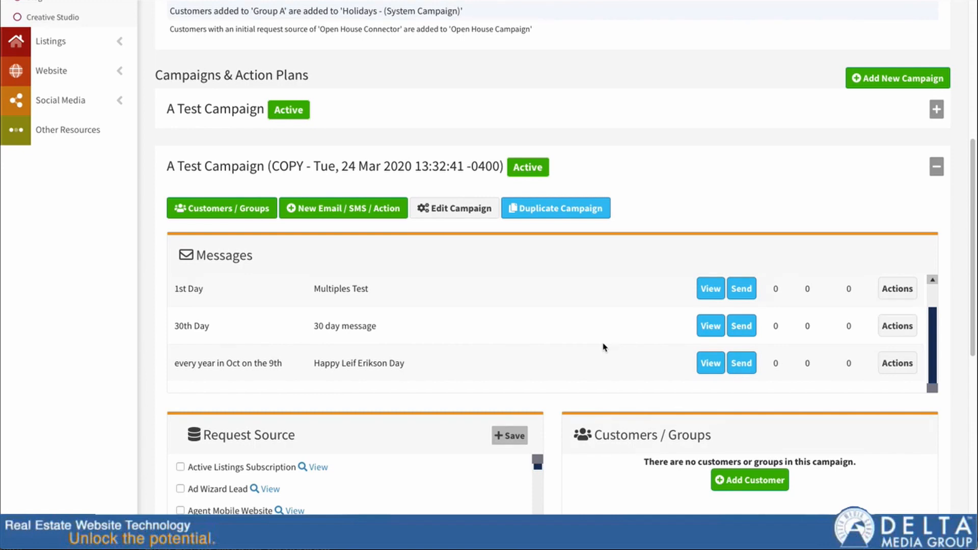
mouse_move(543, 343)
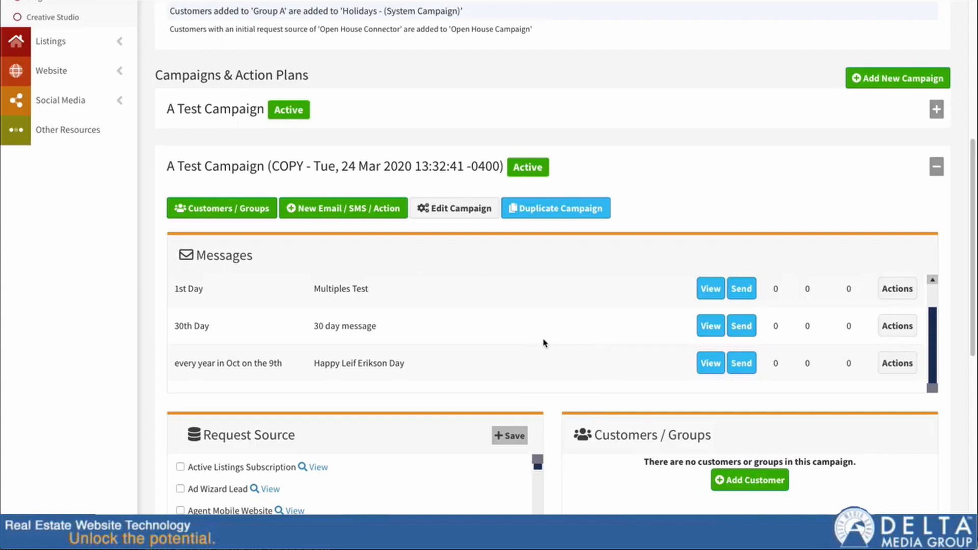
mouse_move(540, 320)
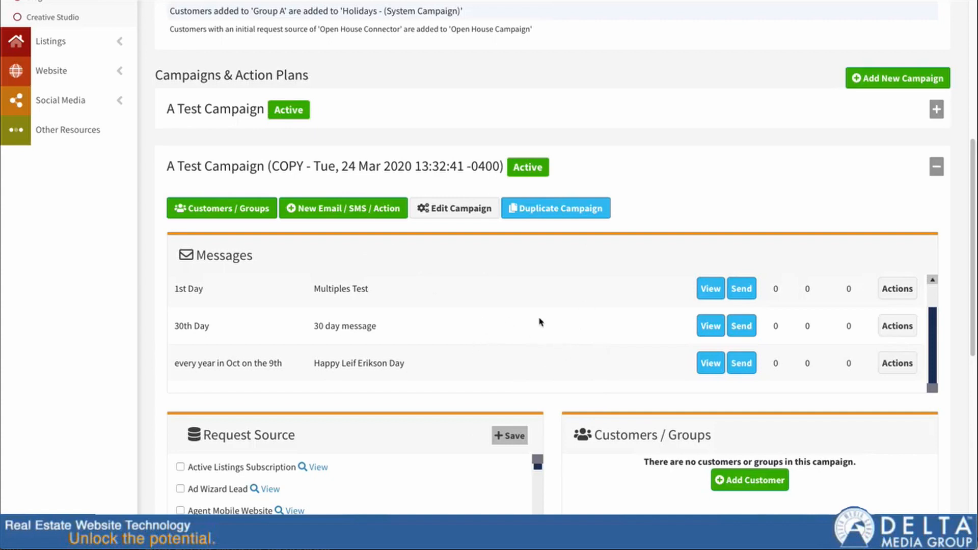
mouse_move(154, 300)
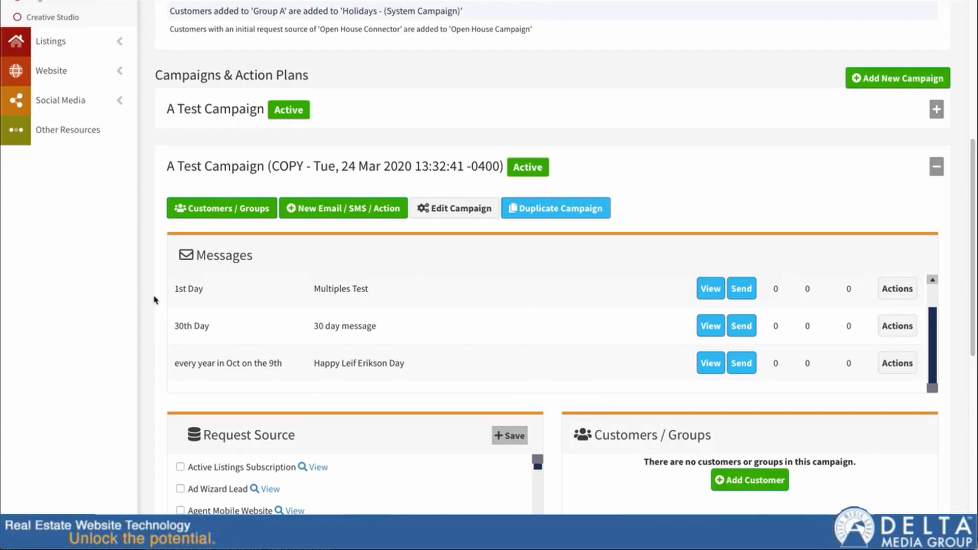
scroll("down", 3)
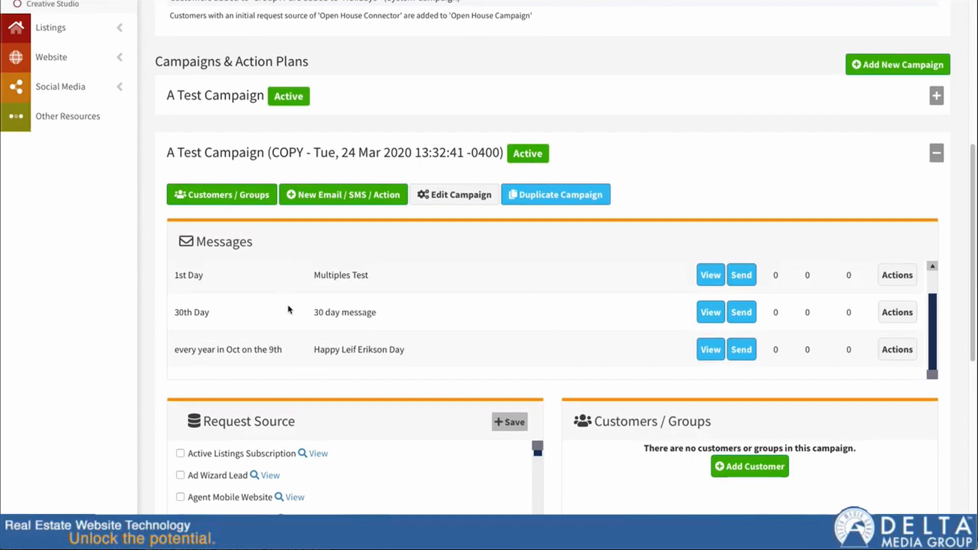
mouse_move(416, 333)
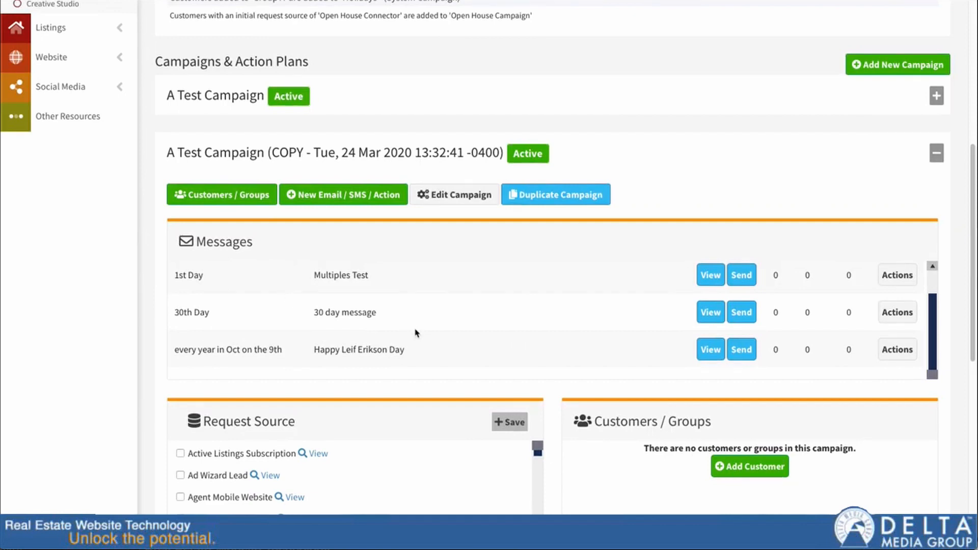